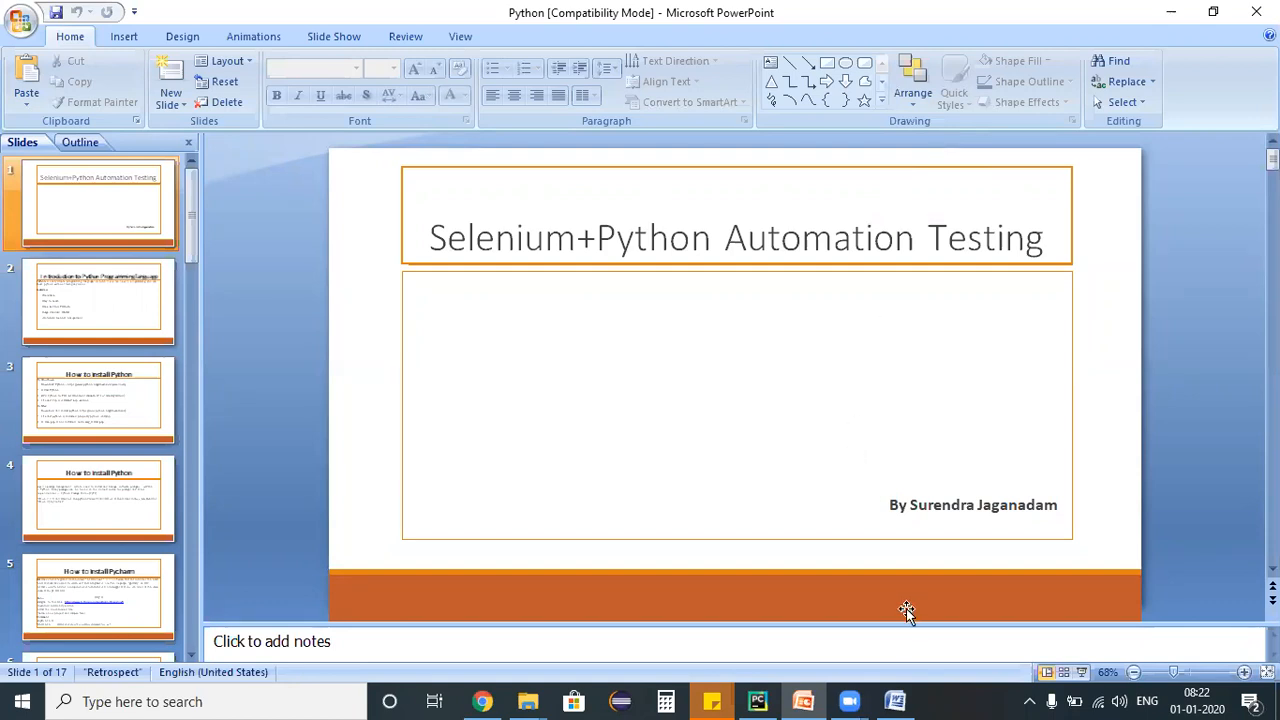
- Switch from the Selenium+Python PowerPoint slides to the Word class notes
click(893, 701)
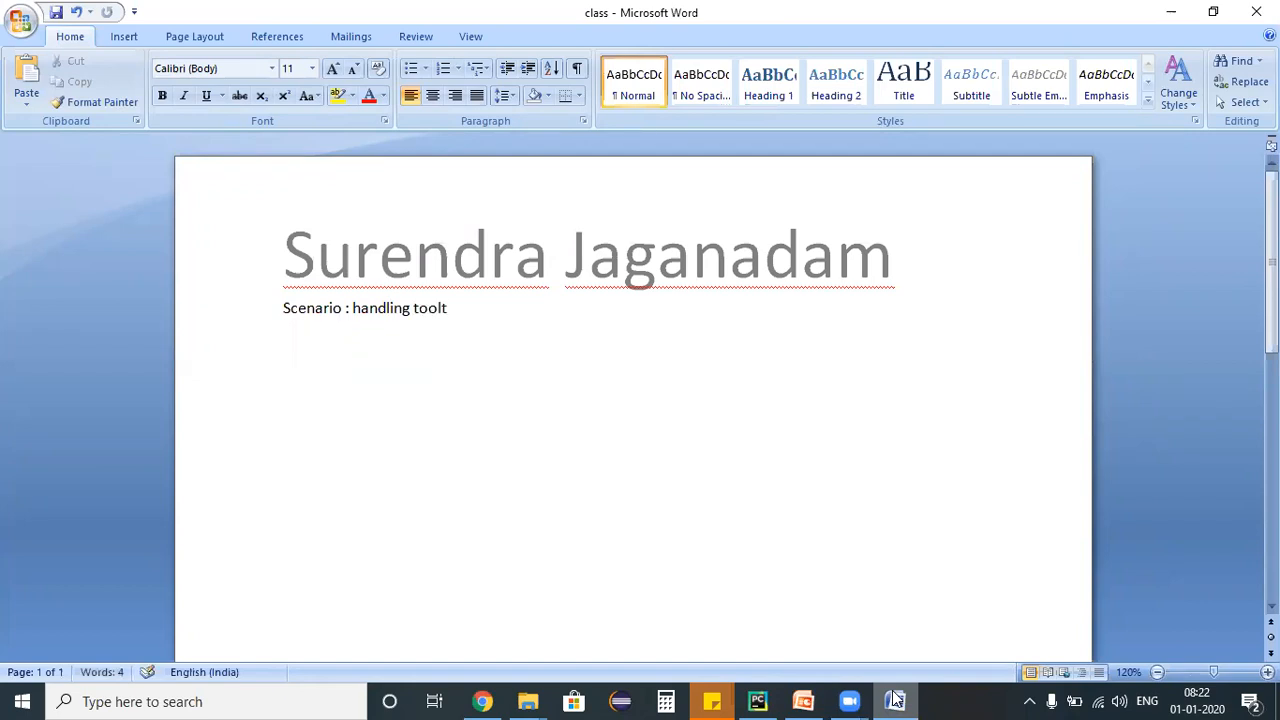
- Complete the scenario line: a message shown on mouse hover is called a tooltip message
text(ips: whenever)
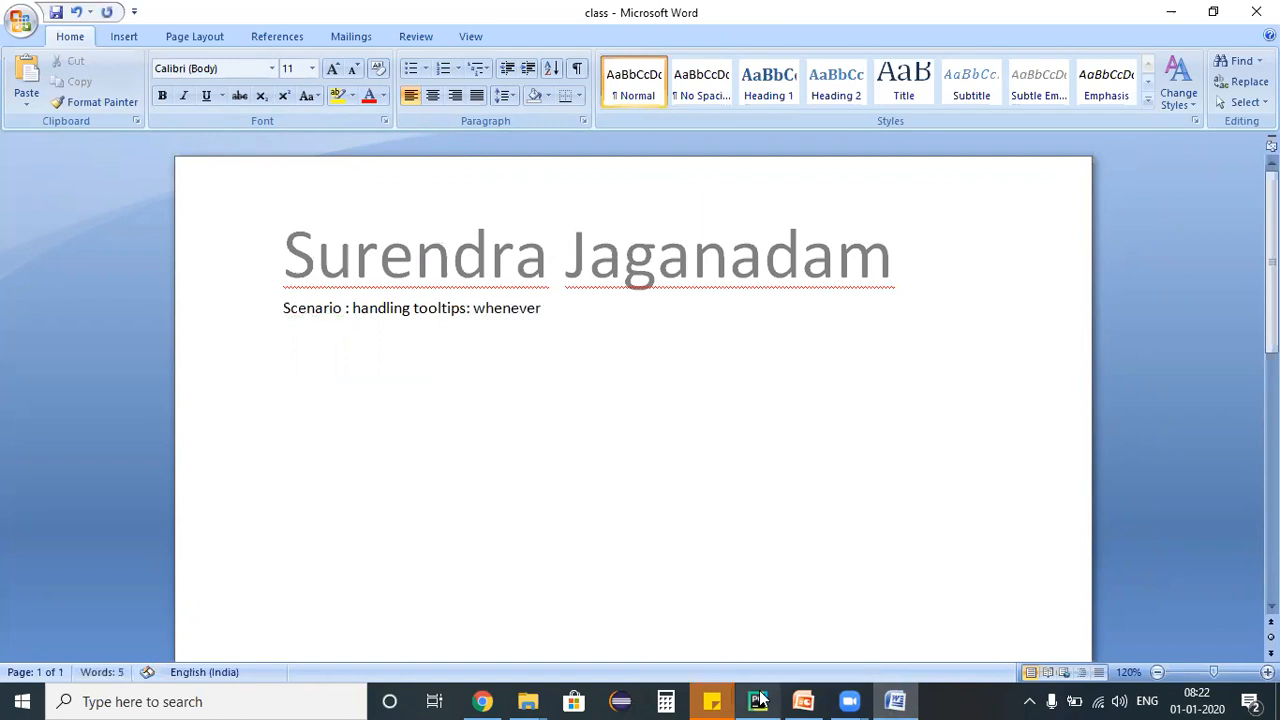
text(we mouse)
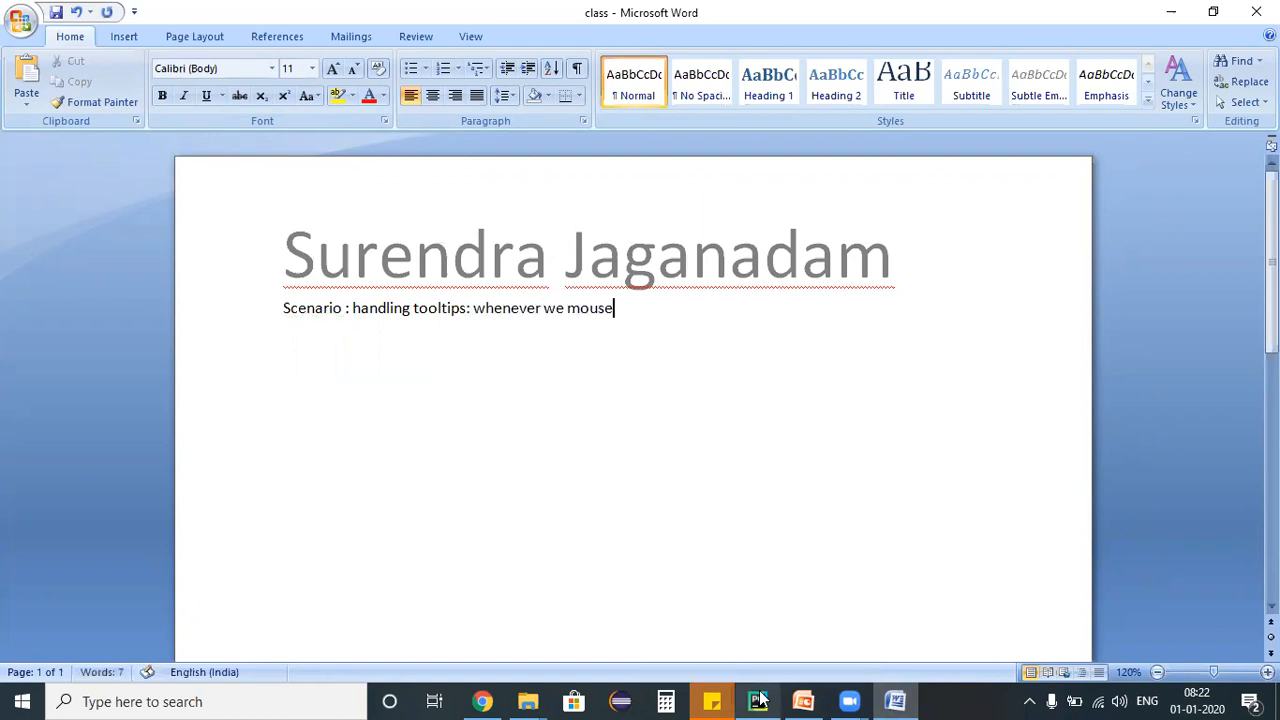
text(hovre on any objects so)
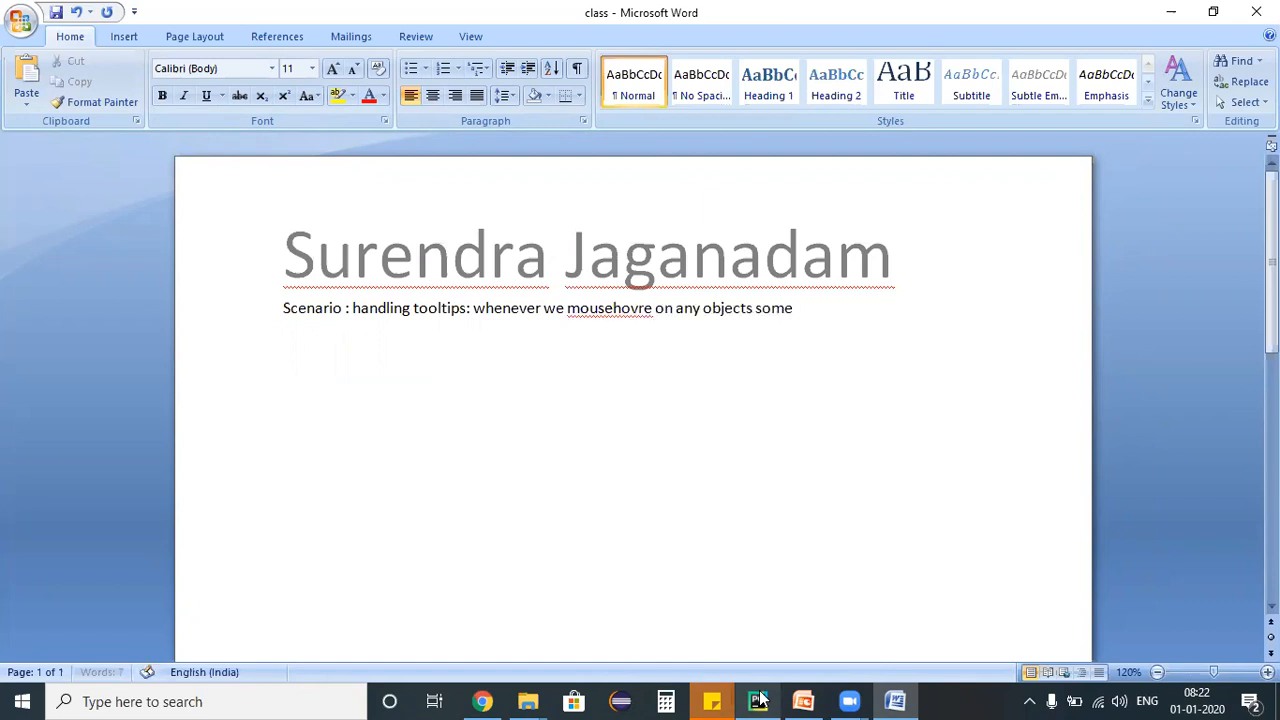
text(mesa)
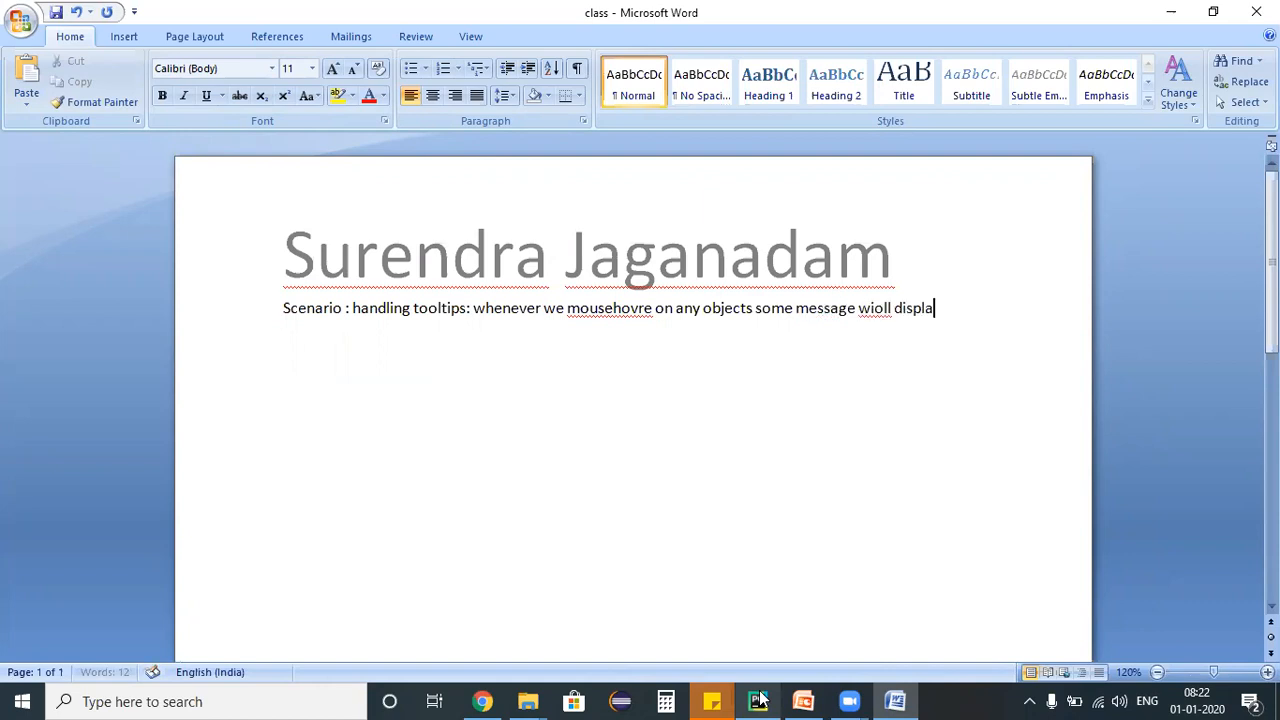
text(y which we can call)
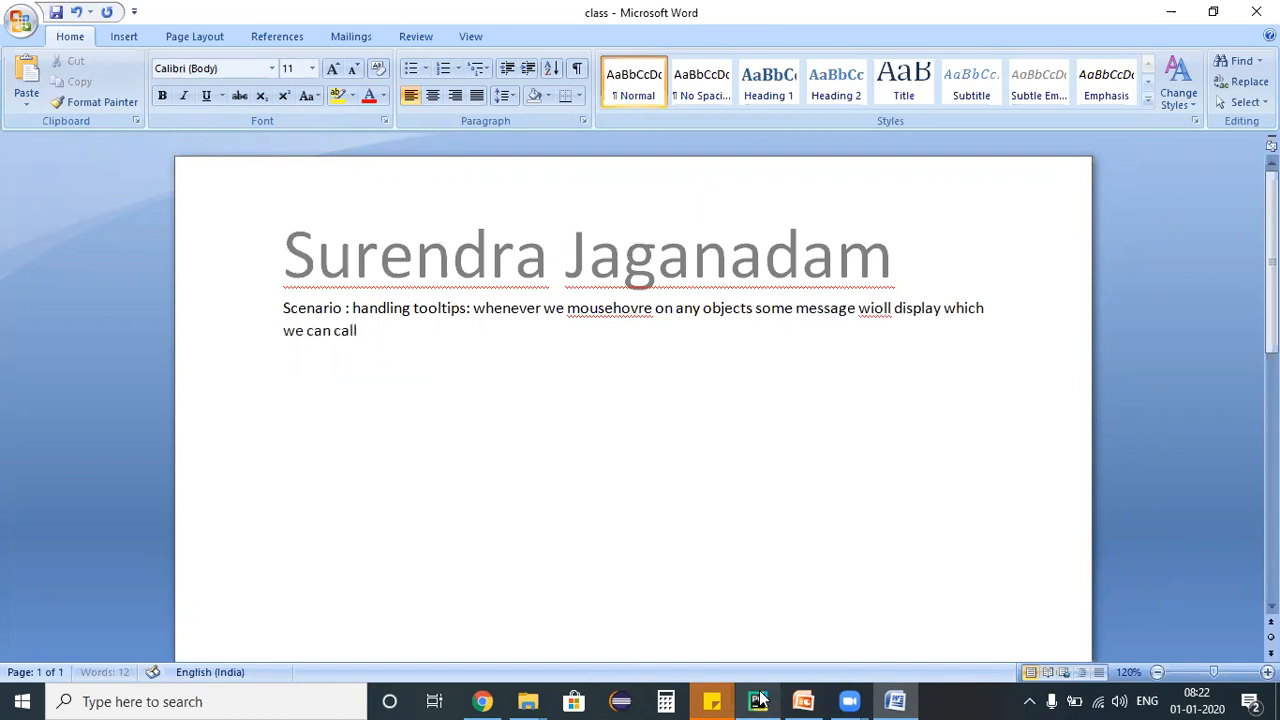
text(it as a tooltip)
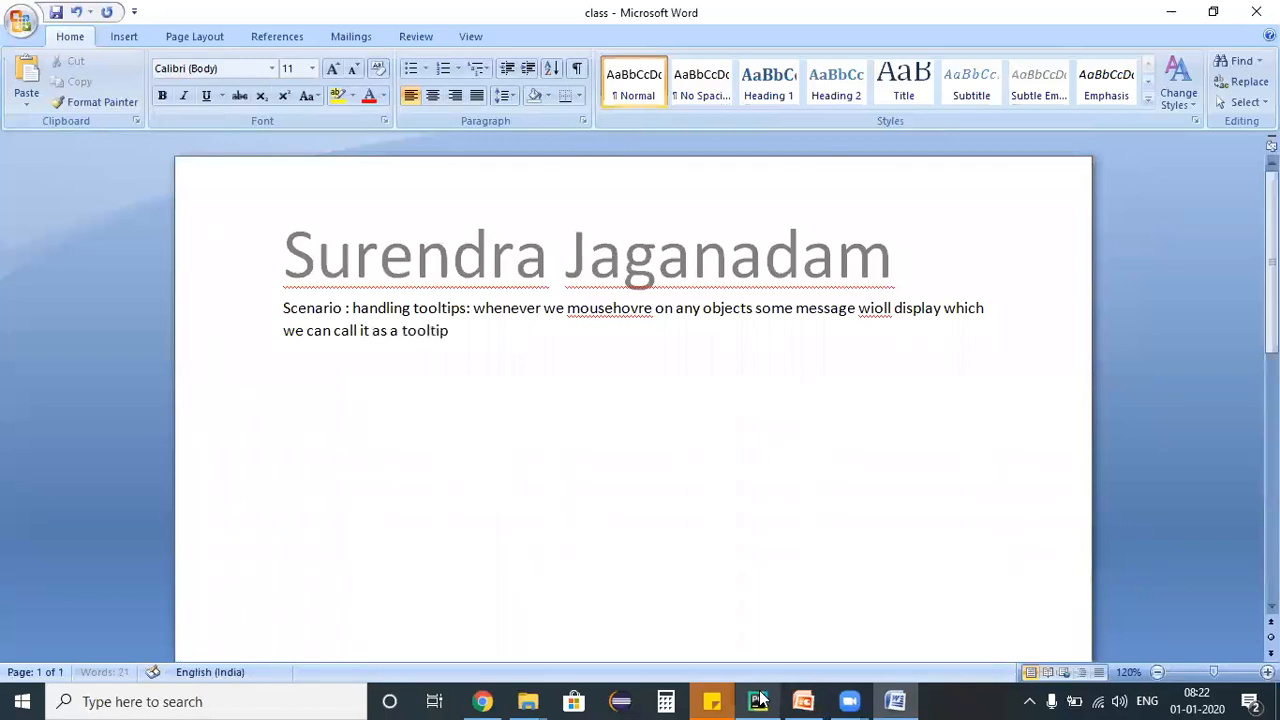
text(message)
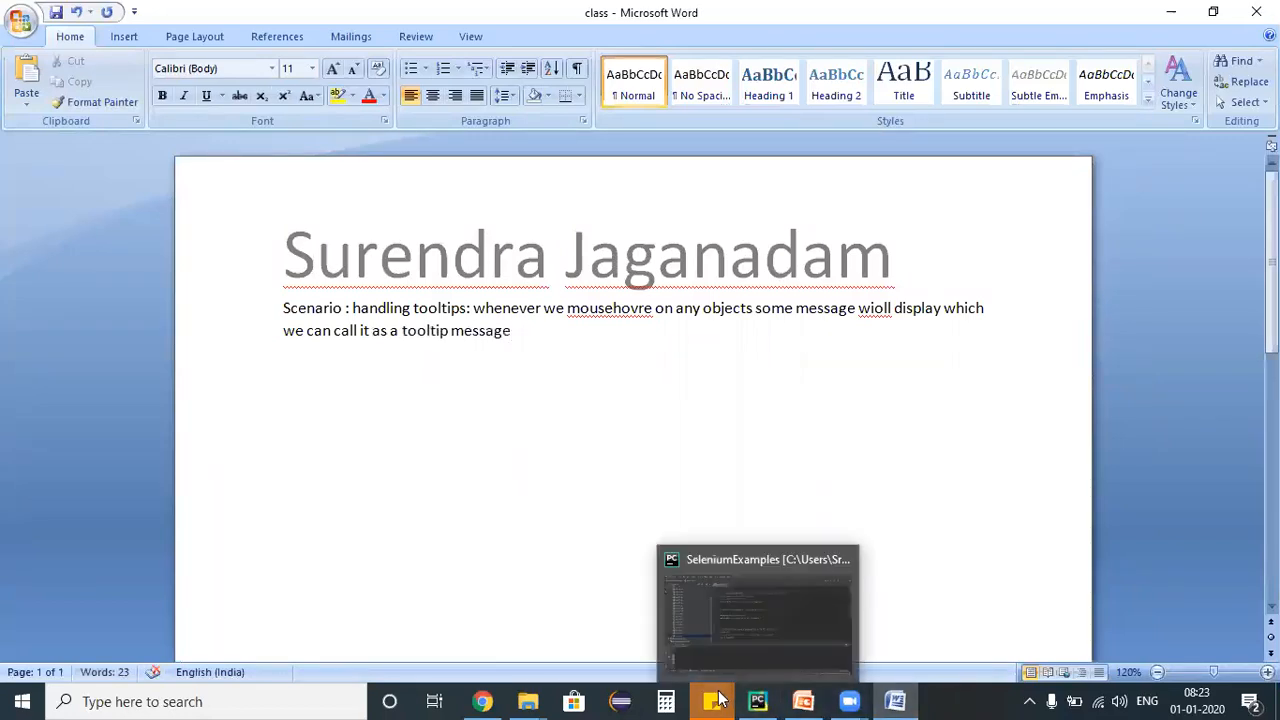
- Open the jQuery UI Tooltip demo in Chrome and scroll down to the 'Your age' field
click(482, 701)
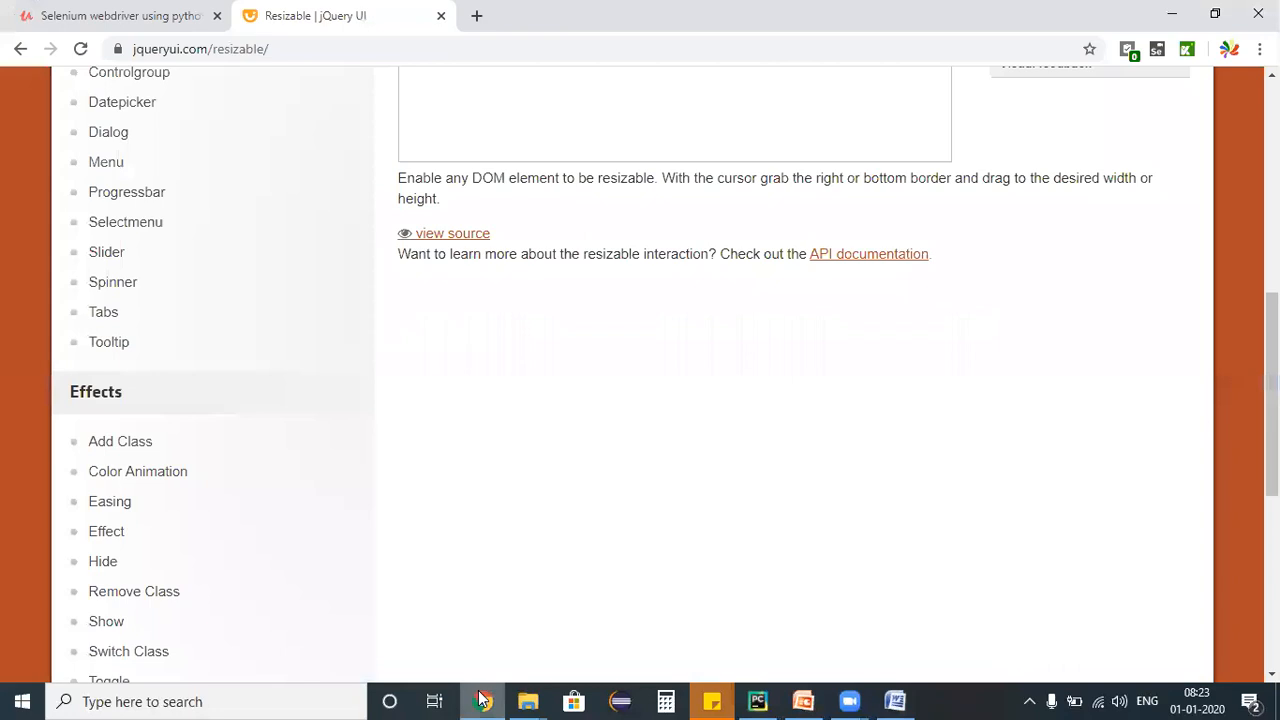
mouse_move(108, 342)
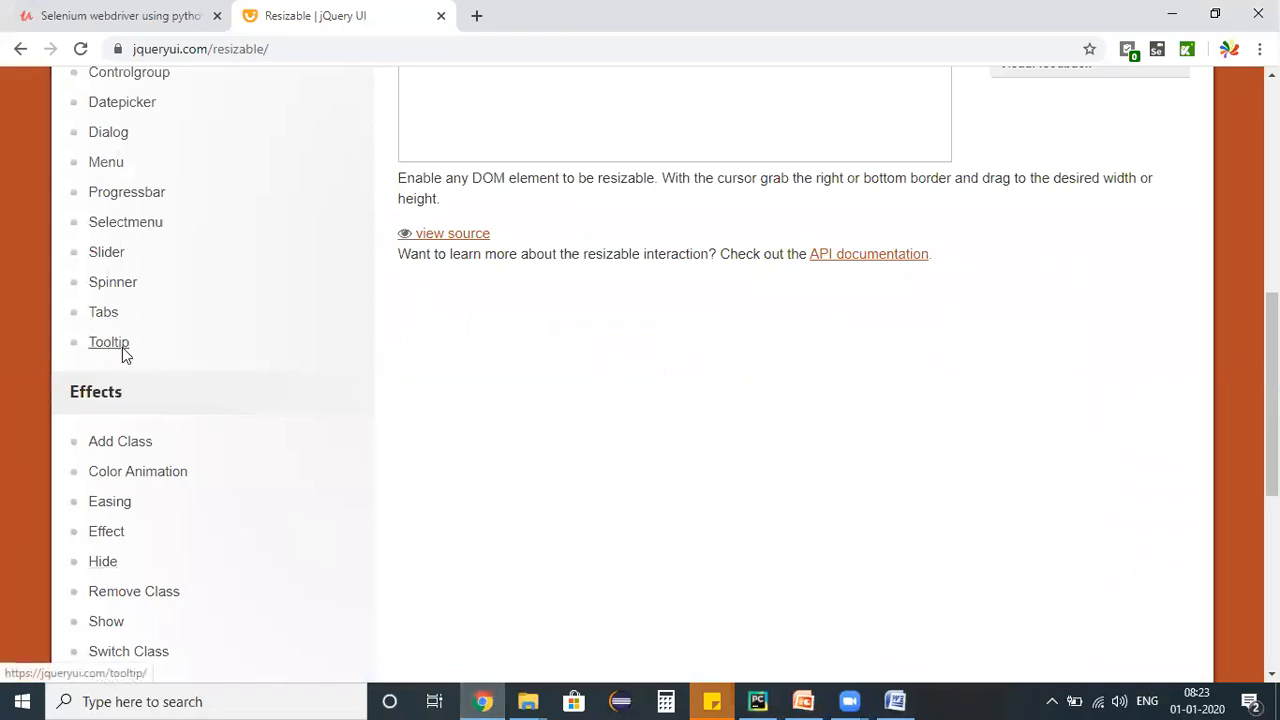
click(108, 341)
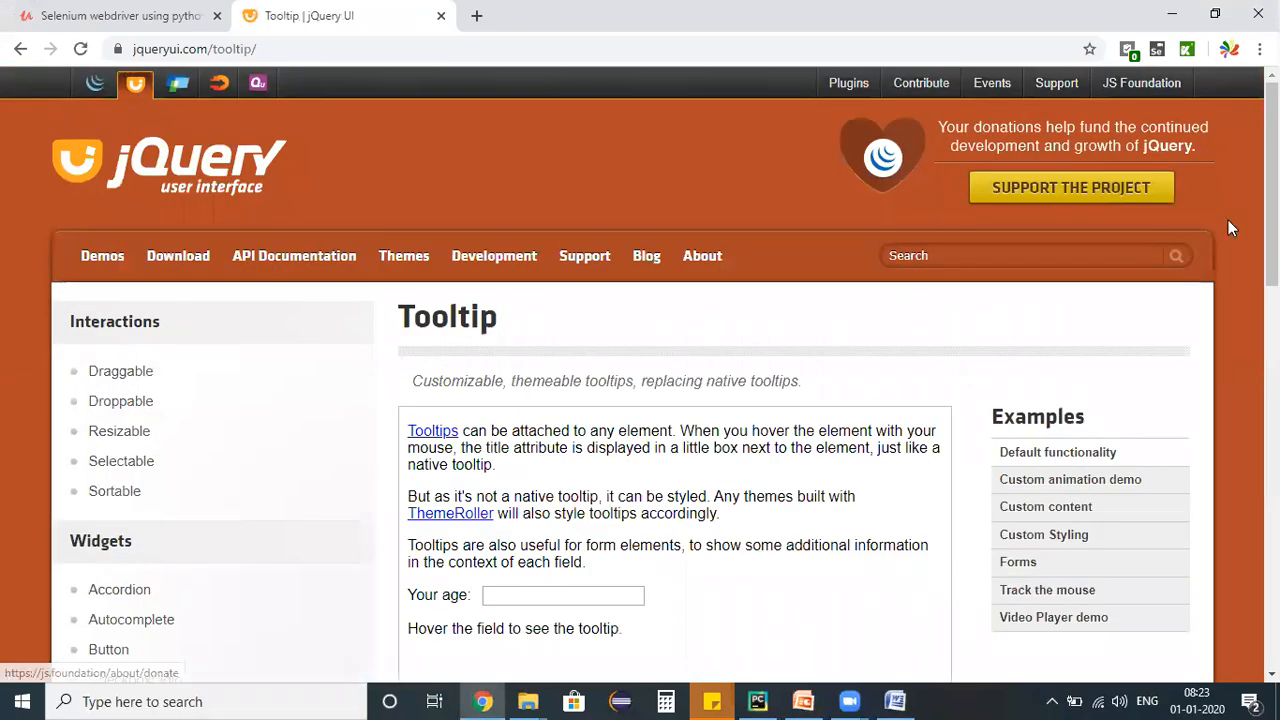
scroll(down, 3)
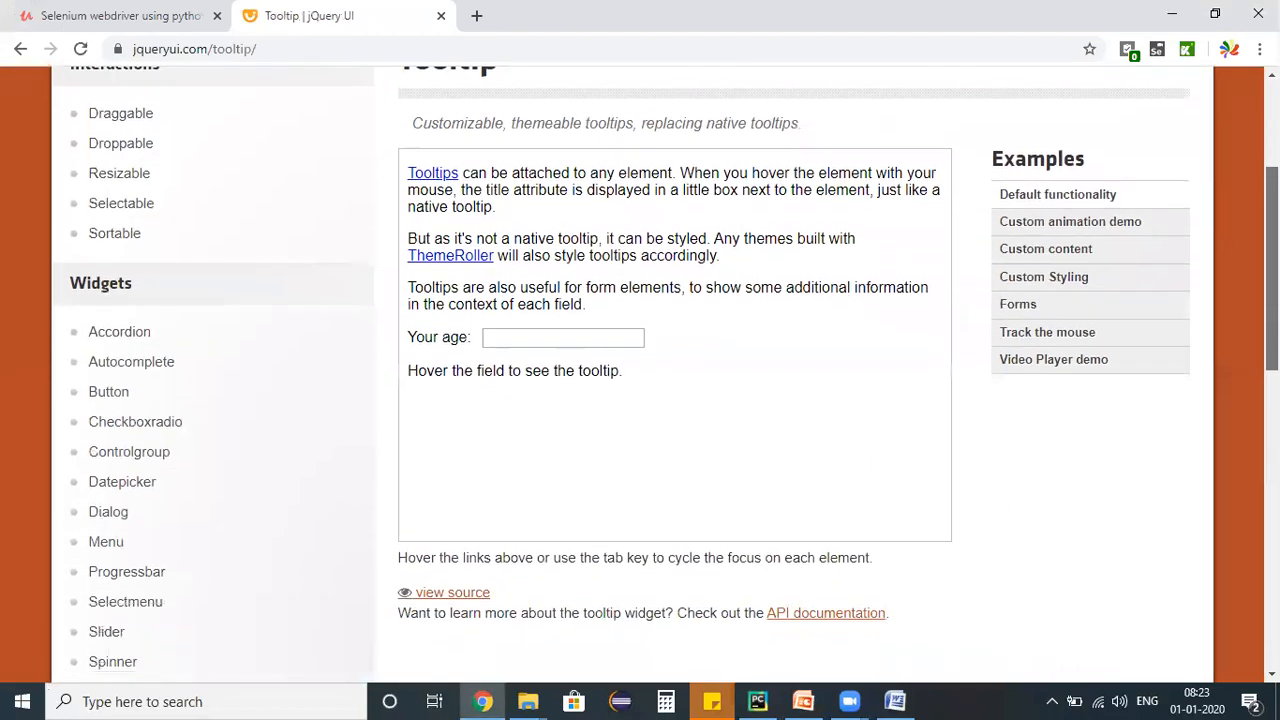
scroll(down, 3)
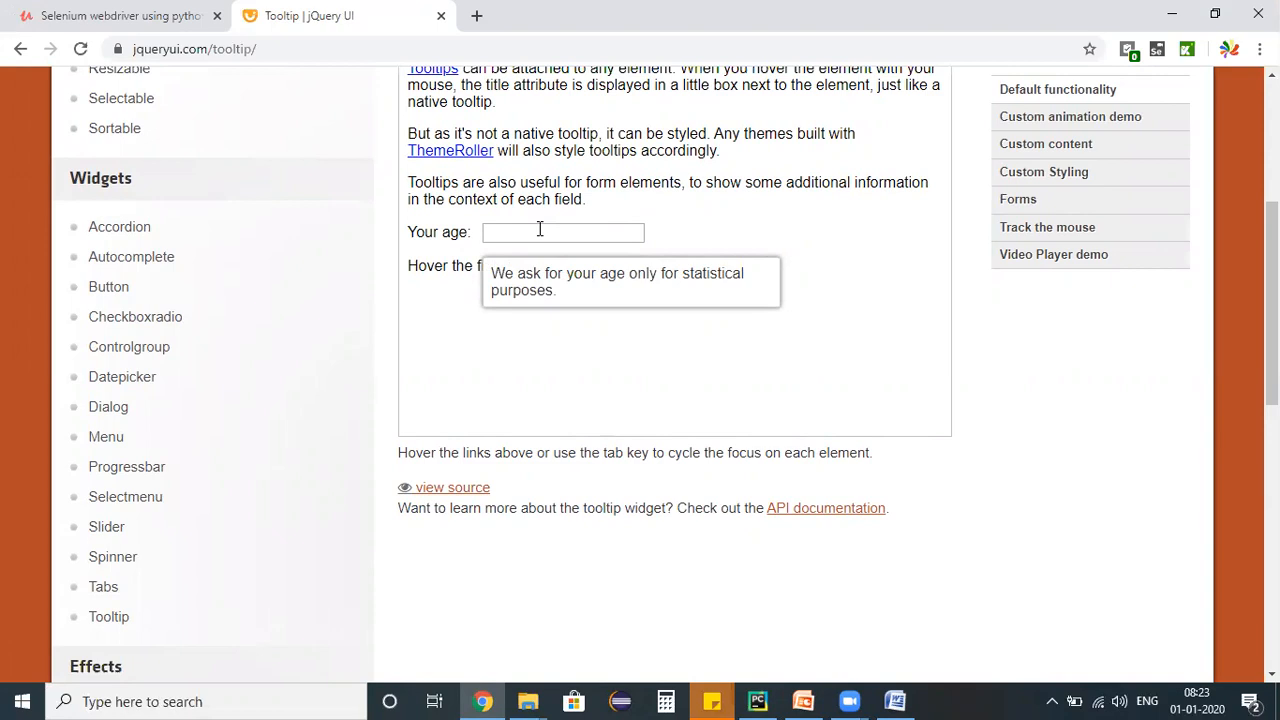
- Add a numbered 'Steps:' list with step 1: reuse previous code until switching to the frame
click(895, 701)
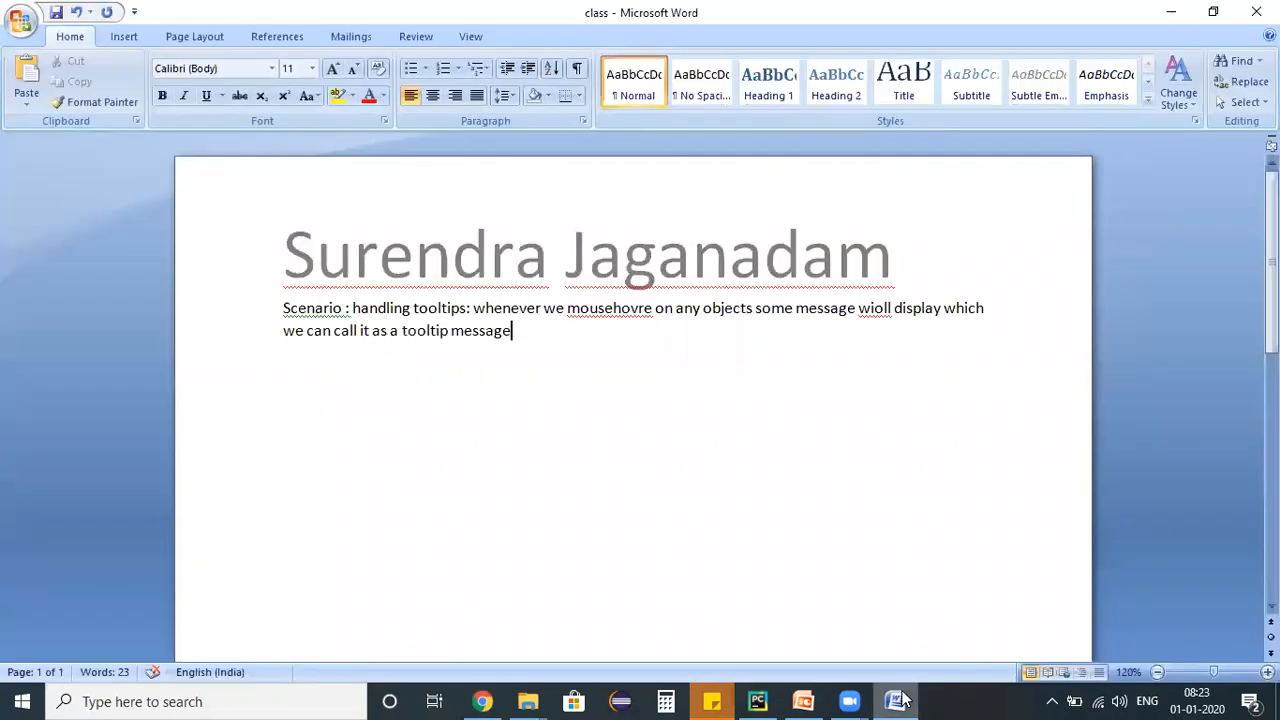
text(Steps:)
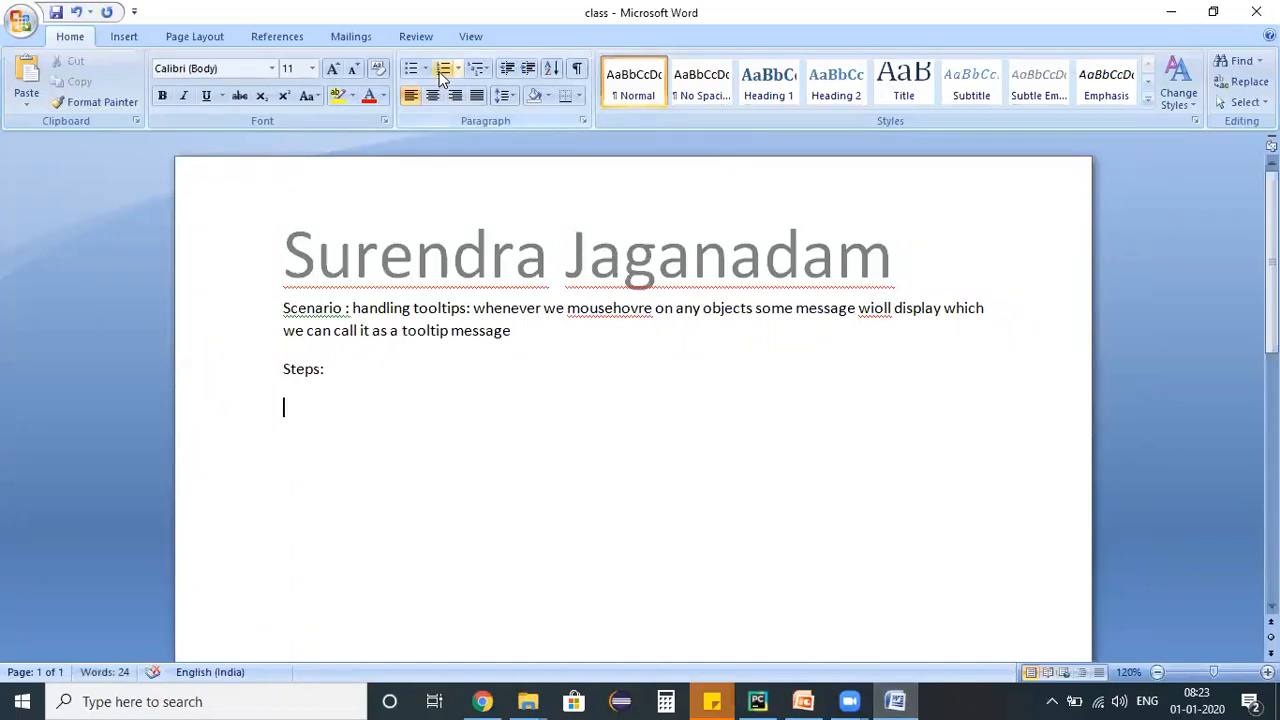
click(442, 68)
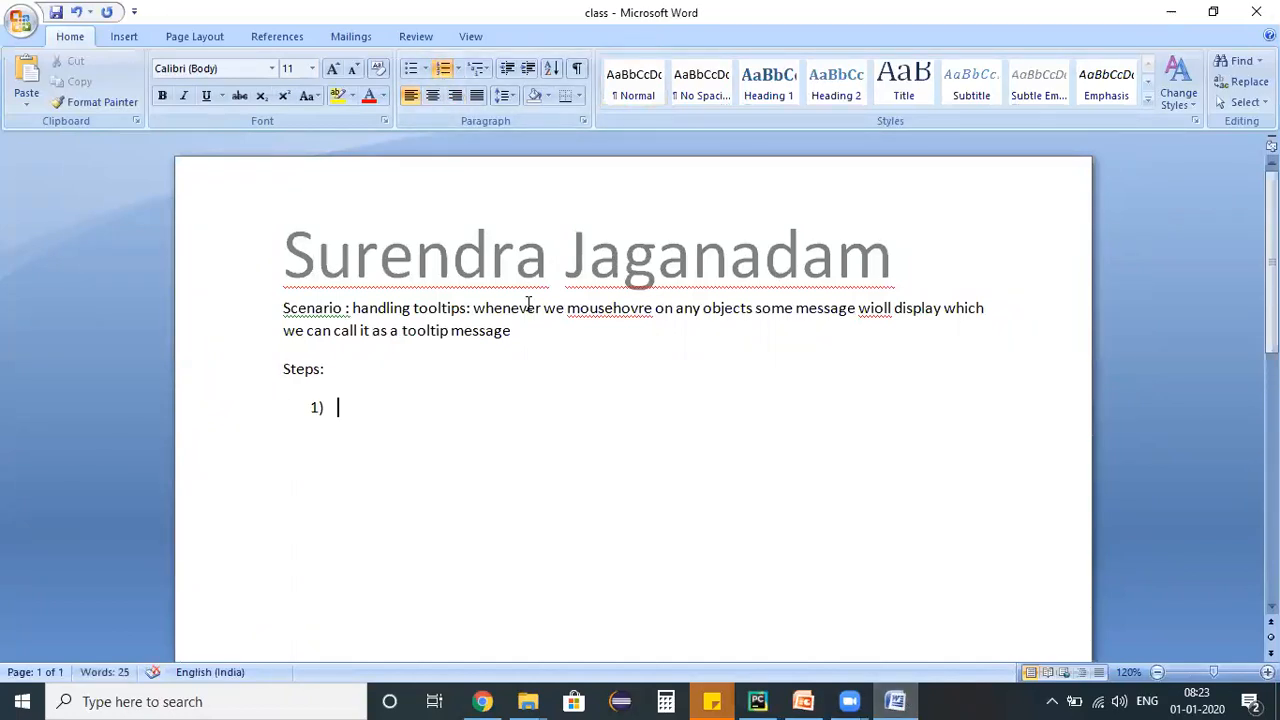
text(co)
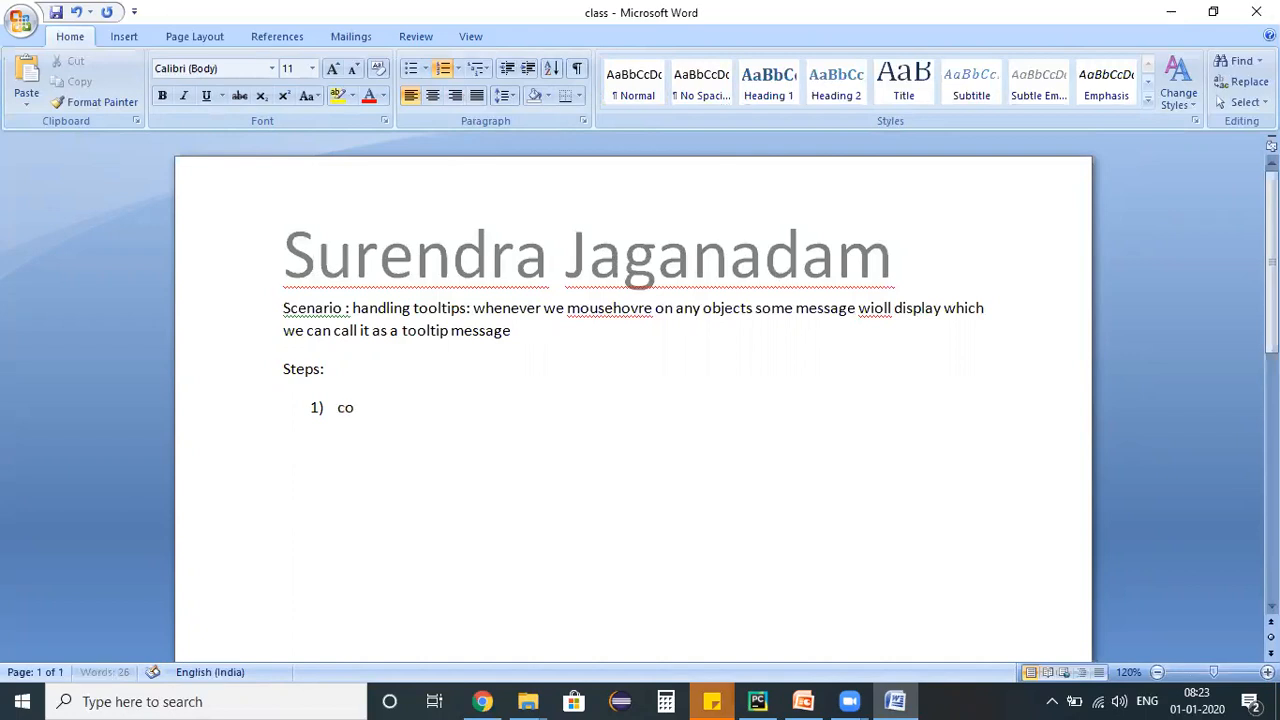
text(py previous)
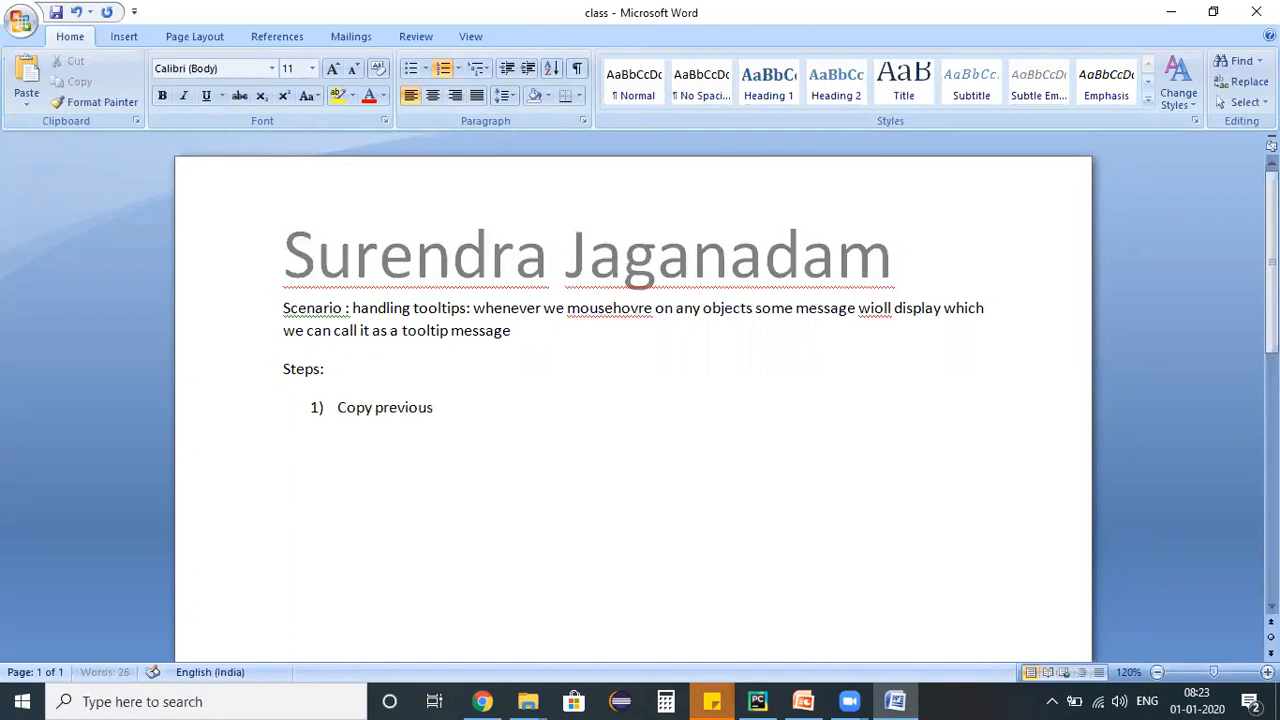
text(code)
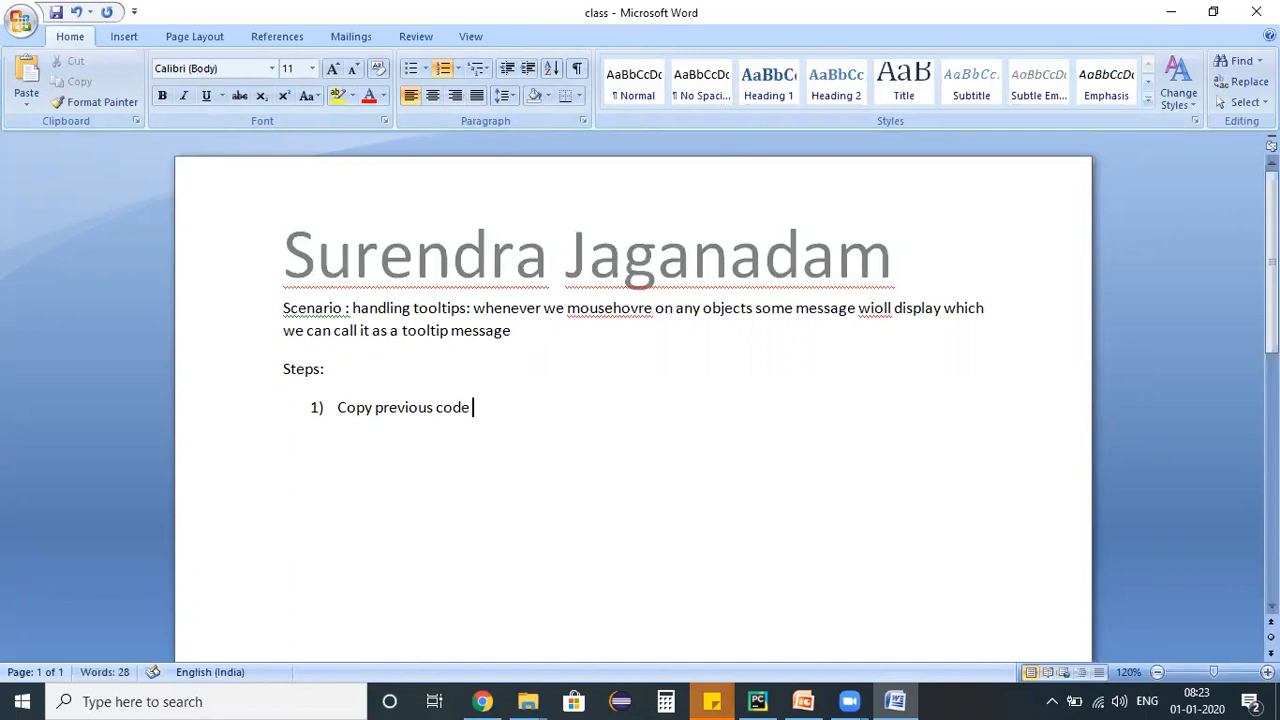
text(n use it)
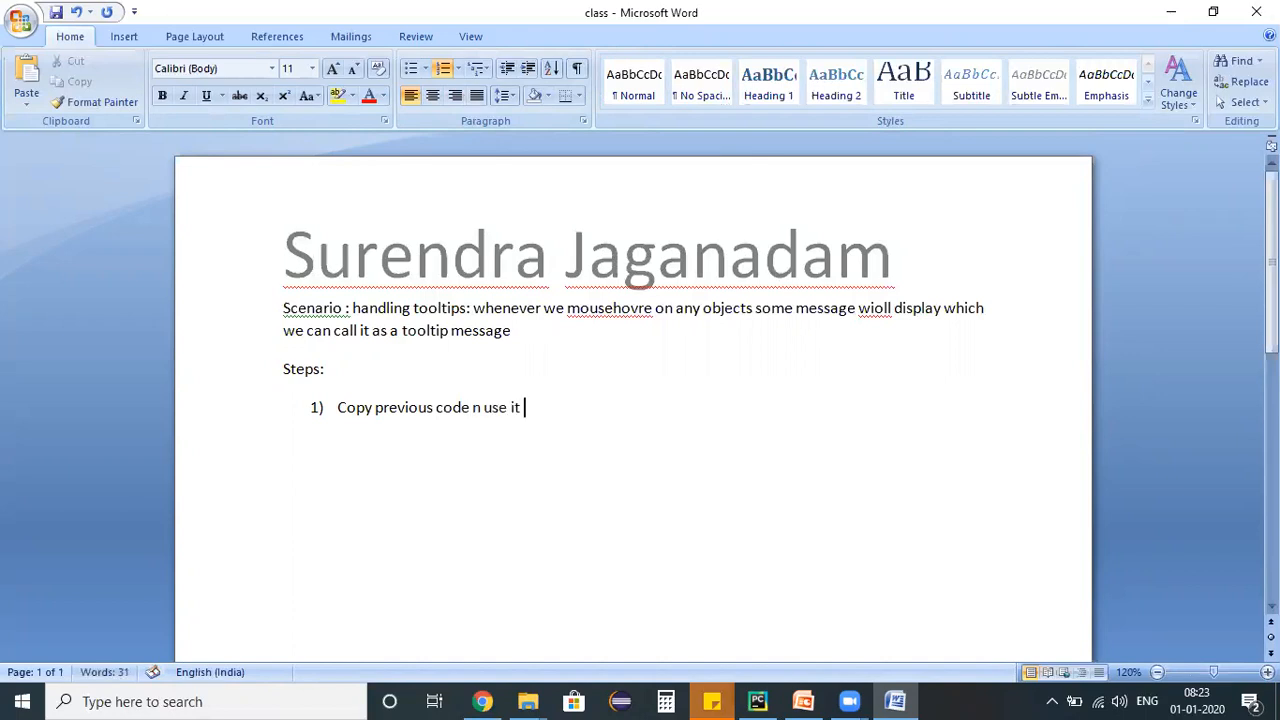
text(till switching to the frame)
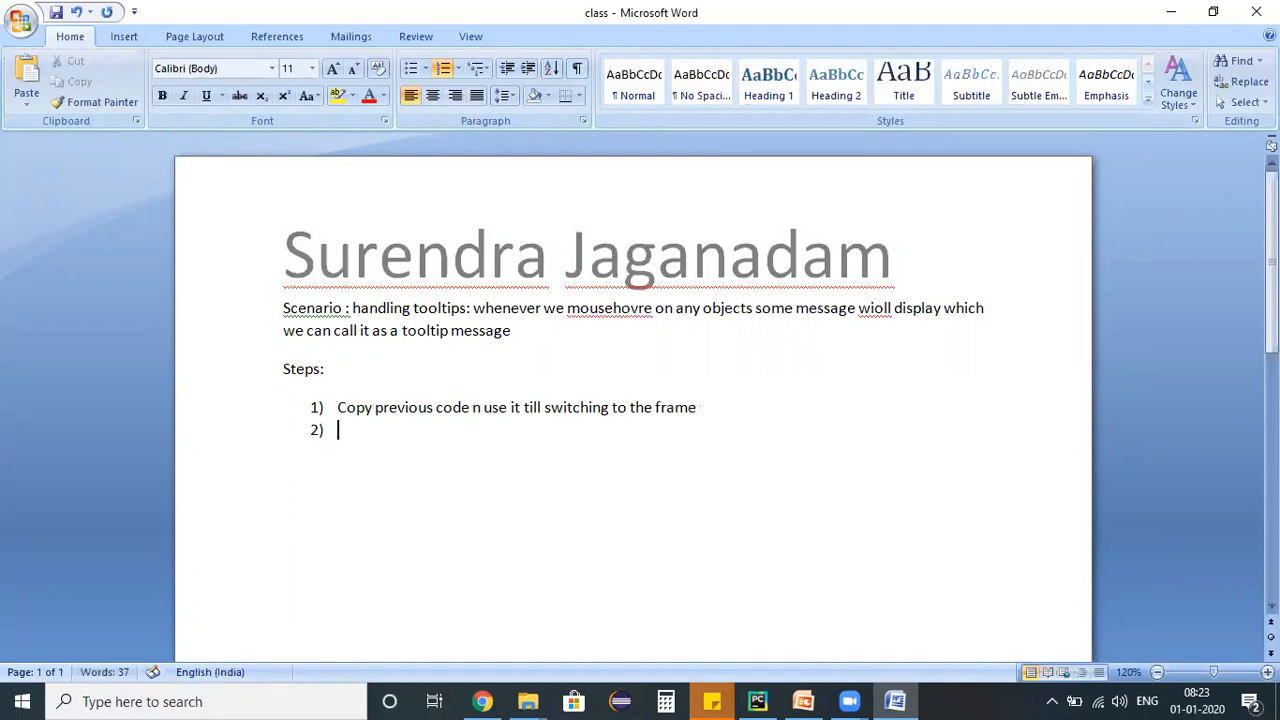
- Add steps 2 and 3: identify the tooltip object, then study it to find the tooltip
text(Identify the desired object)
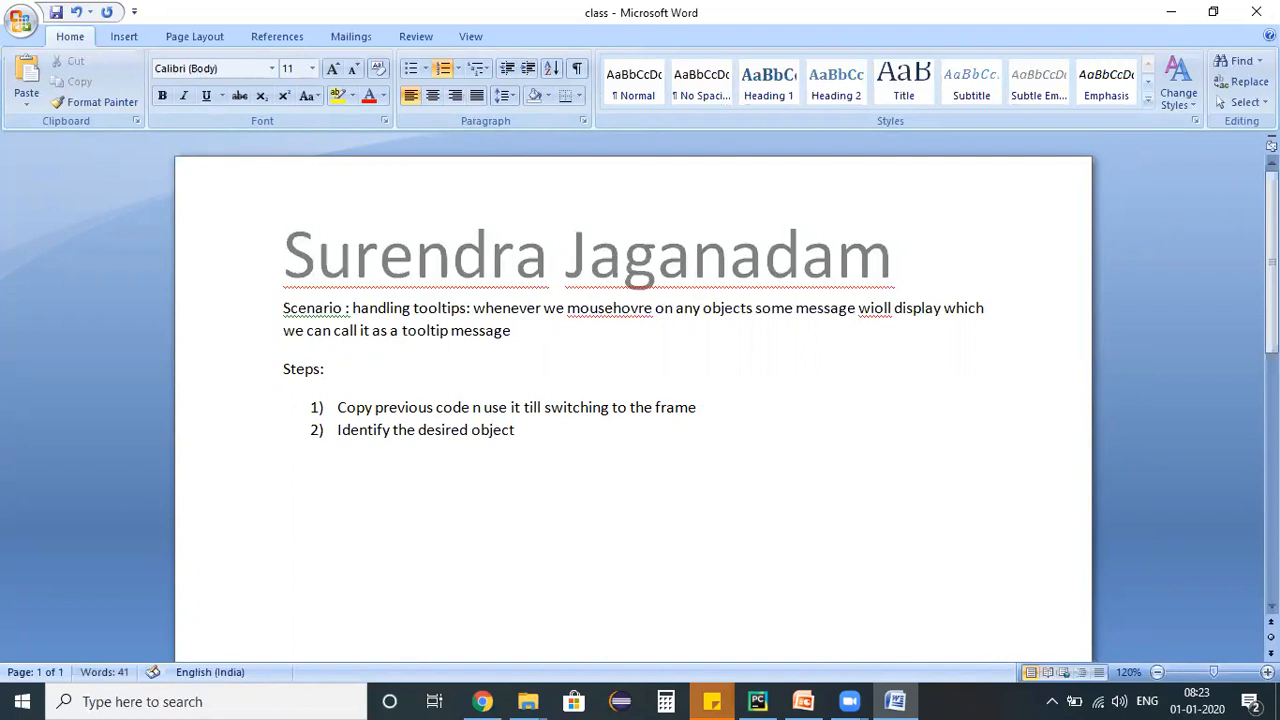
text(on which we)
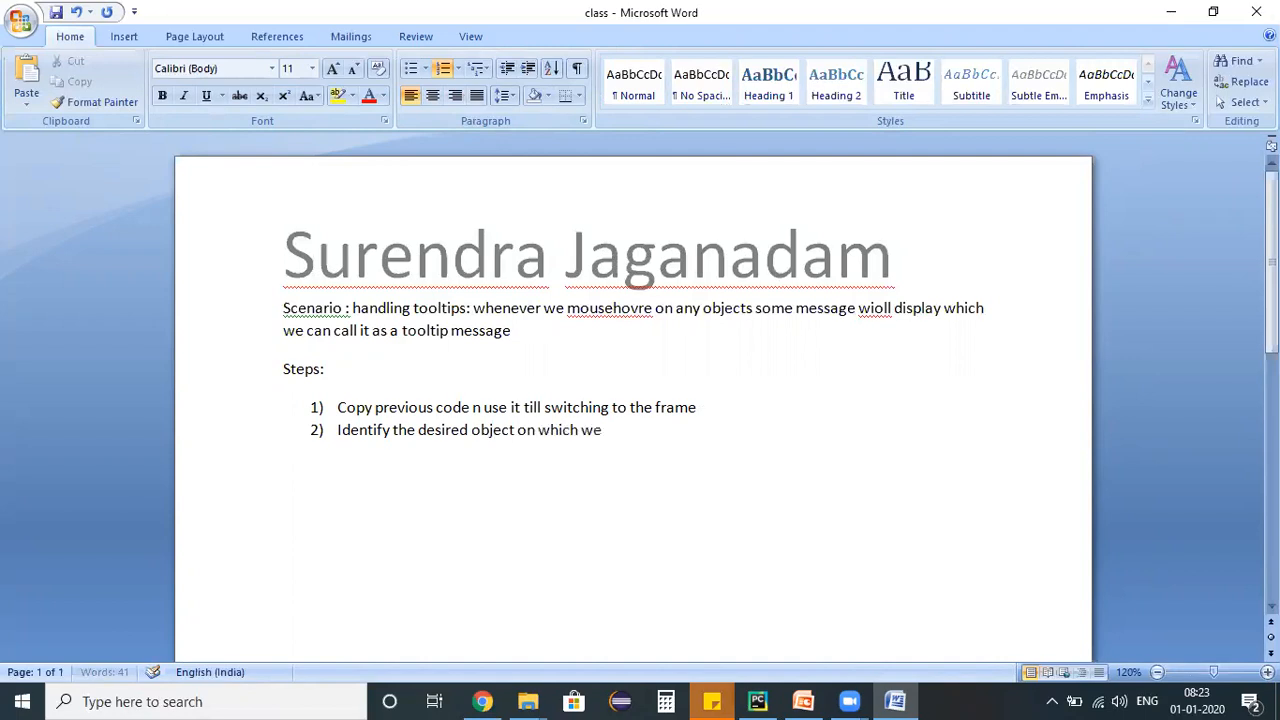
text(r getting the tooltips)
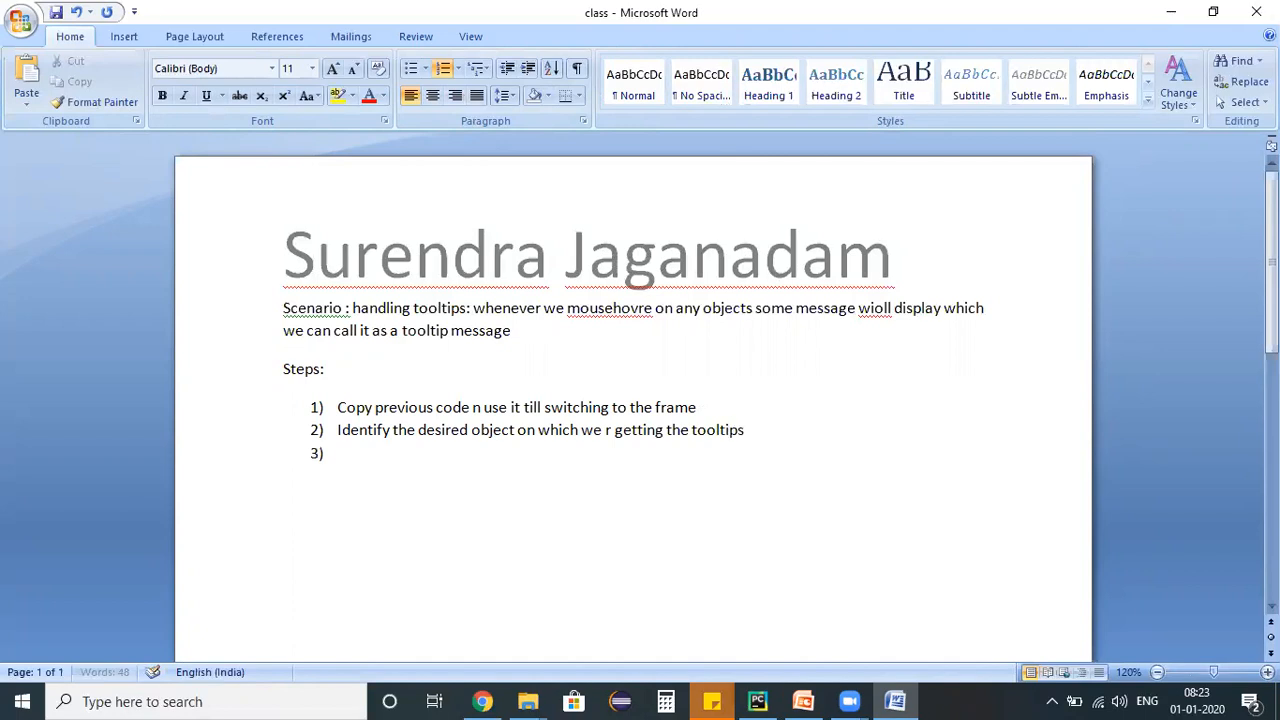
text(Study the object carefeully n see whether we can)
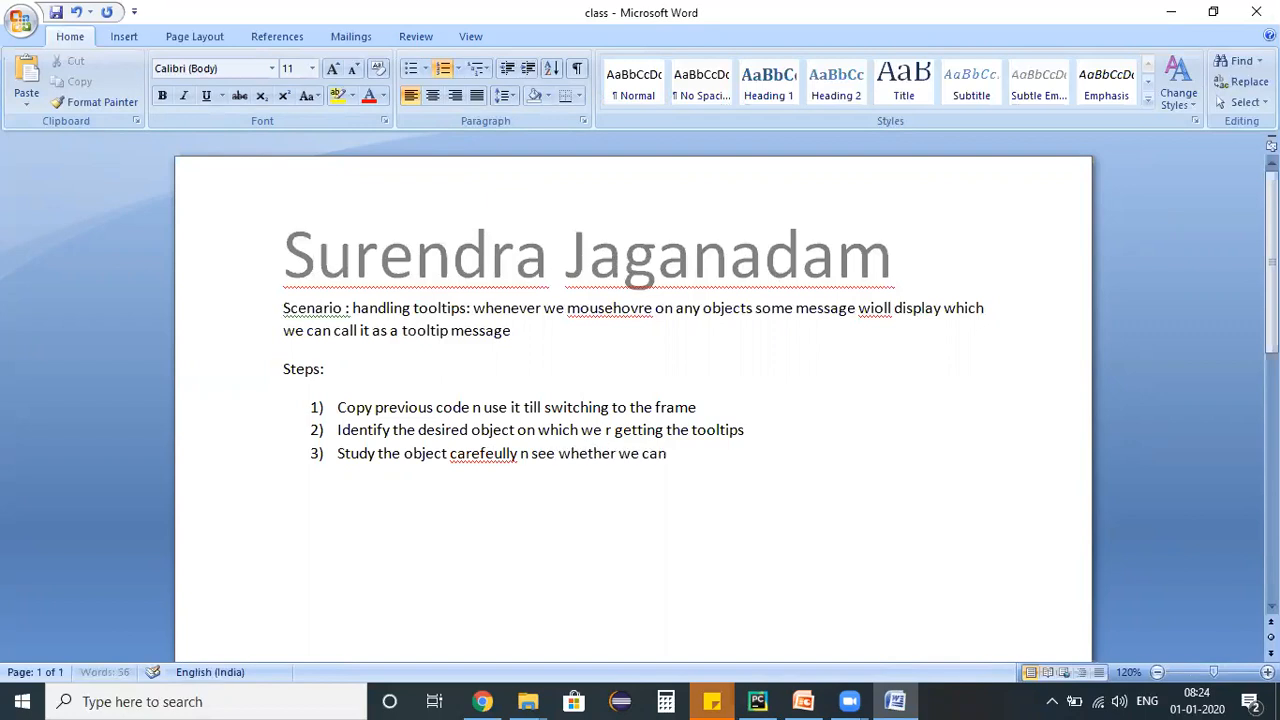
text(find the to)
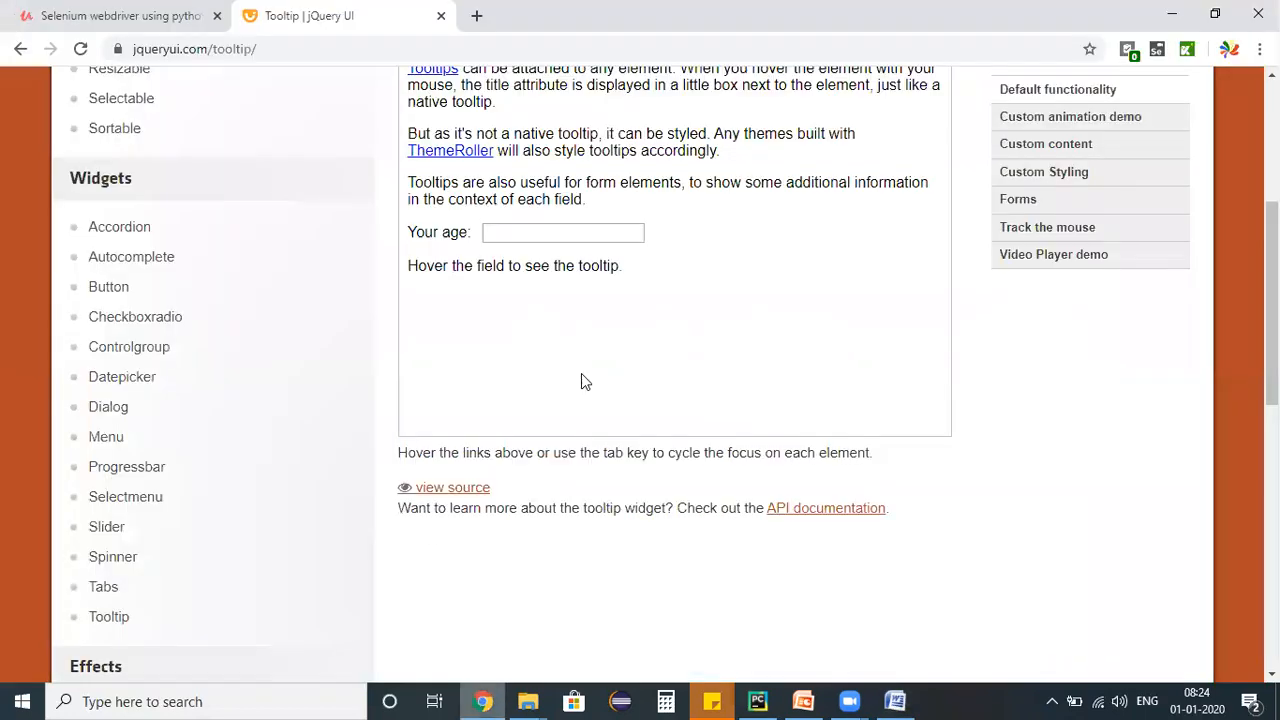
- Inspect the 'Your age' field's HTML for its title tooltip text, then return to Word
right_click(563, 232)
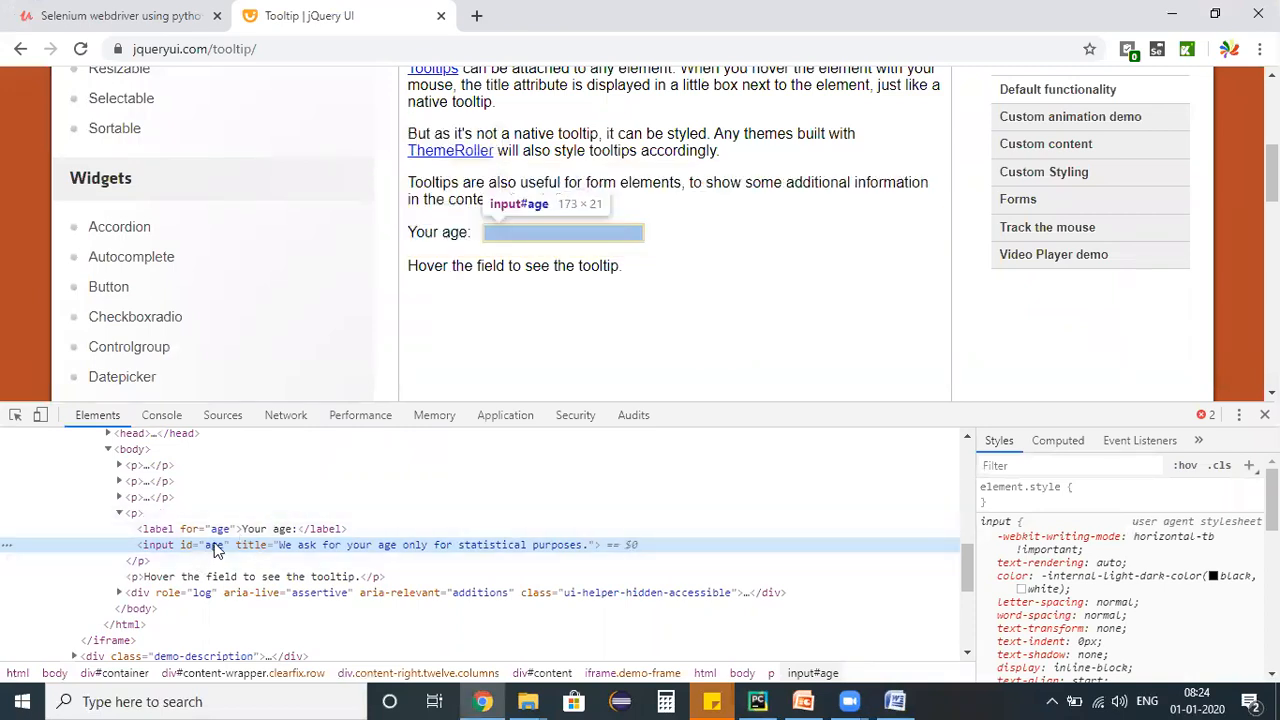
mouse_move(303, 557)
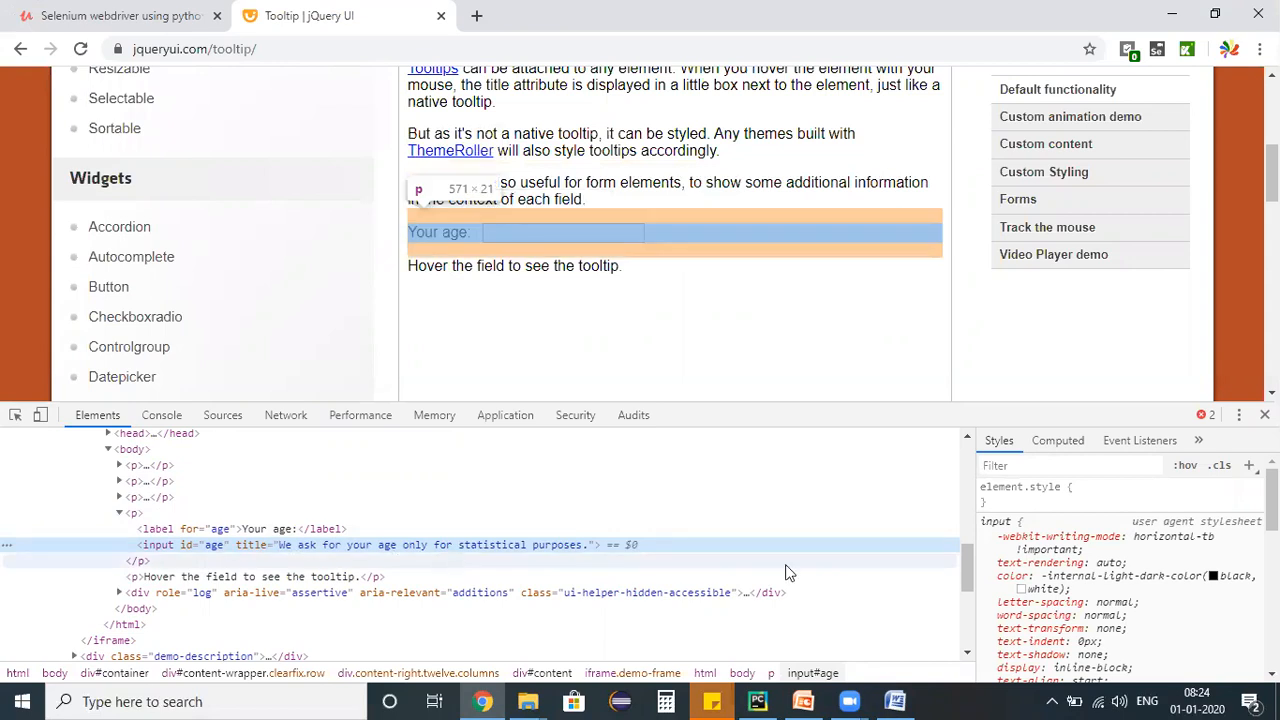
click(894, 701)
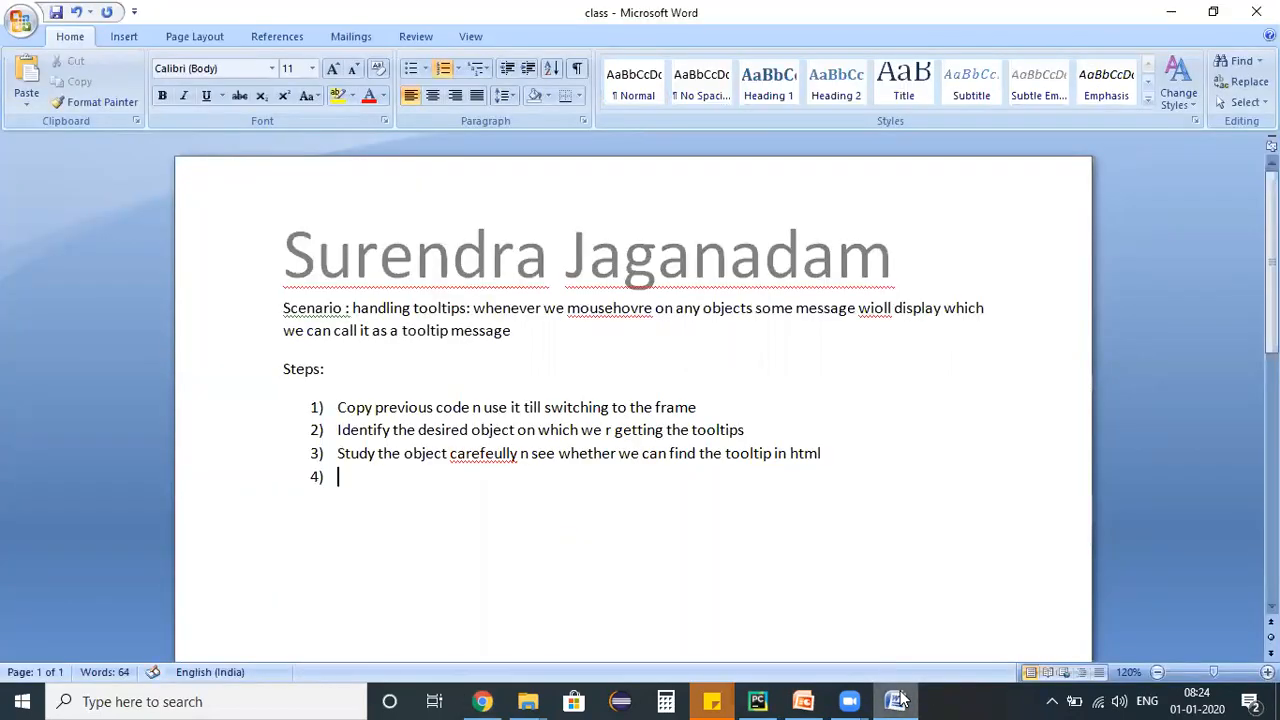
- Add step 4: the object has a title property holding the tooltip
text(We noticed that)
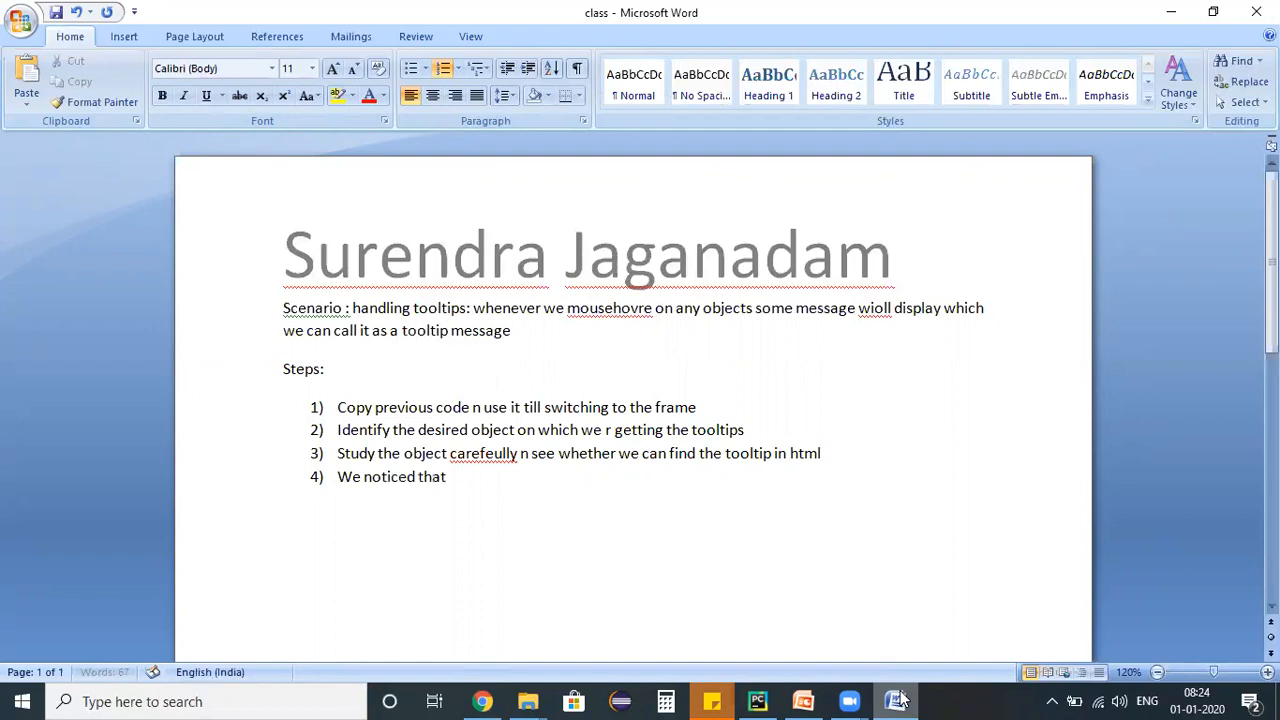
text(the object)
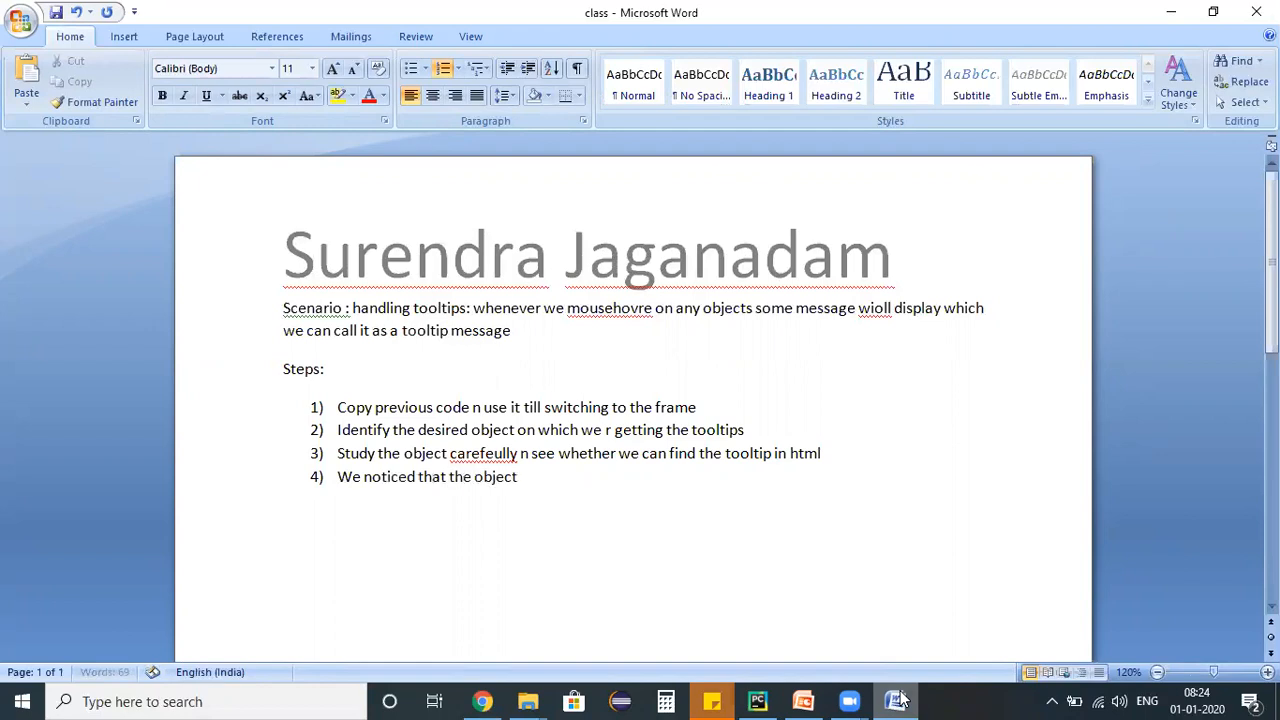
text(has a title prope)
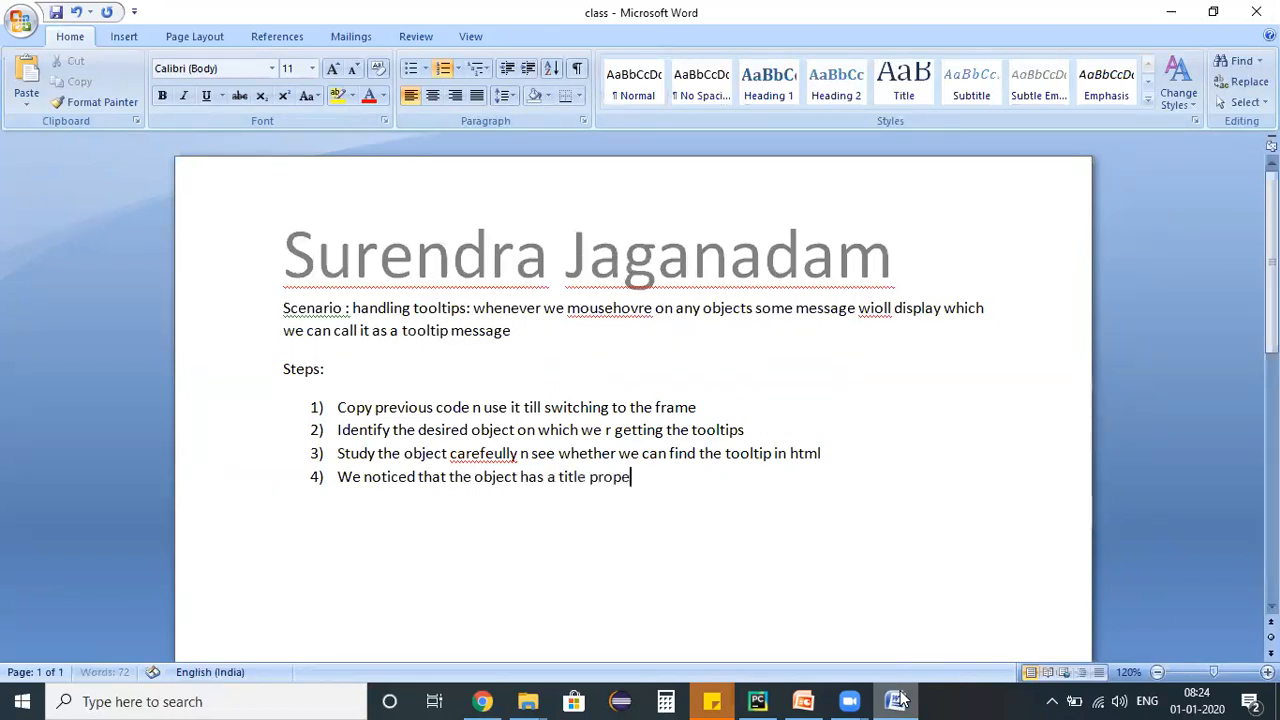
text(rty and it has a tooltip messa)
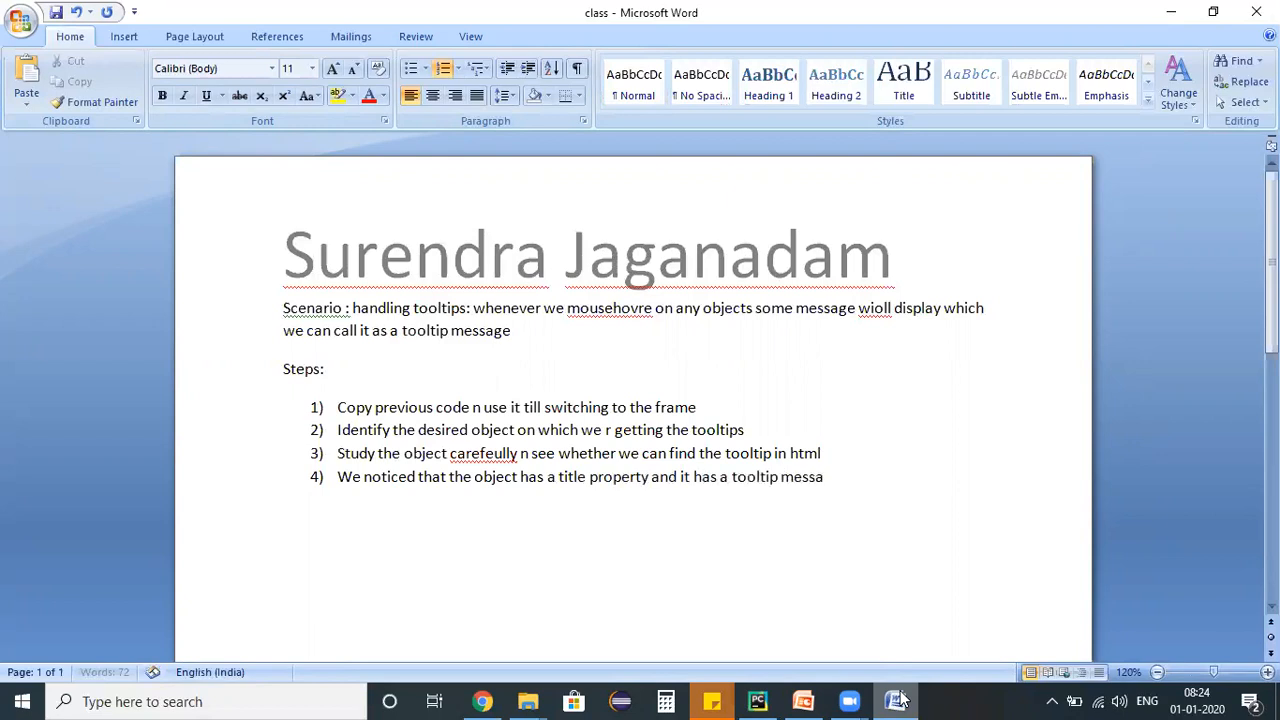
key(enter)
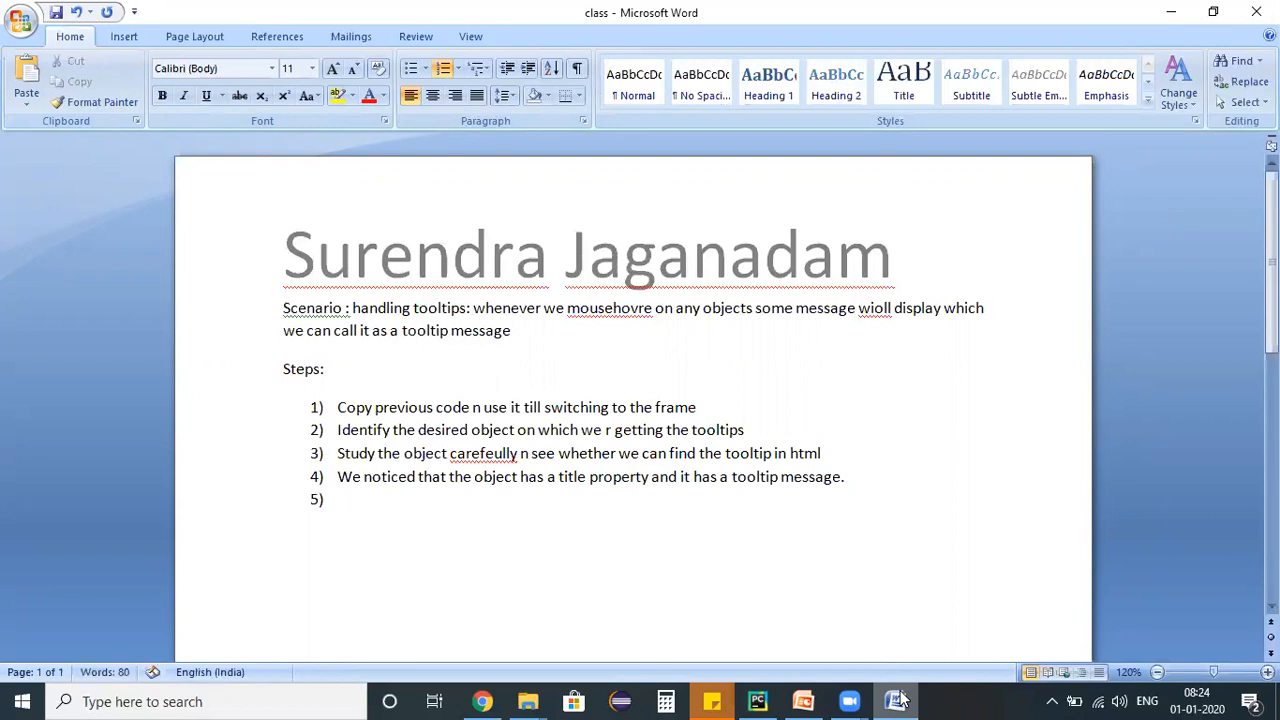
- Begin step 5: getAttribute reads an object's property, so identify this text field
text(I know how to get a specific)
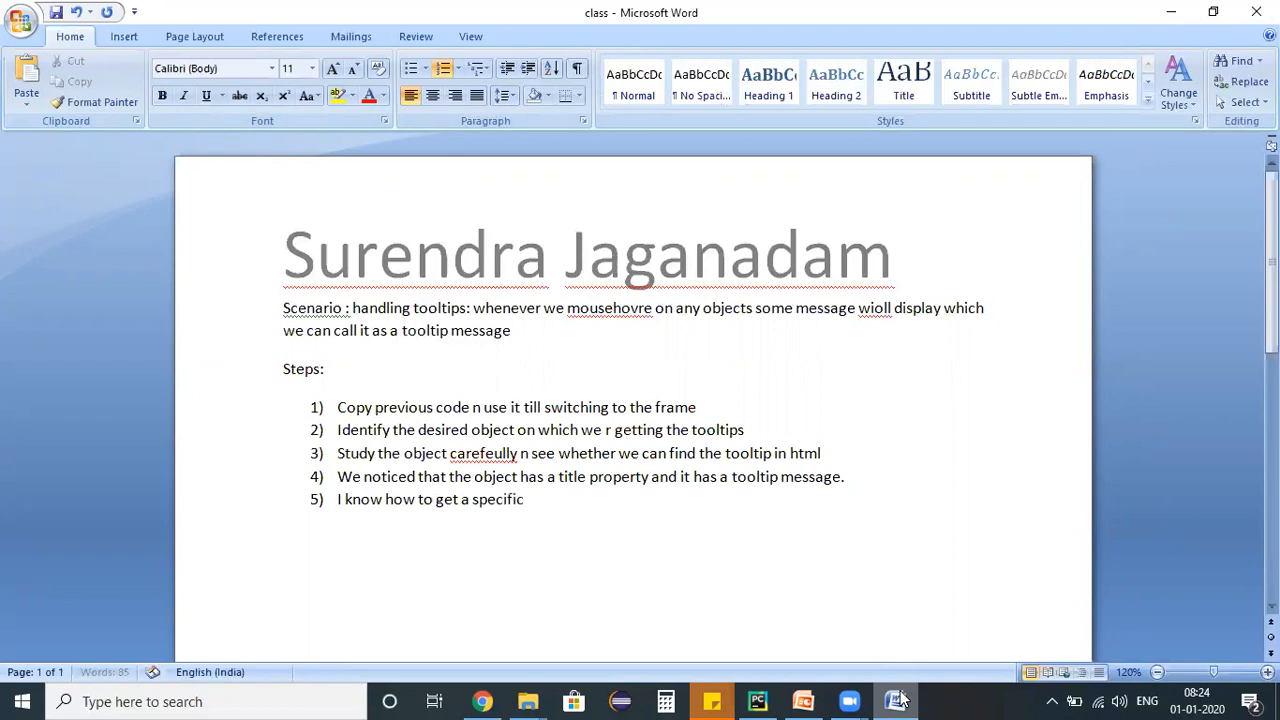
text(property for an object... get)
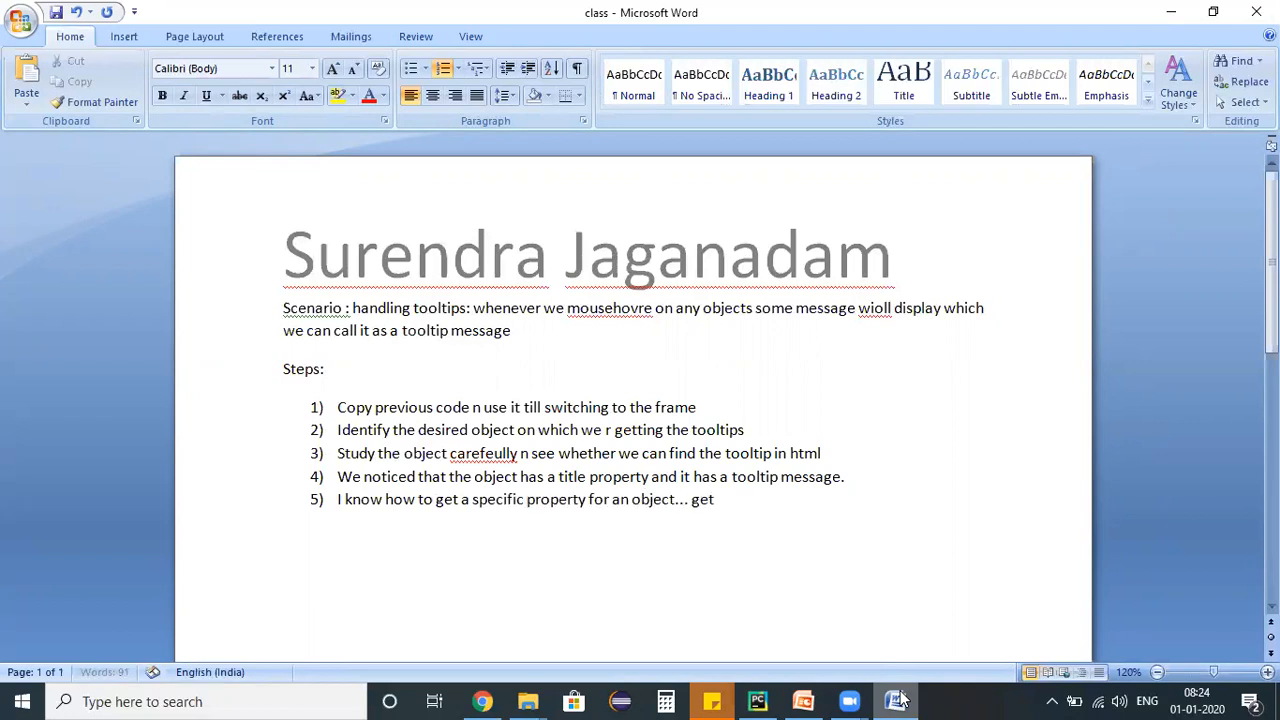
text(Attribute)
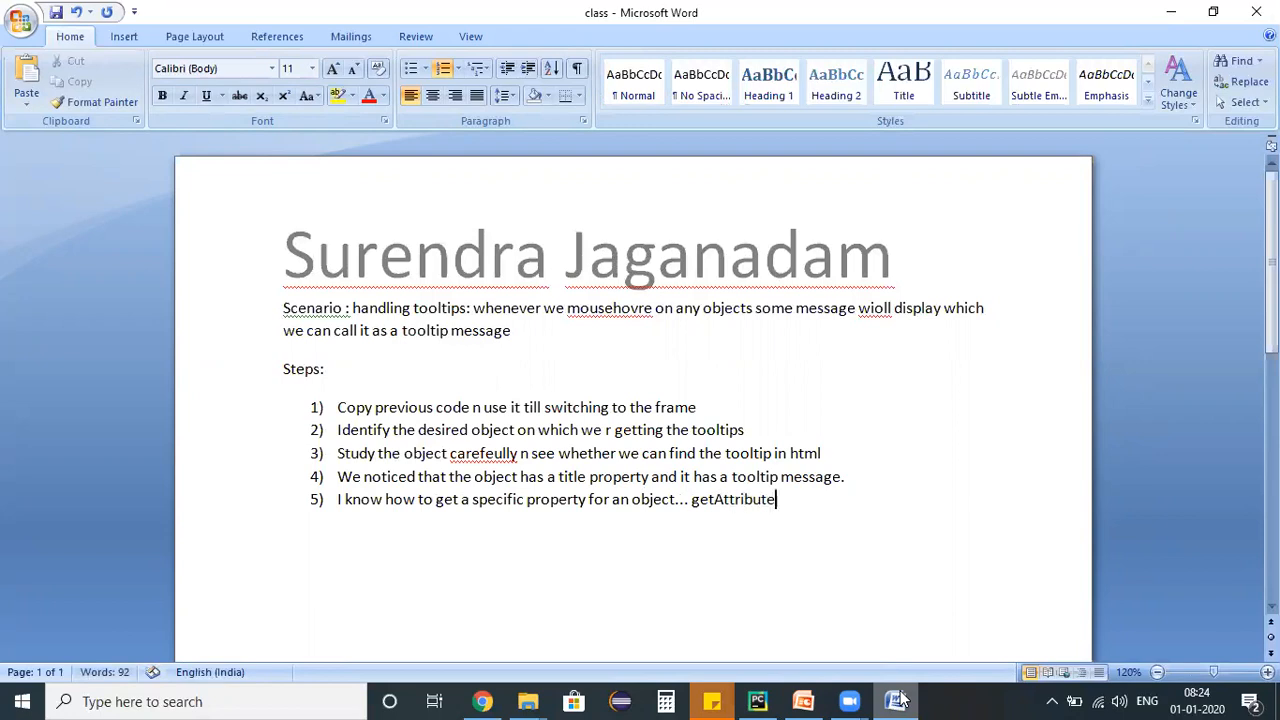
text(… identi)
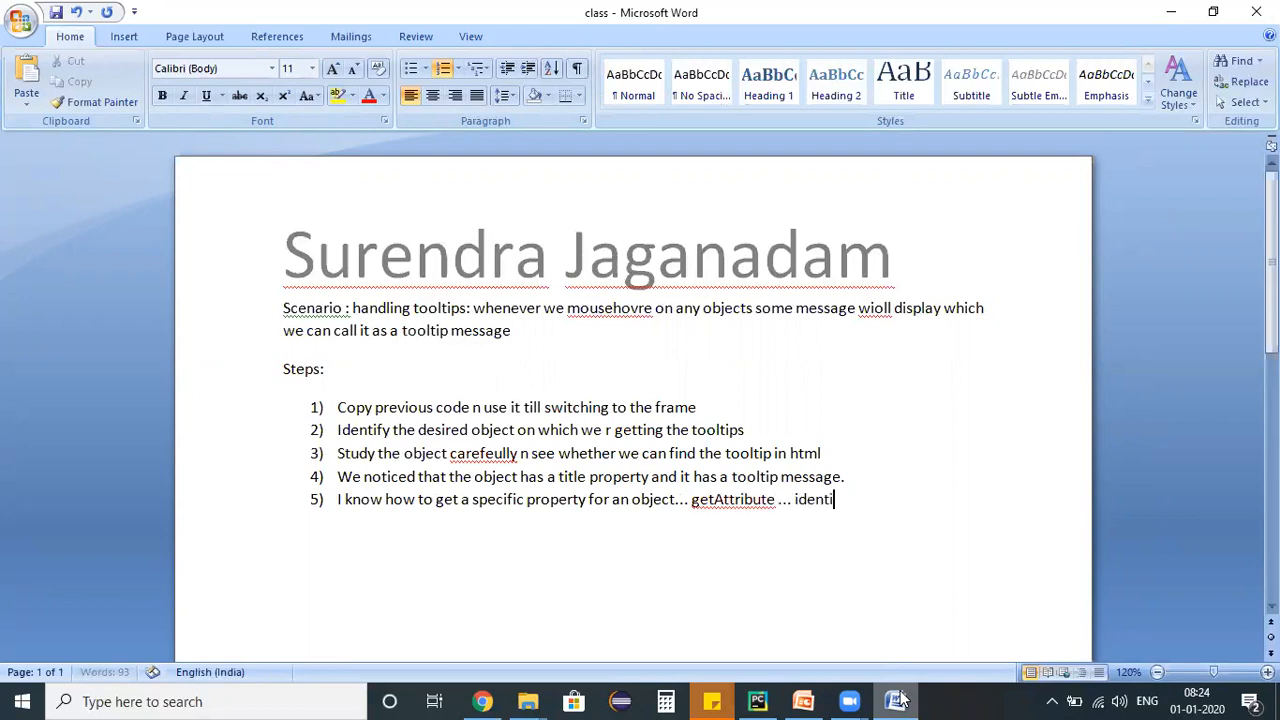
text(fy this text field and)
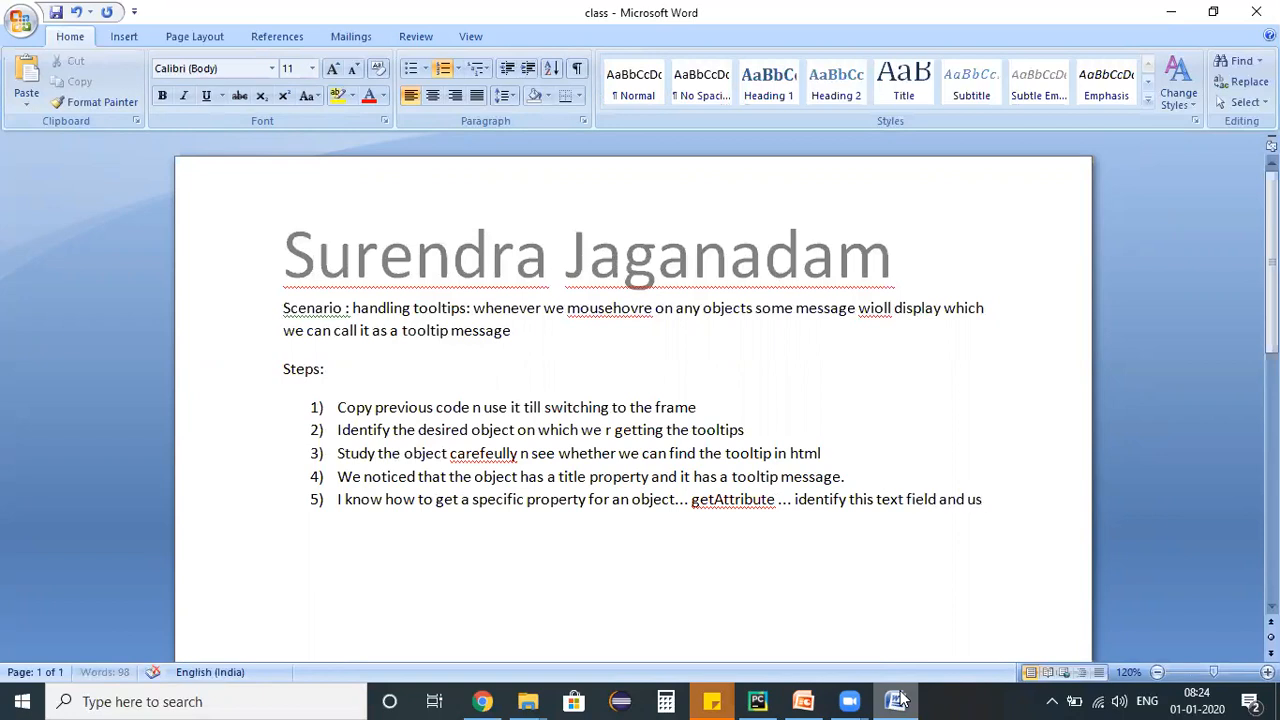
- Finish step 5: call getAttribute with 'title' as input and directly print the message
text(use get attribute for that)
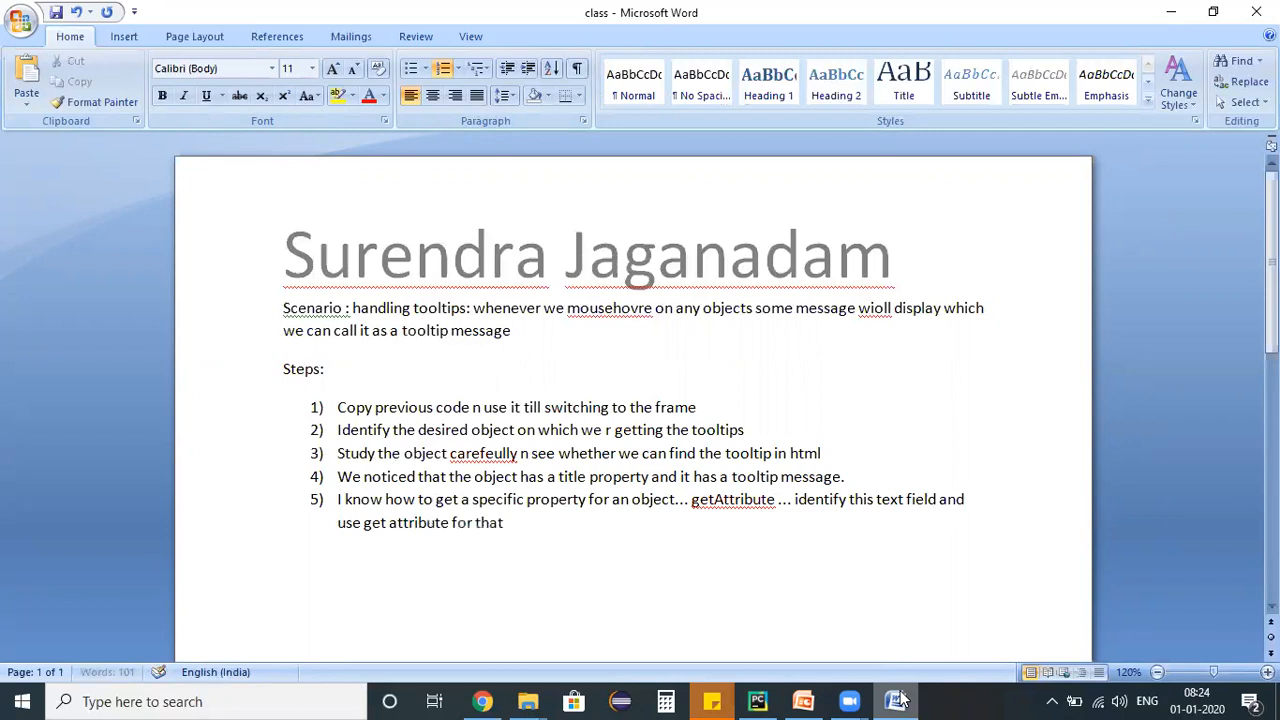
text(object n u)
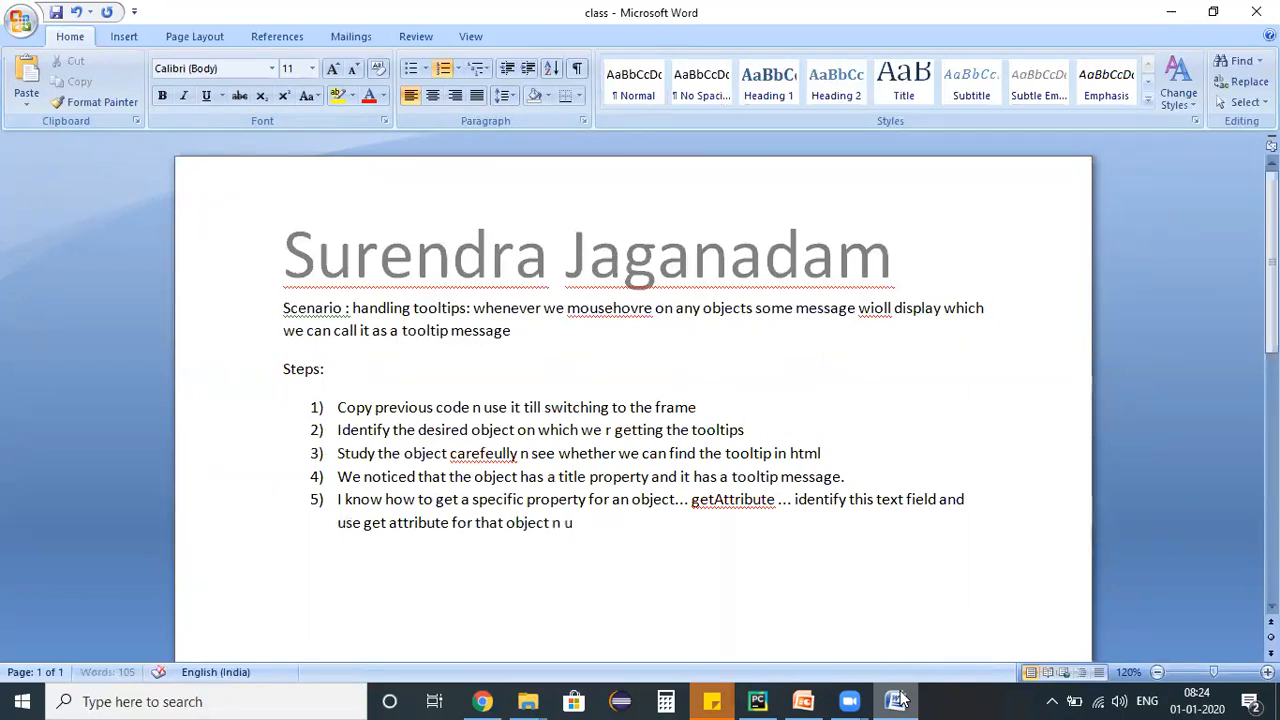
text(se title as a)
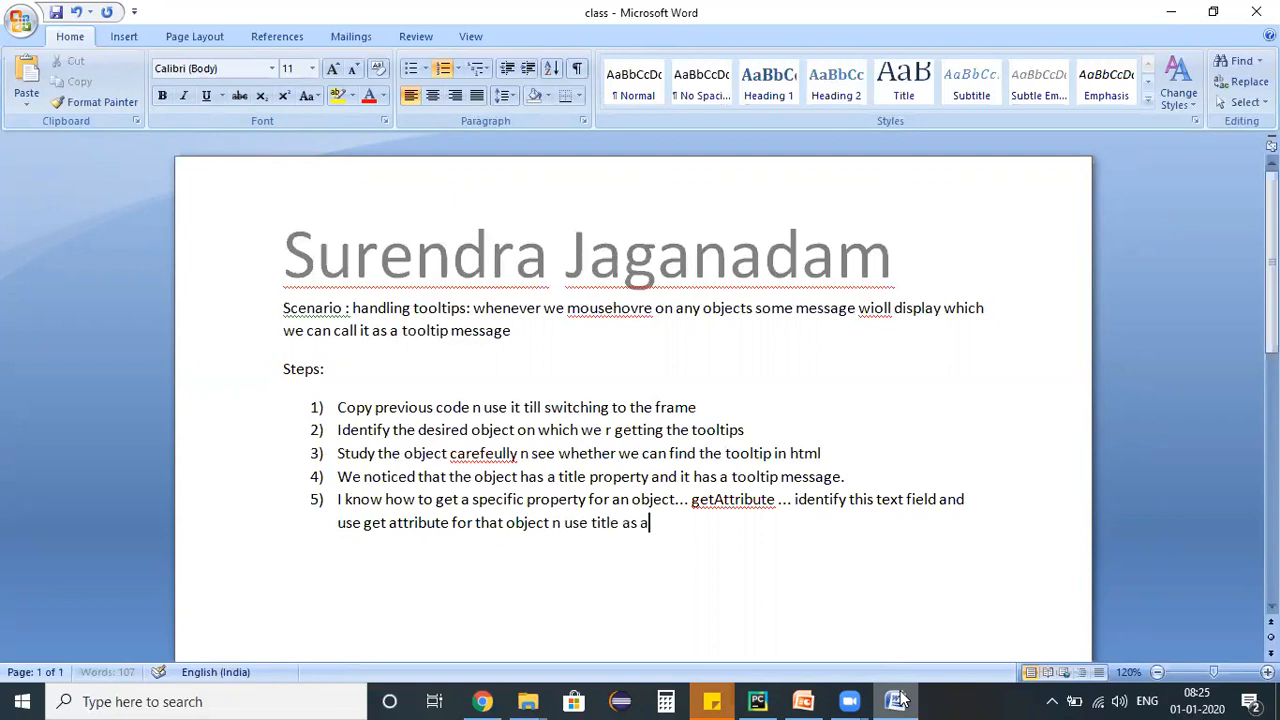
text(n input)
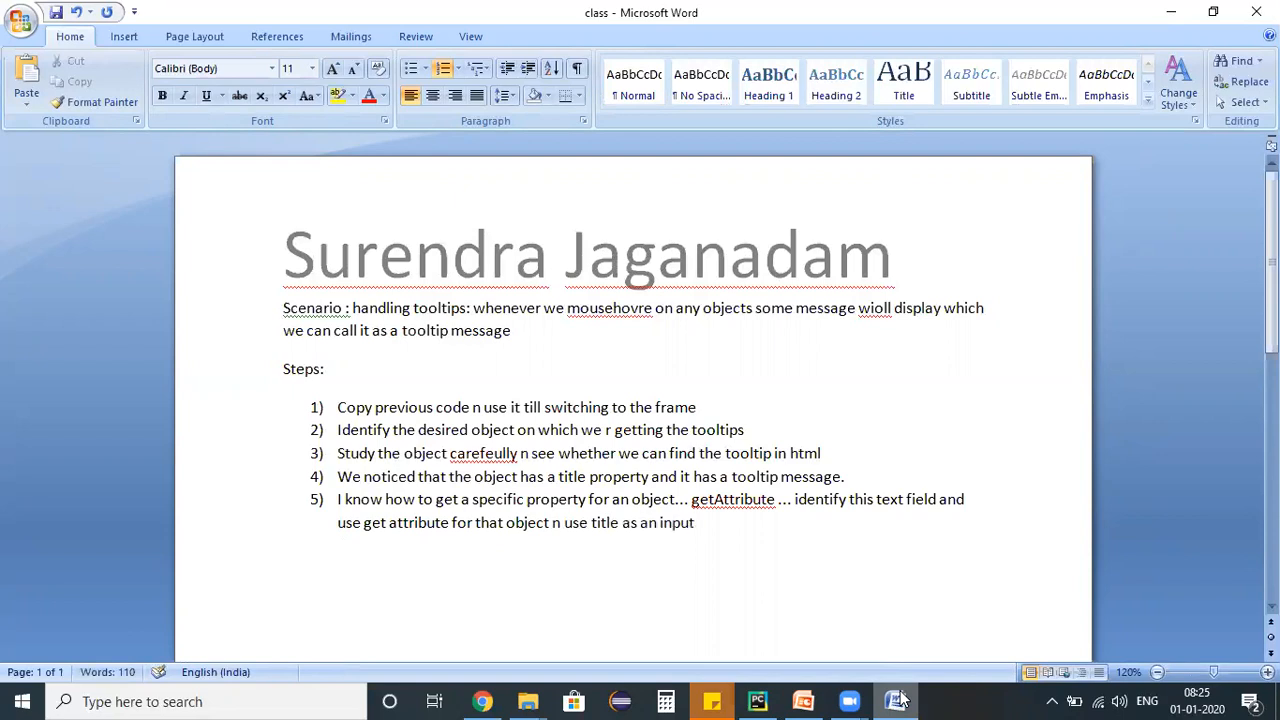
text(a)
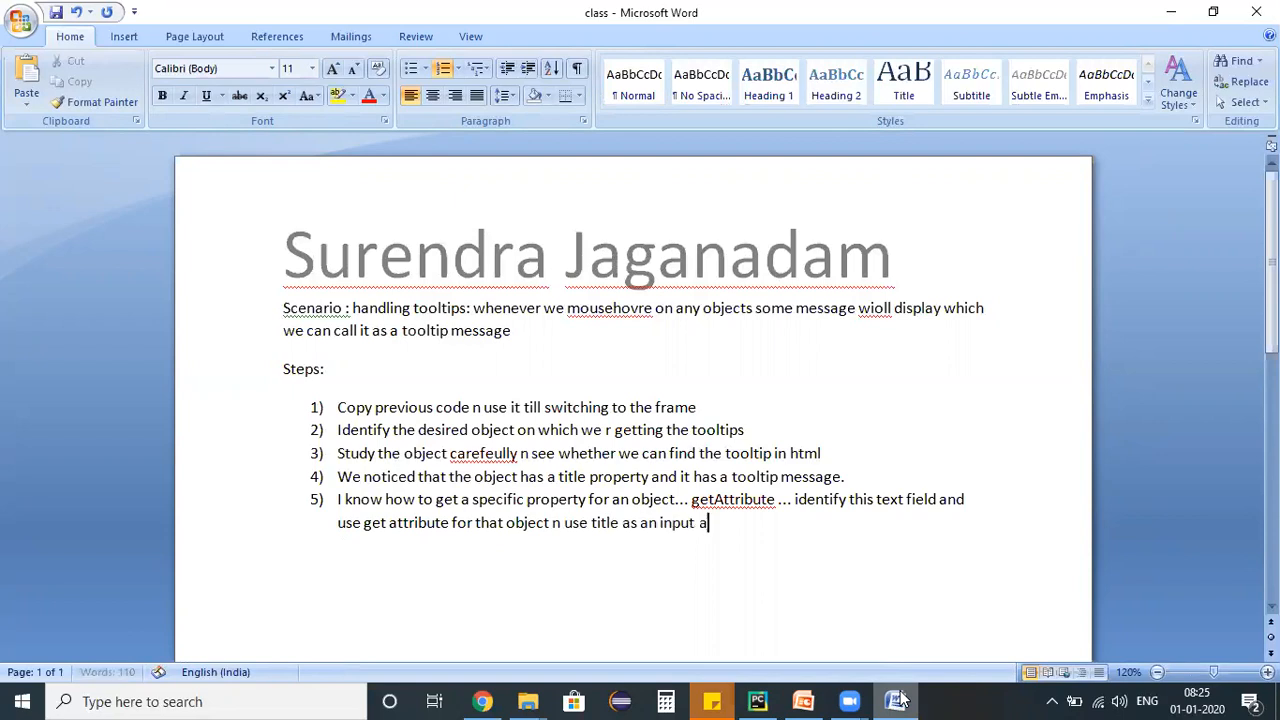
text(nd directlu)
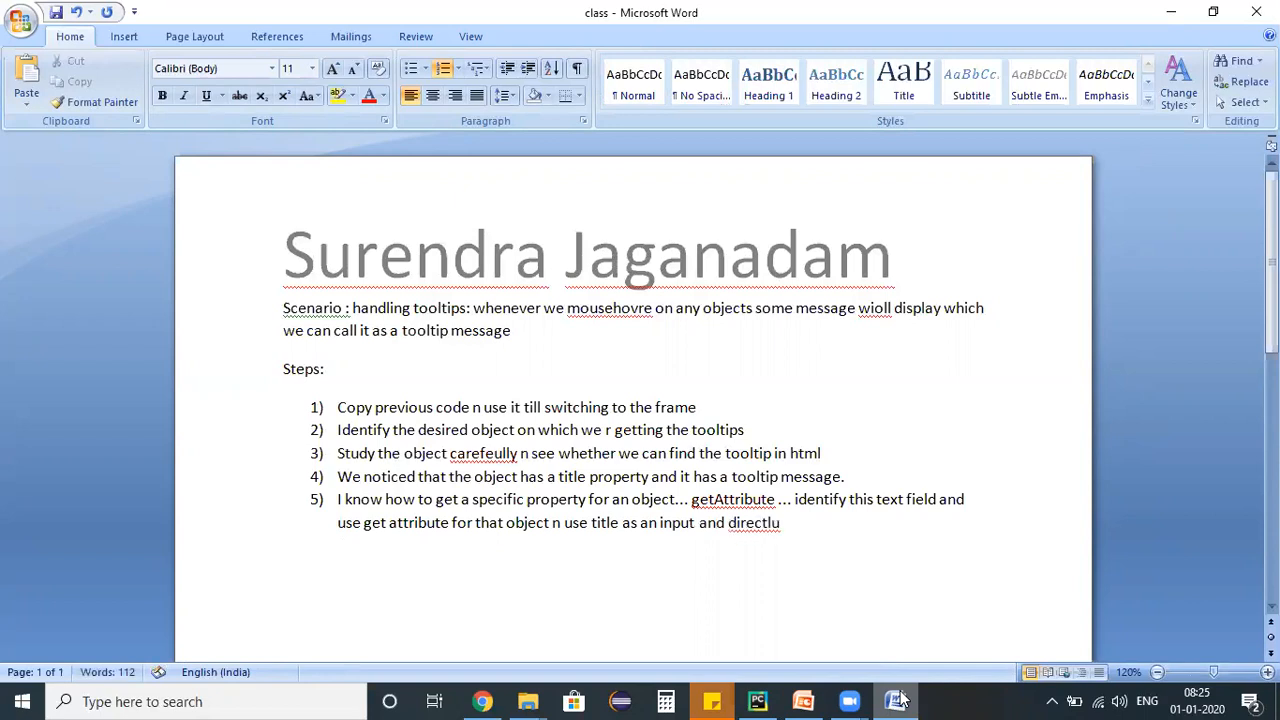
text(print that message to th)
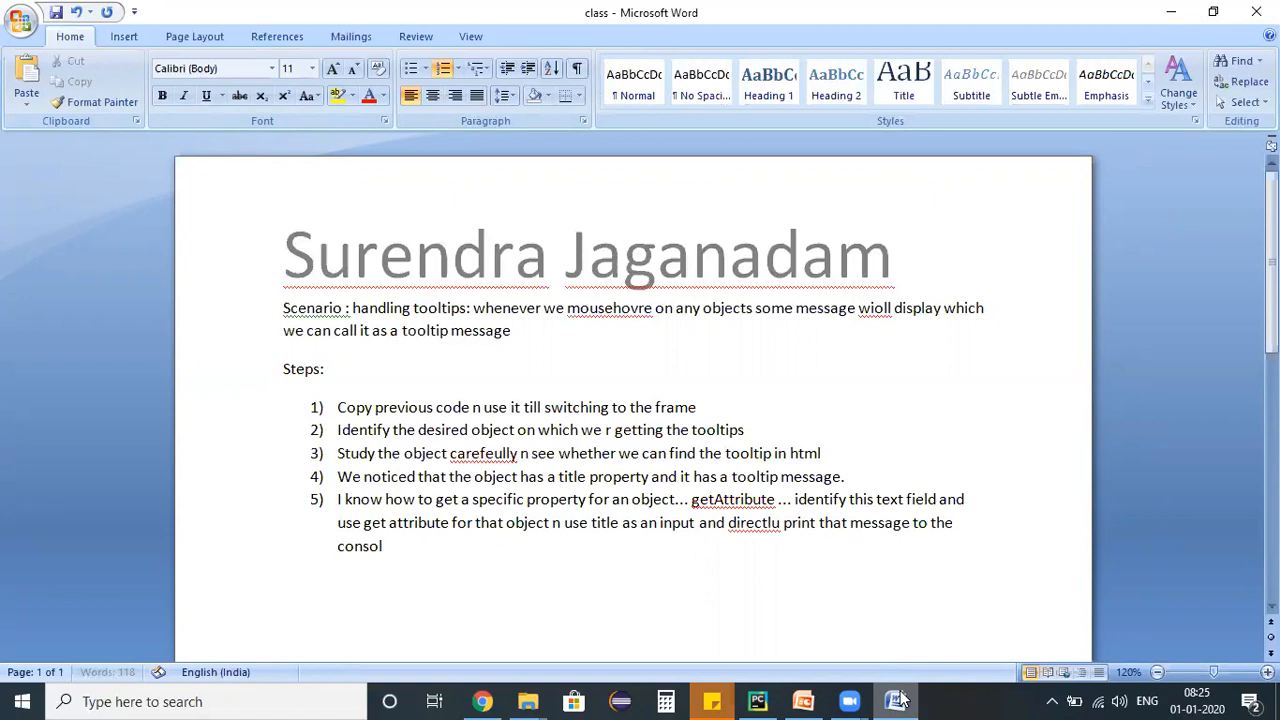
text(e)
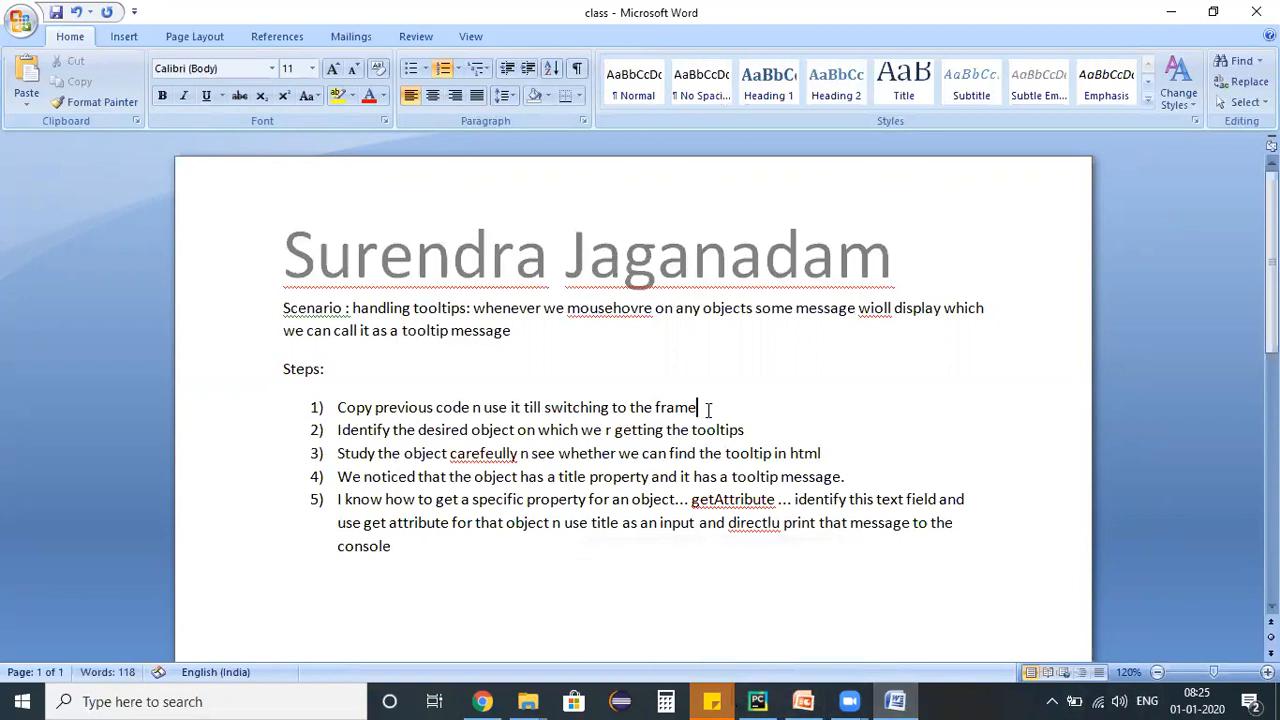
double_click(302, 369)
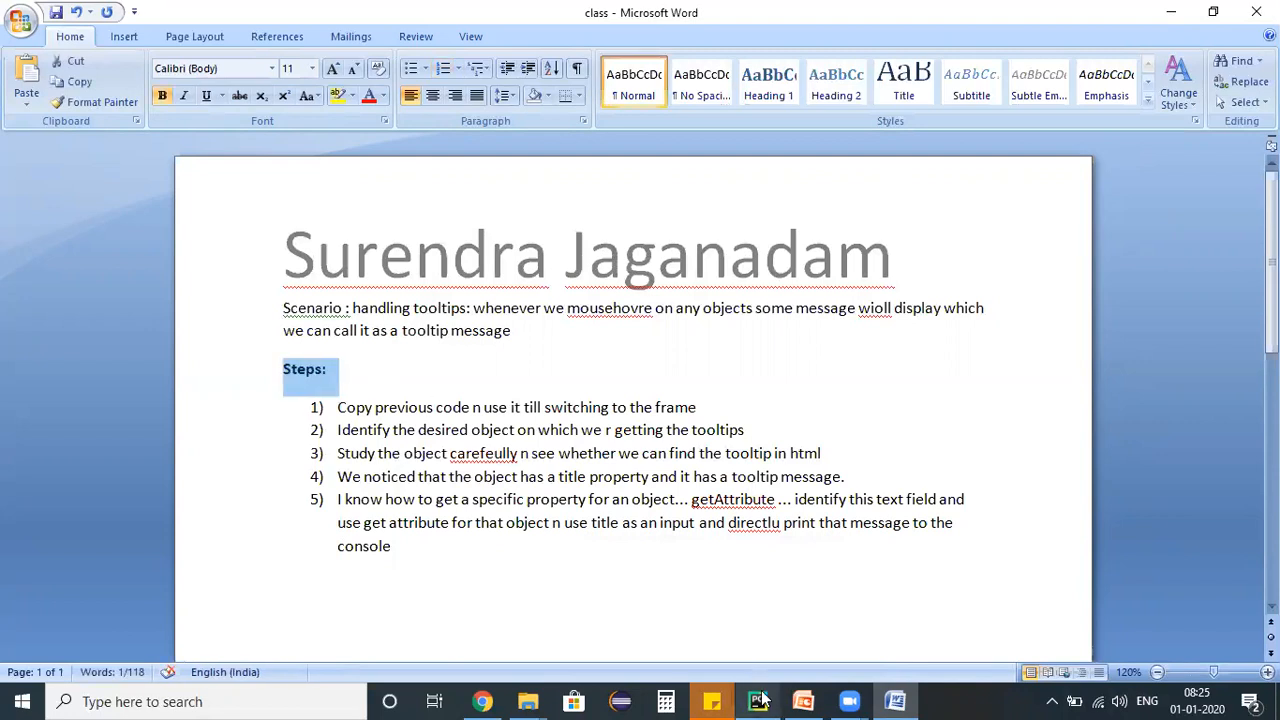
click(757, 701)
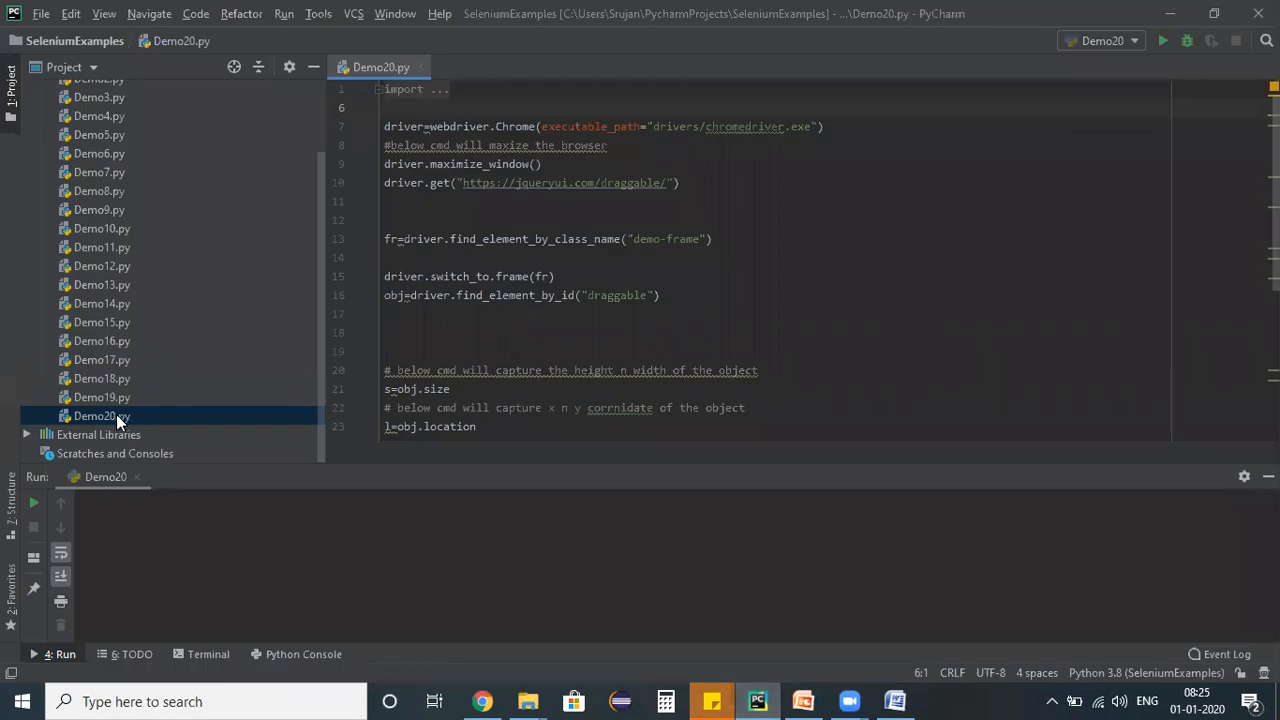
- Copy the Demo20.py script into a new file named Demo21.py
right_click(101, 416)
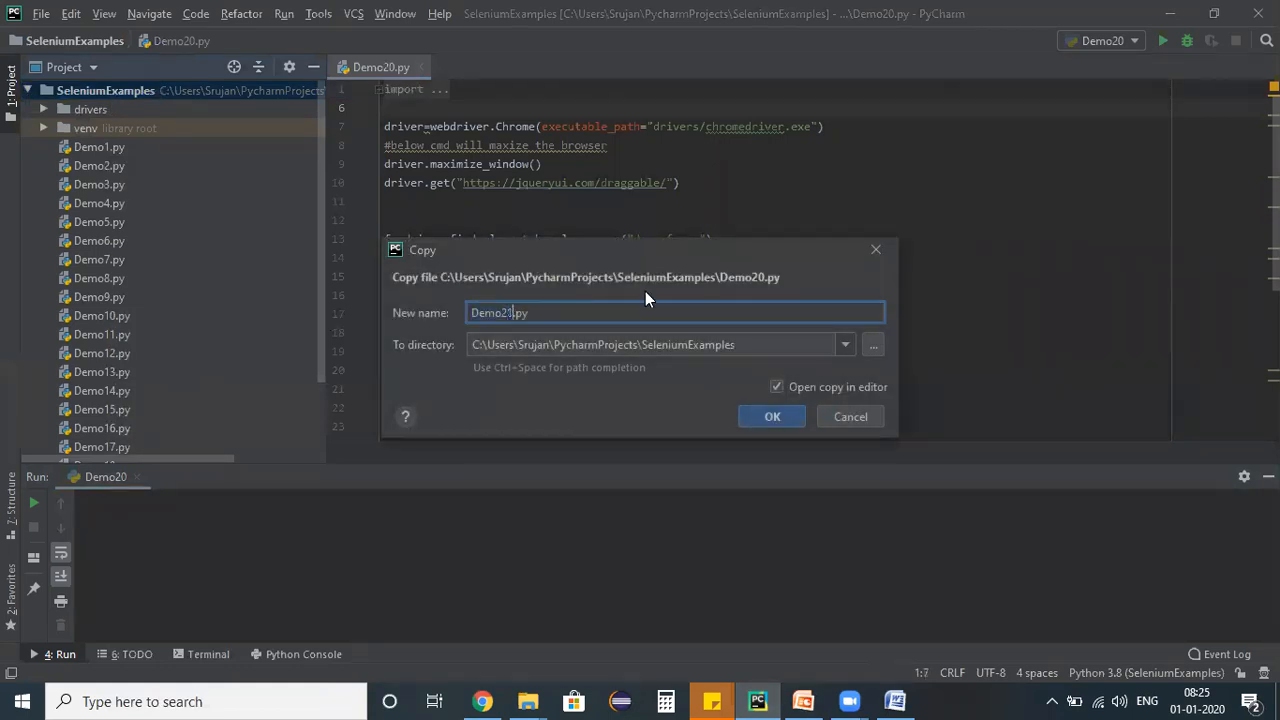
click(771, 416)
text(tooltip)
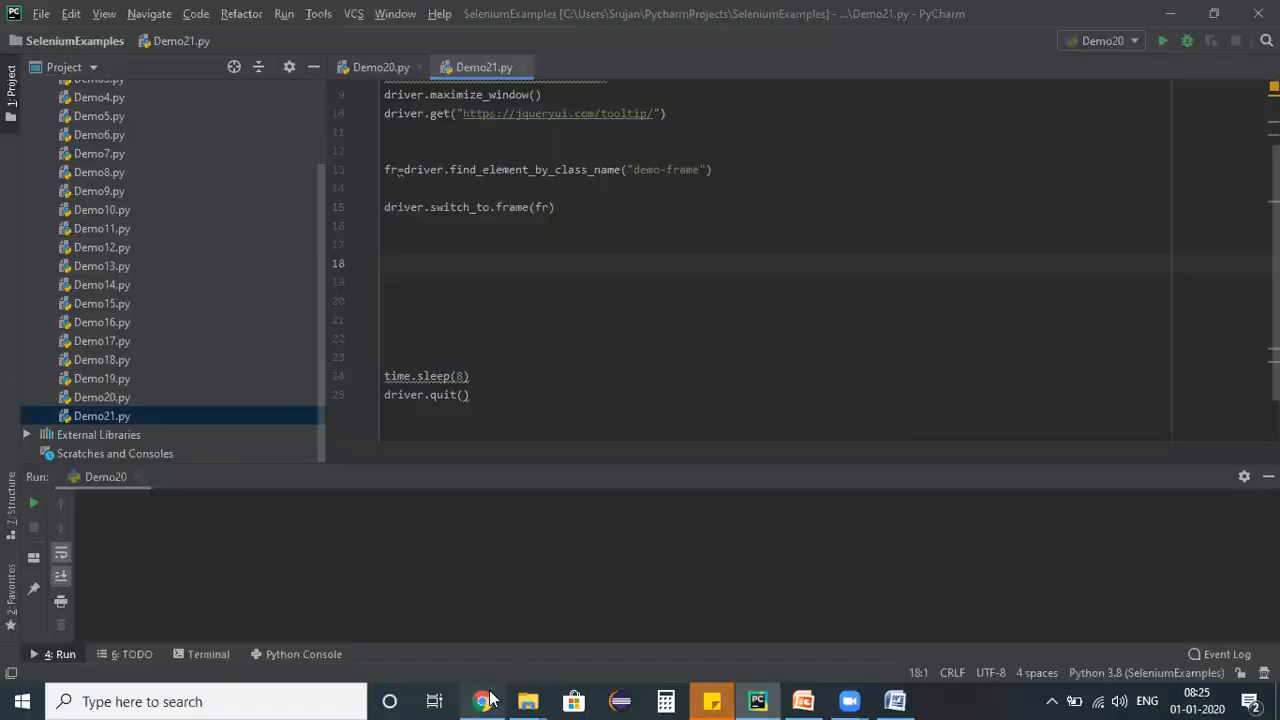
- Recheck the field's HTML, then add driver.find_element_by_id("age") to Demo21.py
click(482, 701)
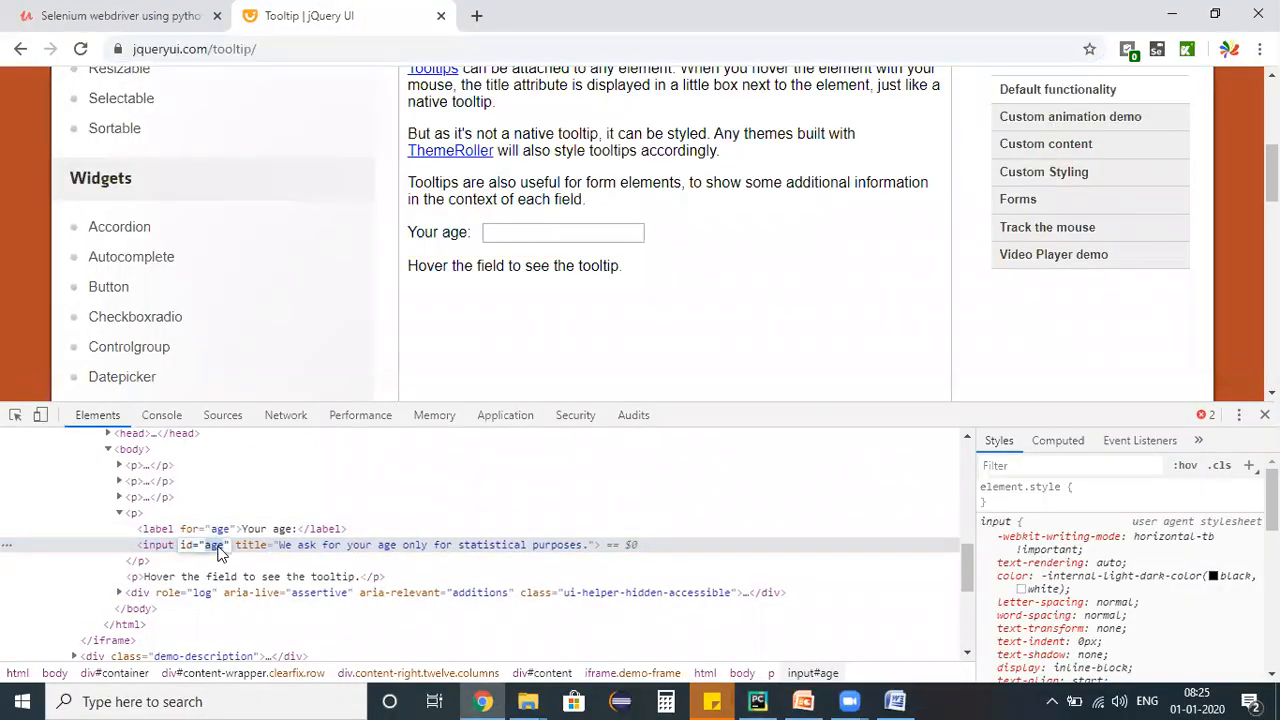
click(758, 701)
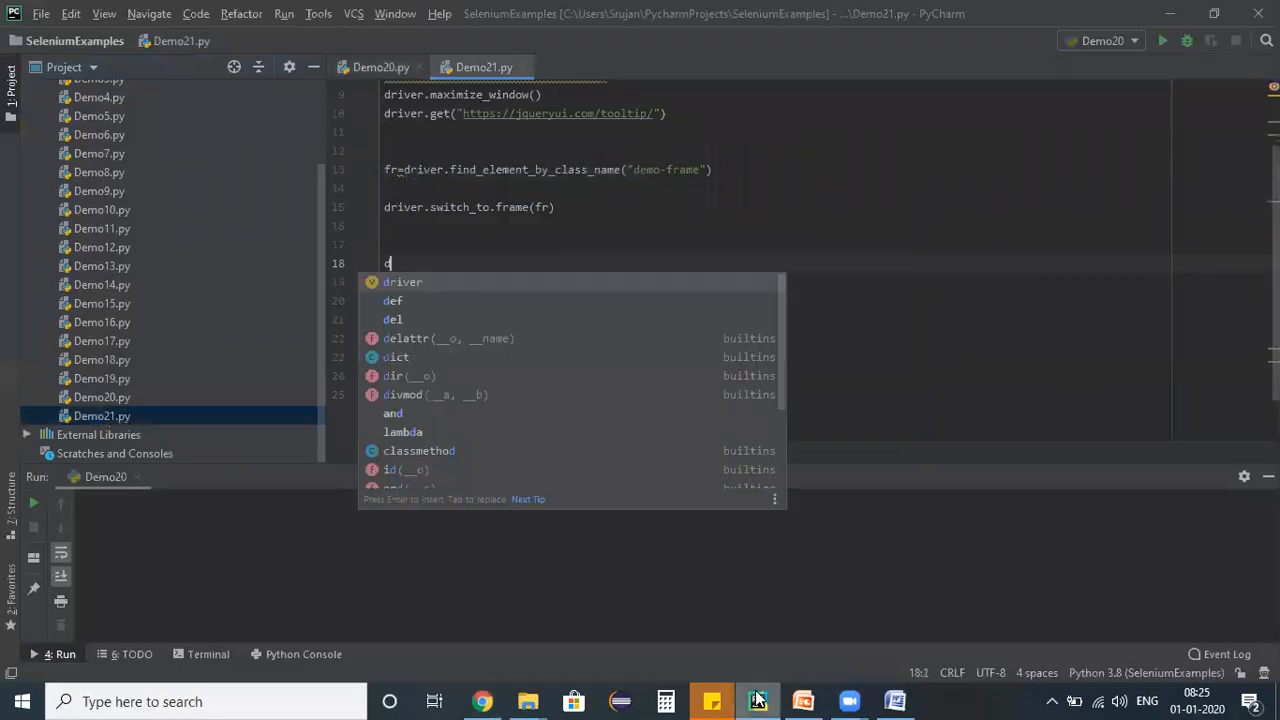
text(driver.find_element_by_id())
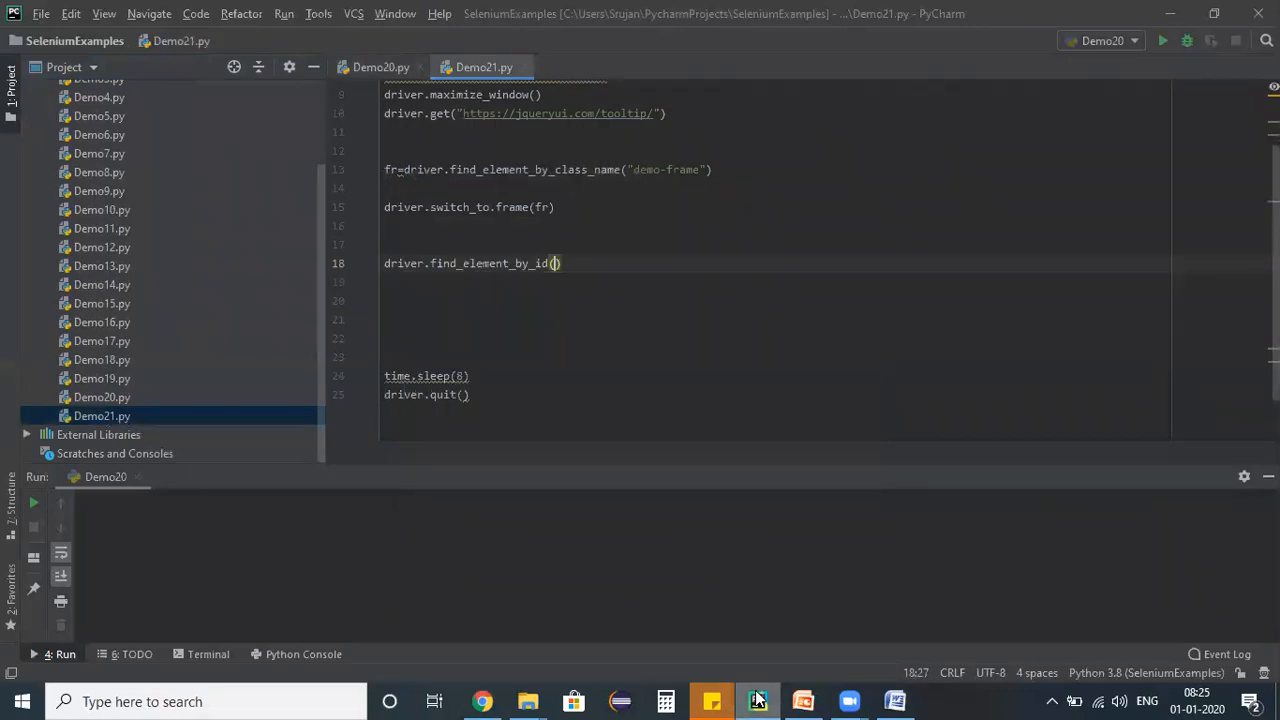
text("age")
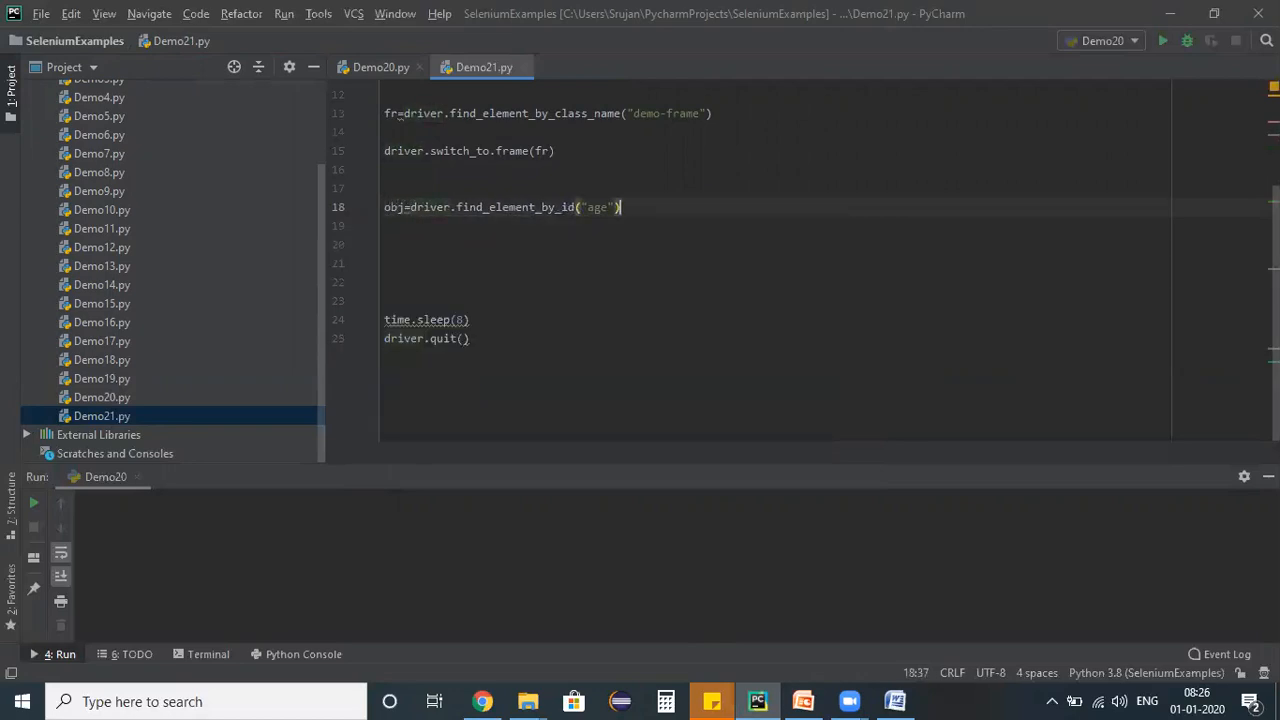
key(enter)
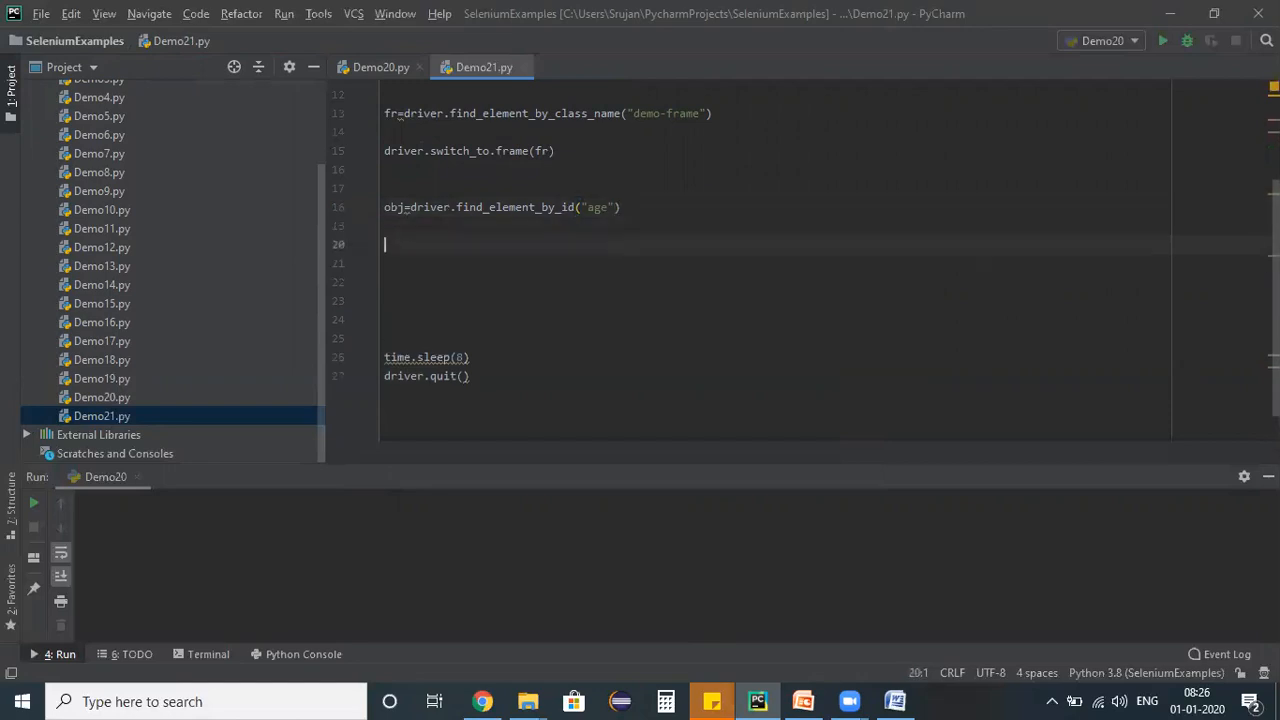
- Read the title attribute, print it as the tooltip message, and run Demo21
text(obj.get_attribute("ti)
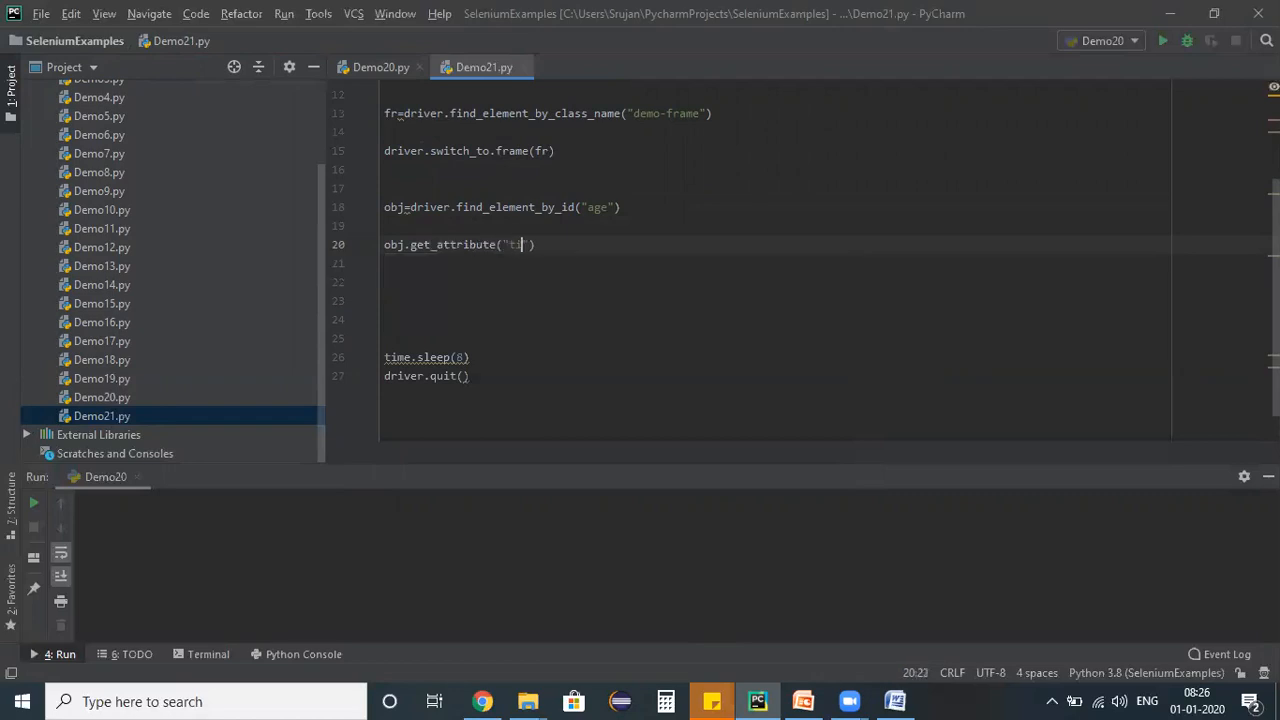
text(itle)
click(775, 263)
text(print()
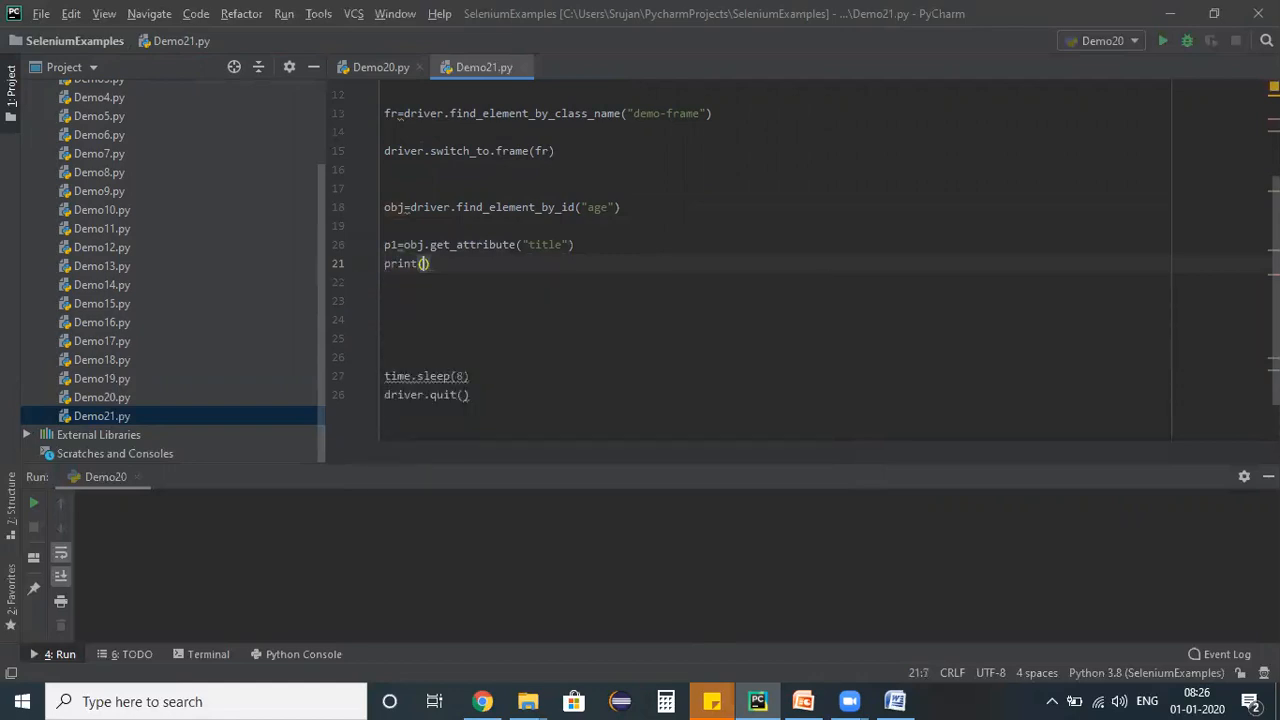
text("tooltip message is : " +)
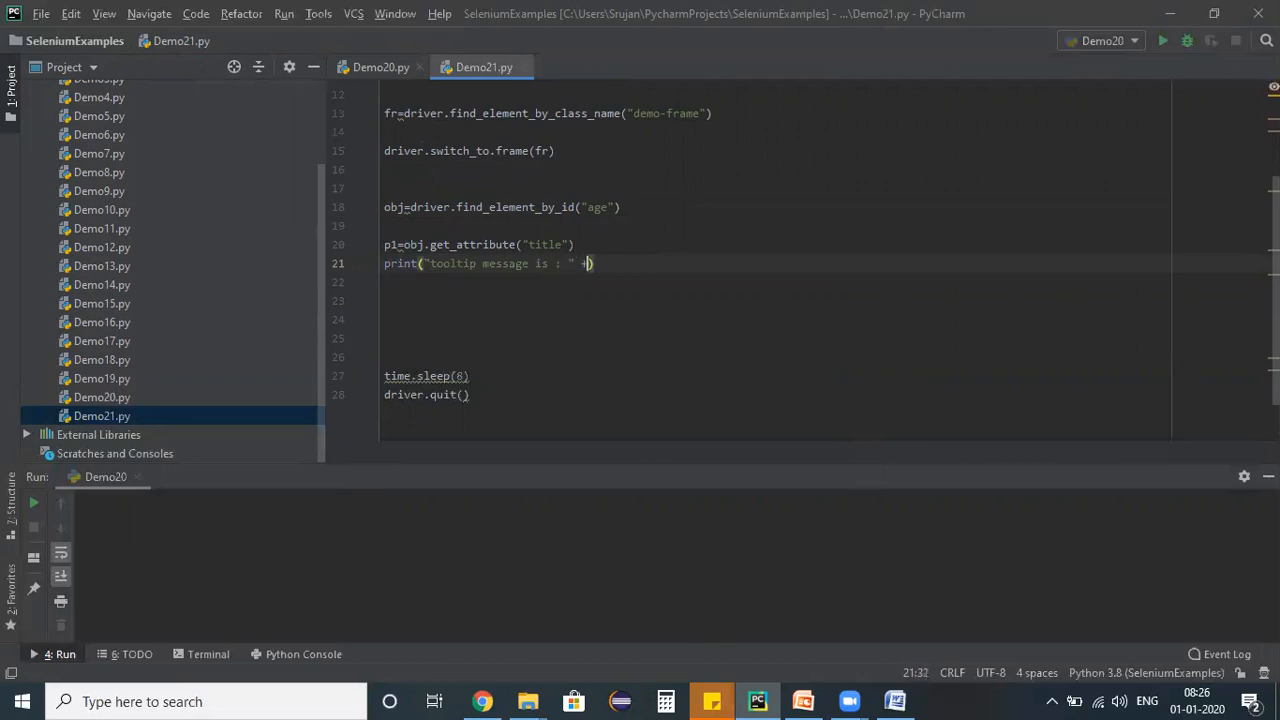
text(p1)
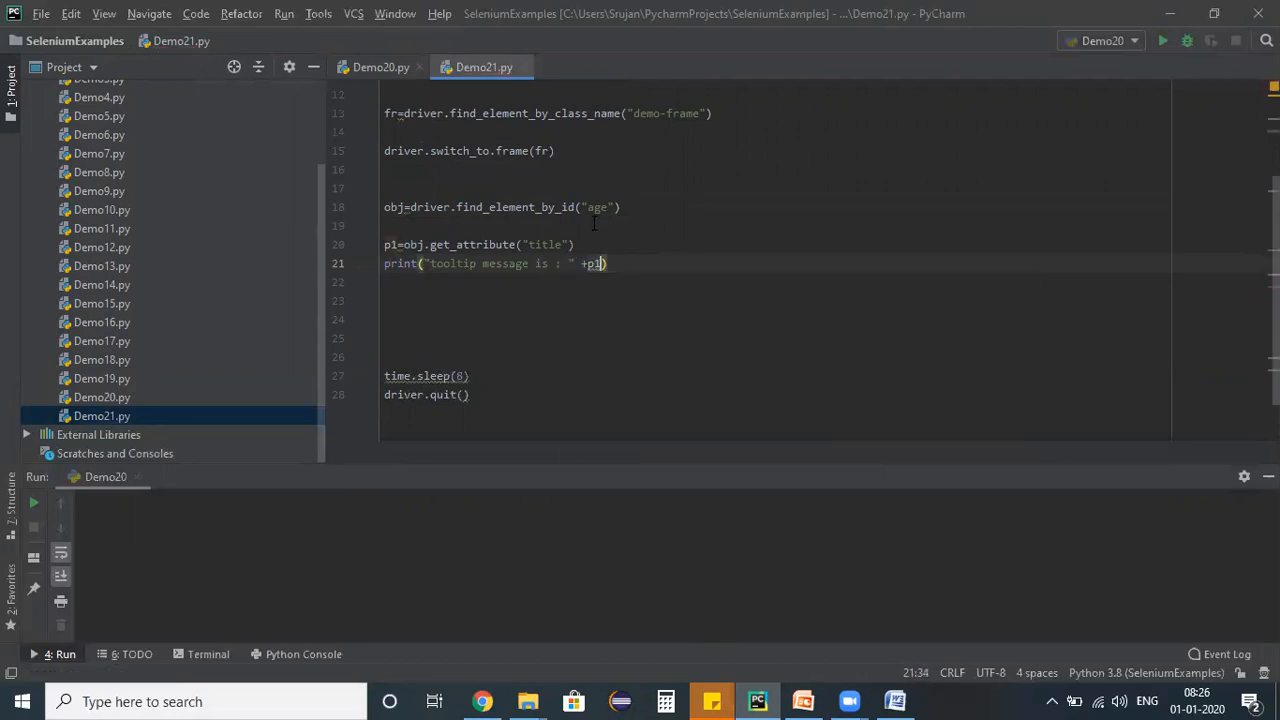
right_click(593, 263)
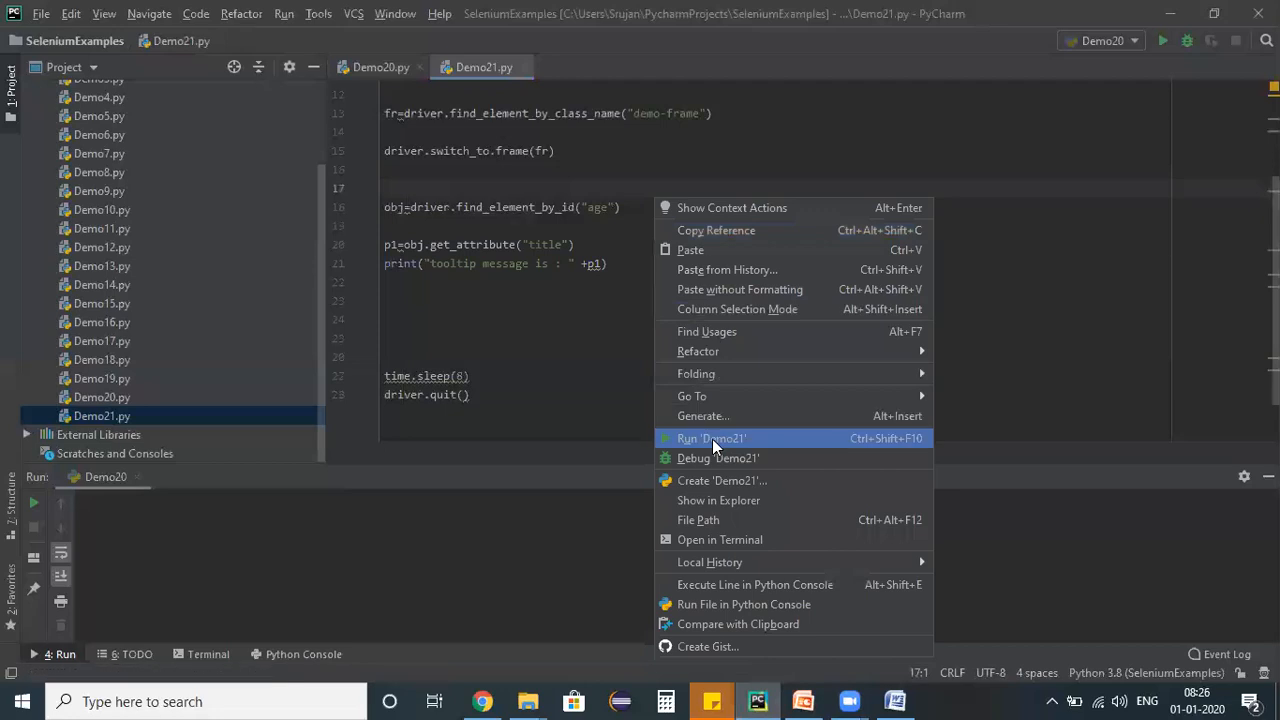
click(711, 438)
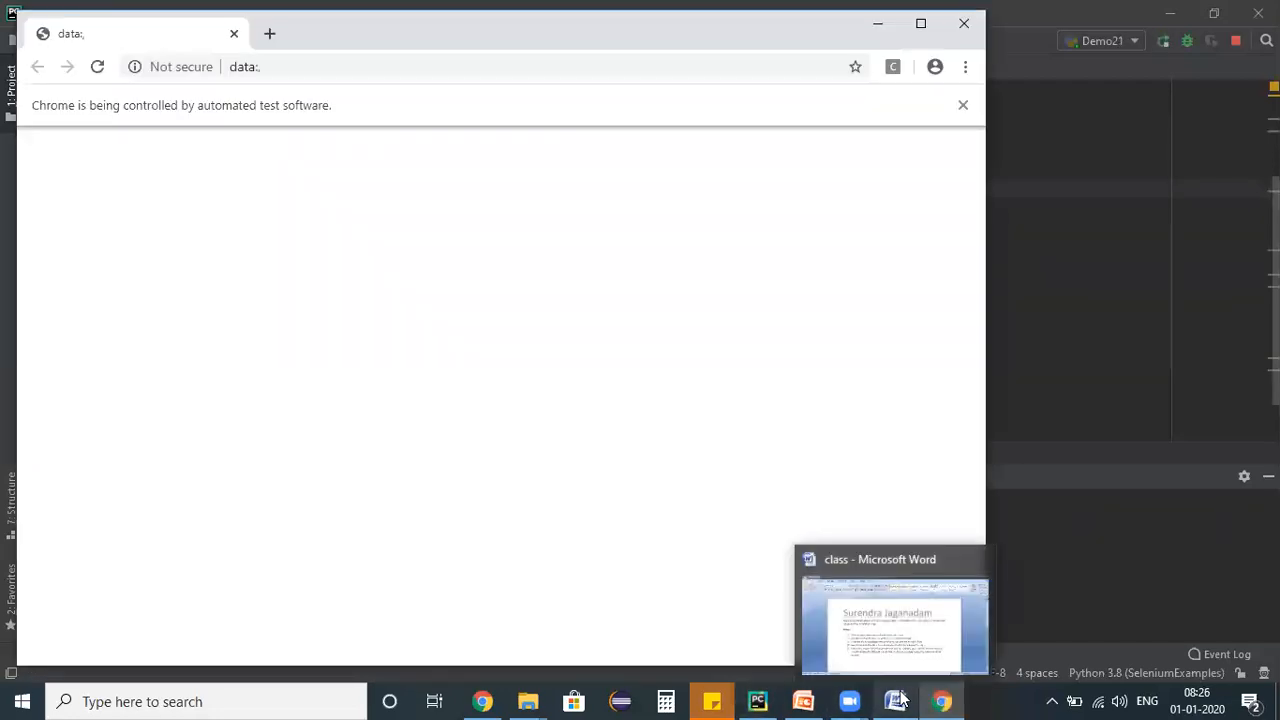
click(893, 625)
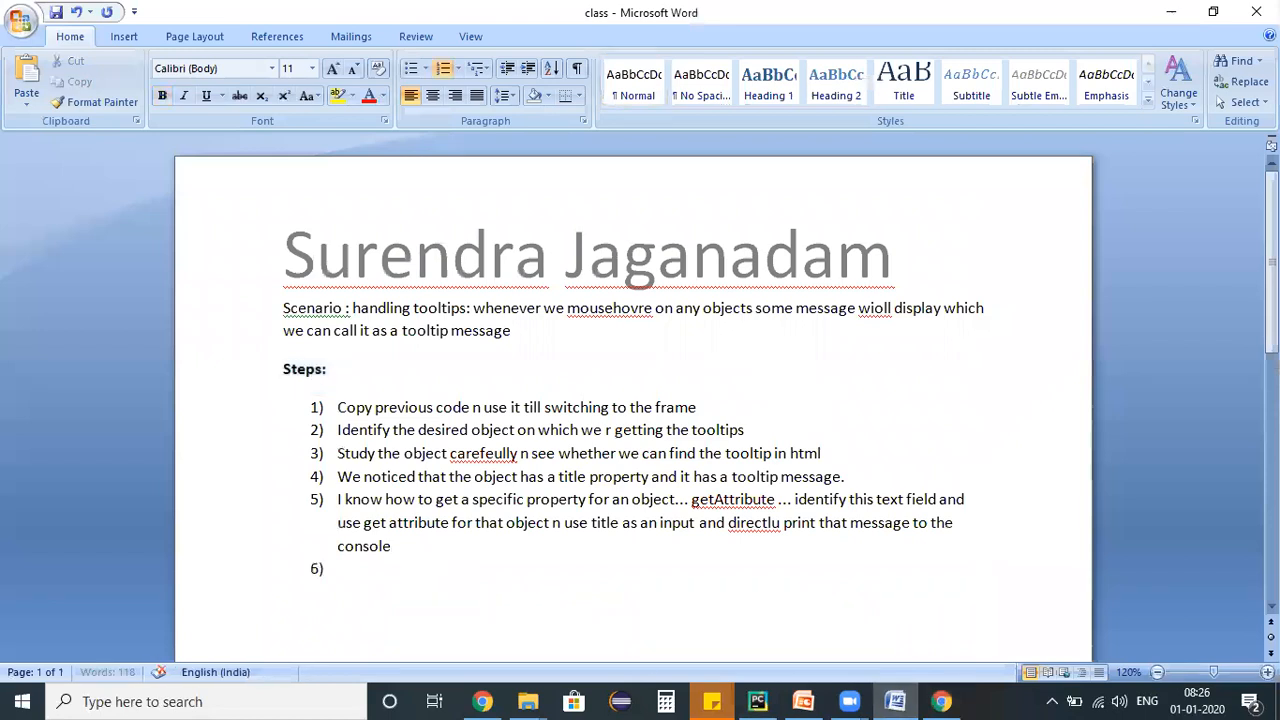
- End the numbered list and start a *** note on where e-commerce price info is stored
text(wheneve)
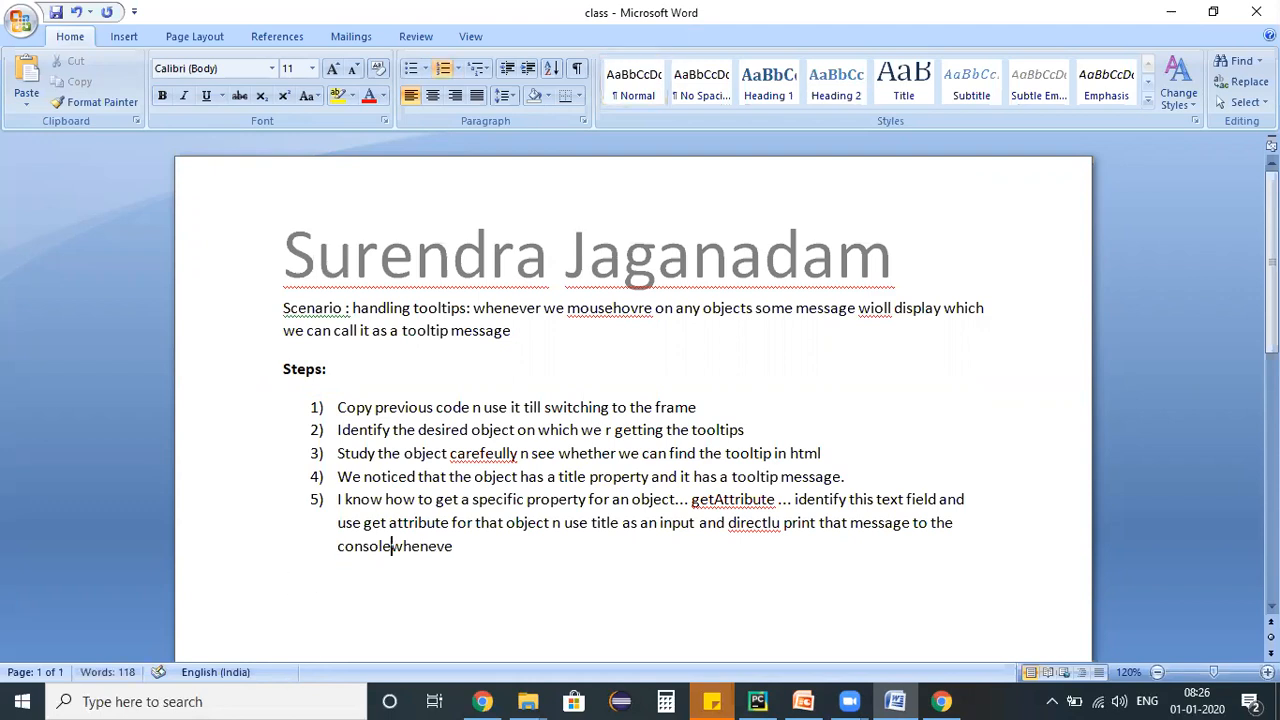
key(enter)
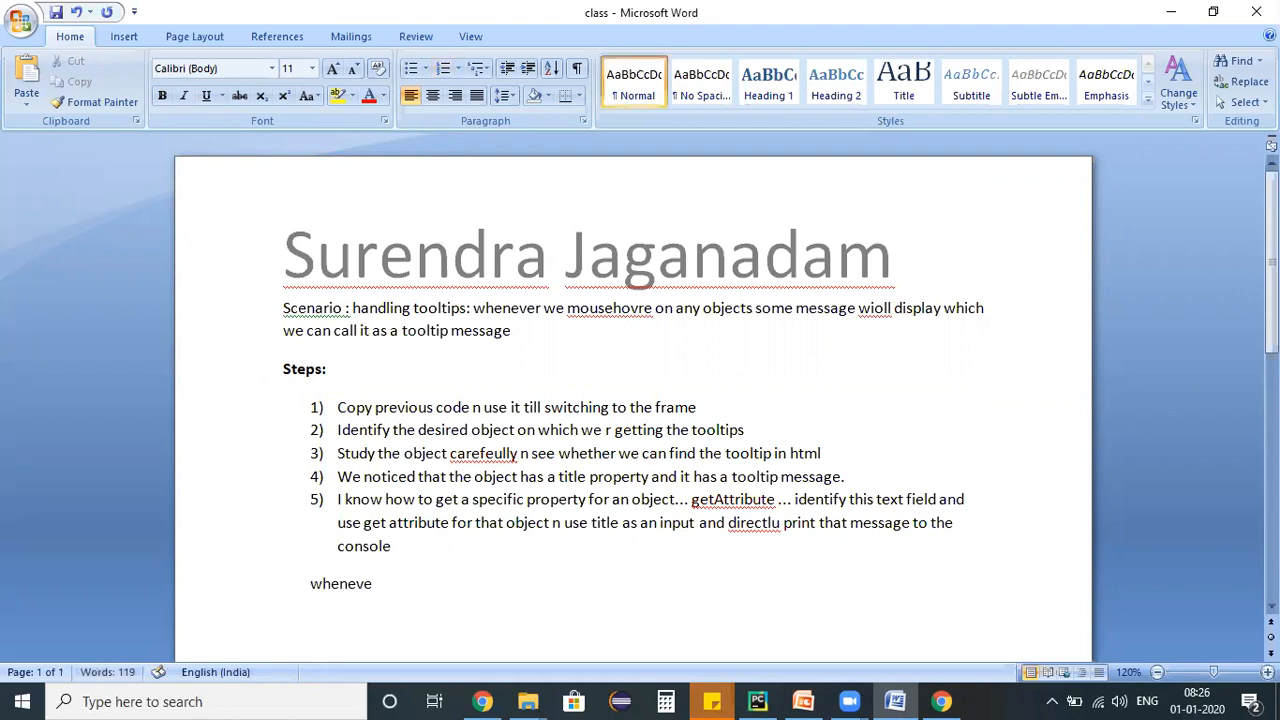
text(***)
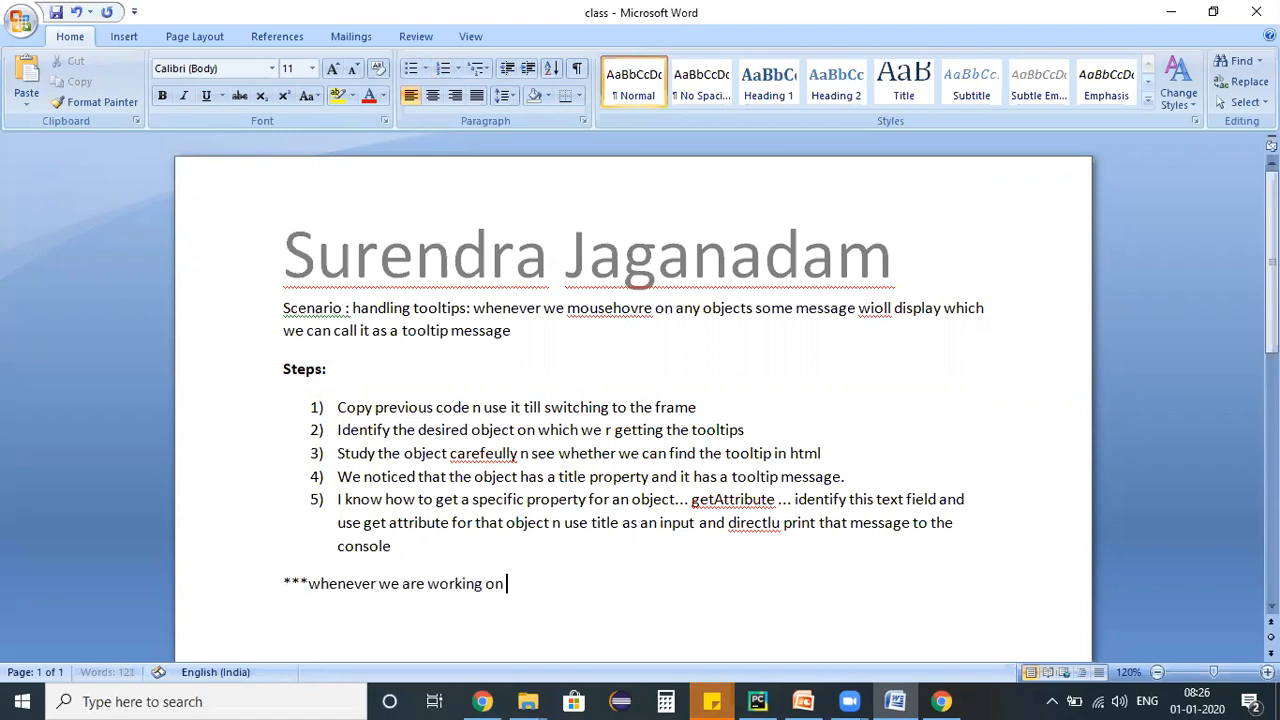
text(any kind of e)
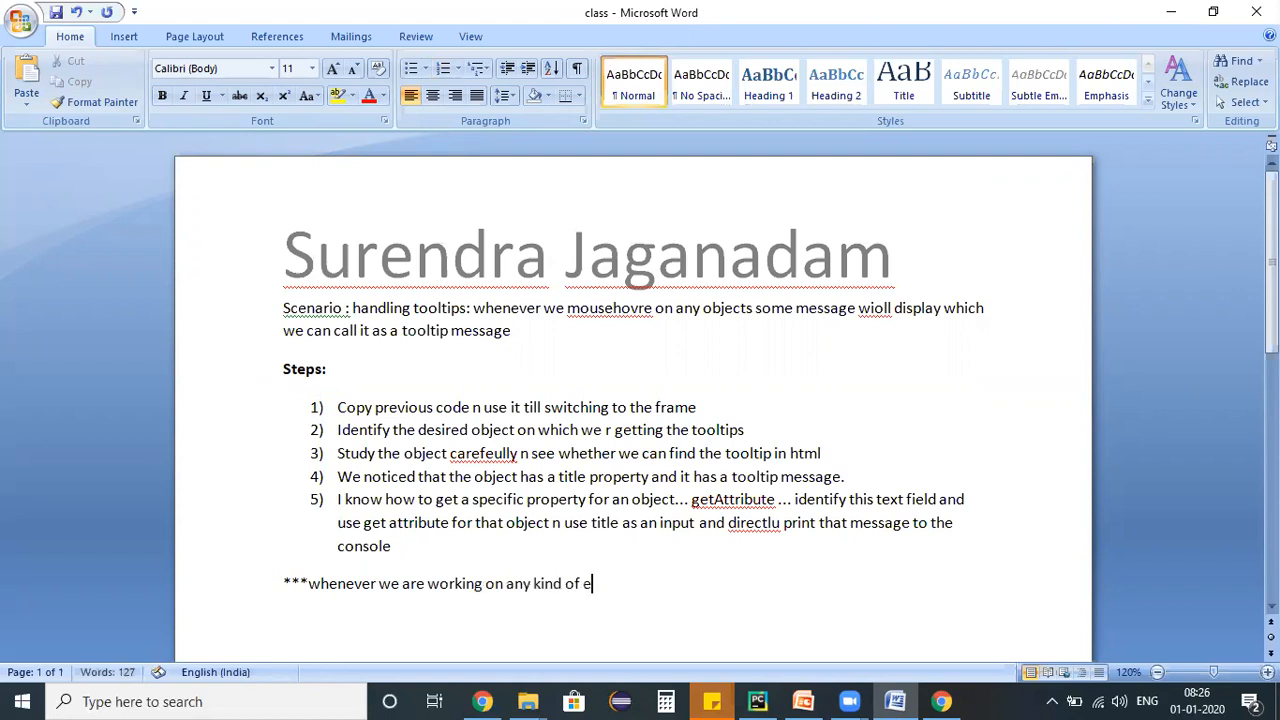
text(com application usually the price informat)
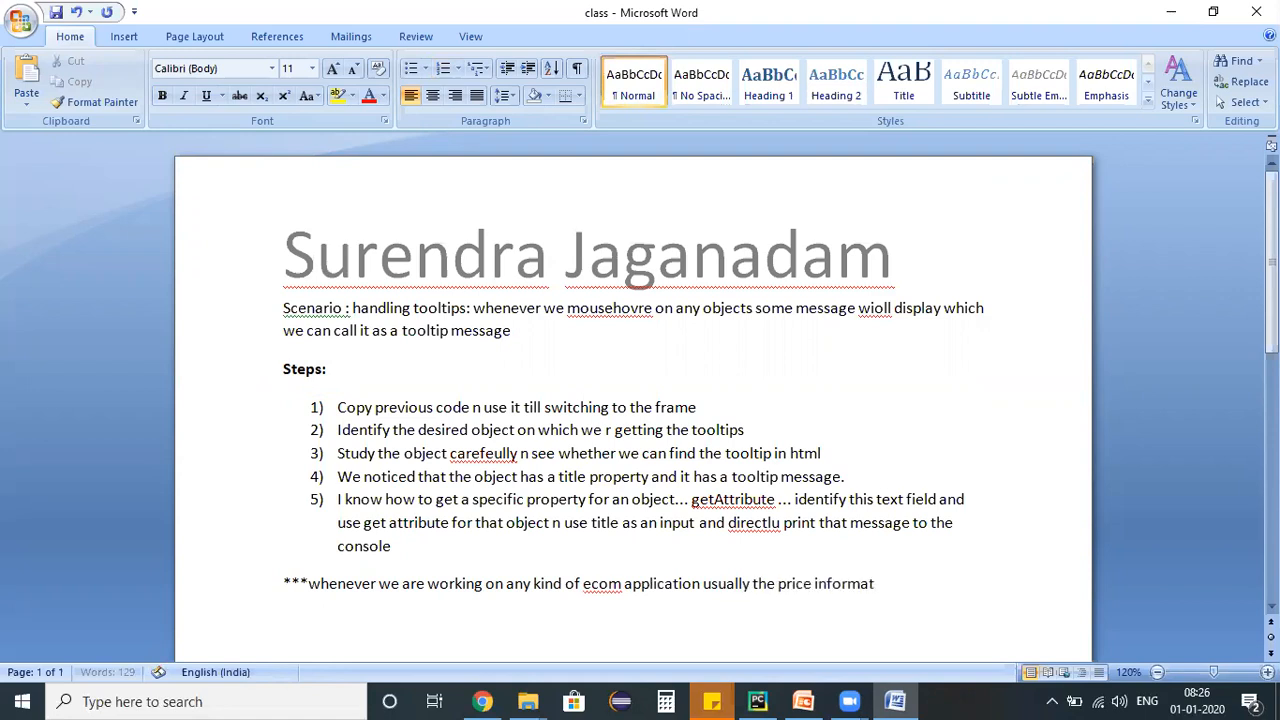
text(ion will be stored in the value or)
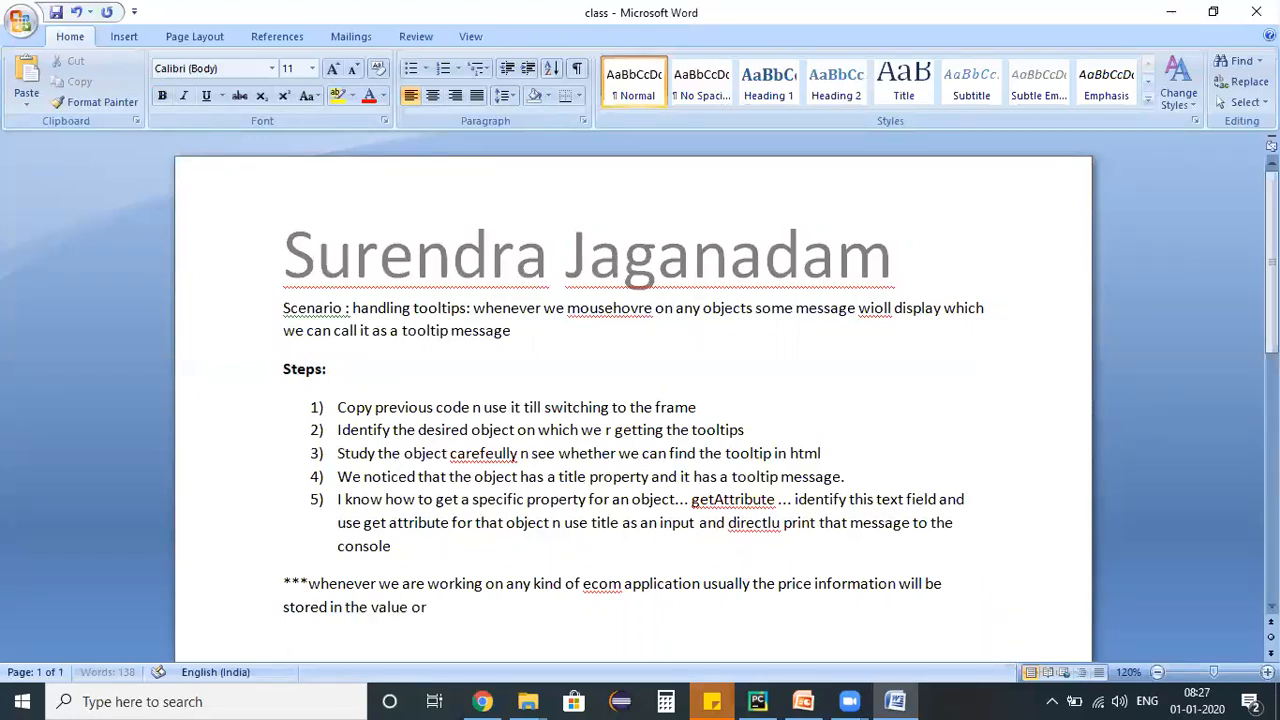
- Finish the note: price info in the title property is captured with get attribute commands
text(title property)
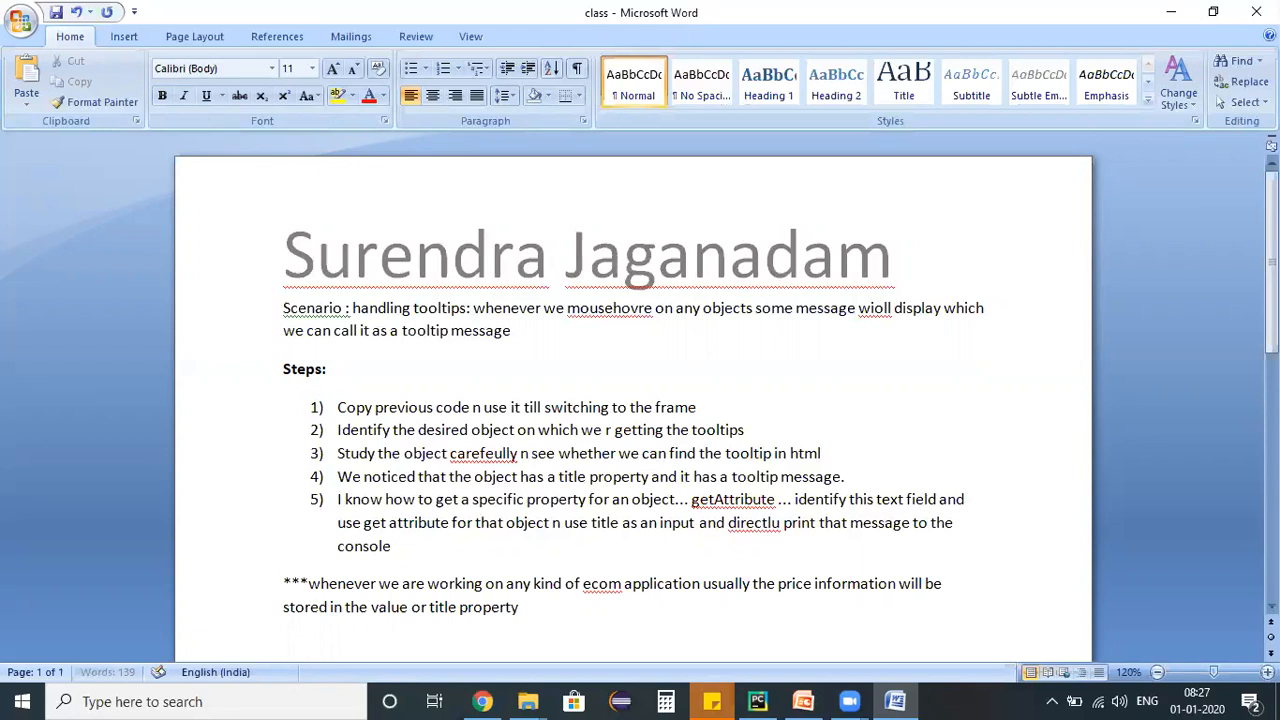
text(, inroder)
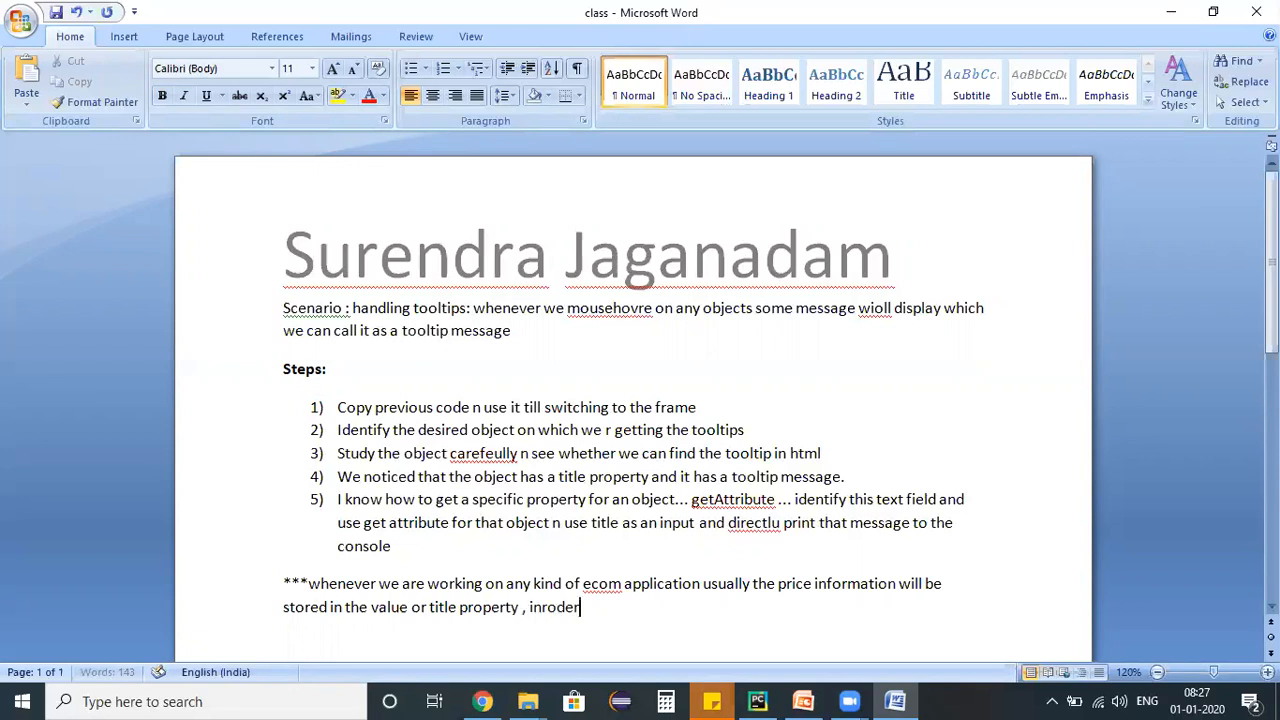
text(capture that i)
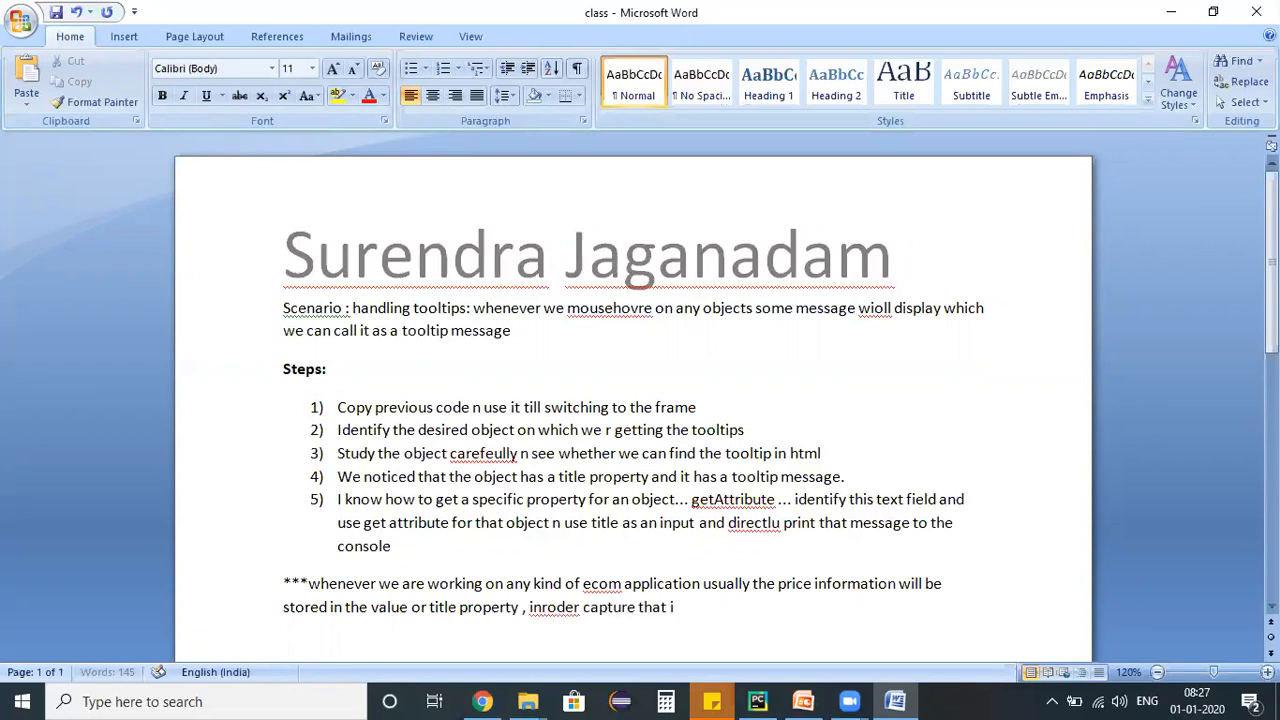
text(info we can use)
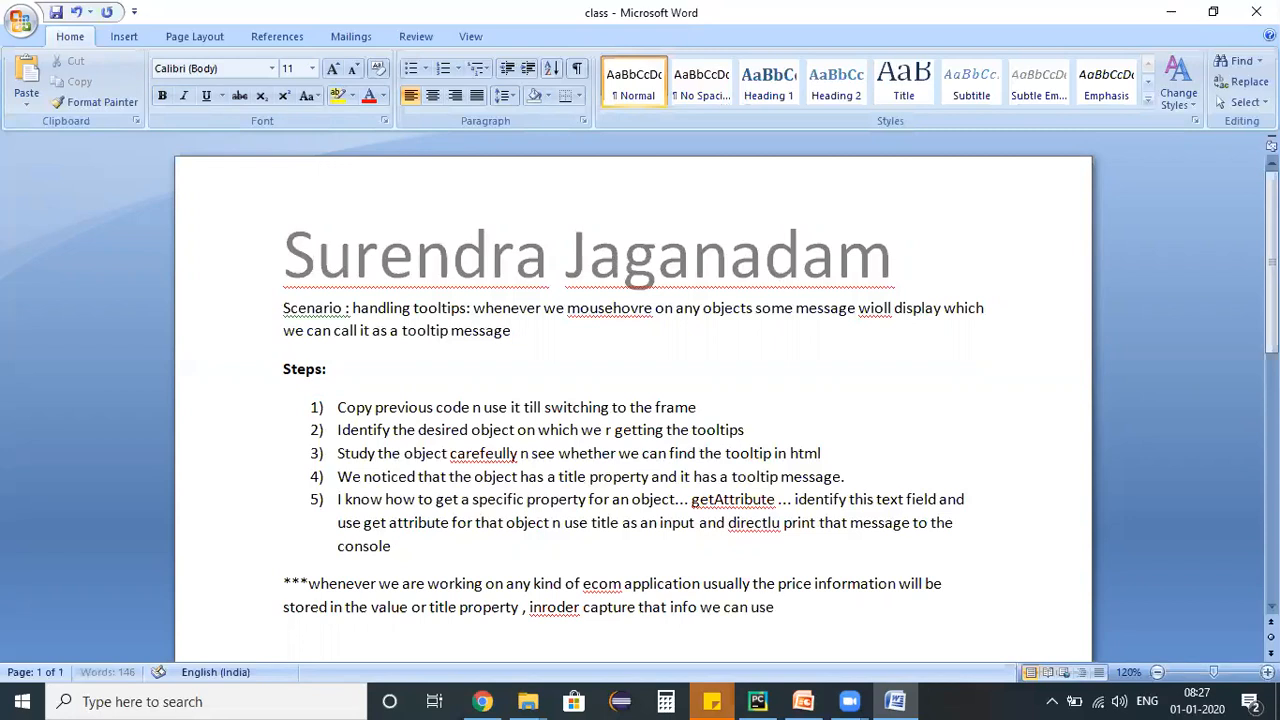
text(get attr)
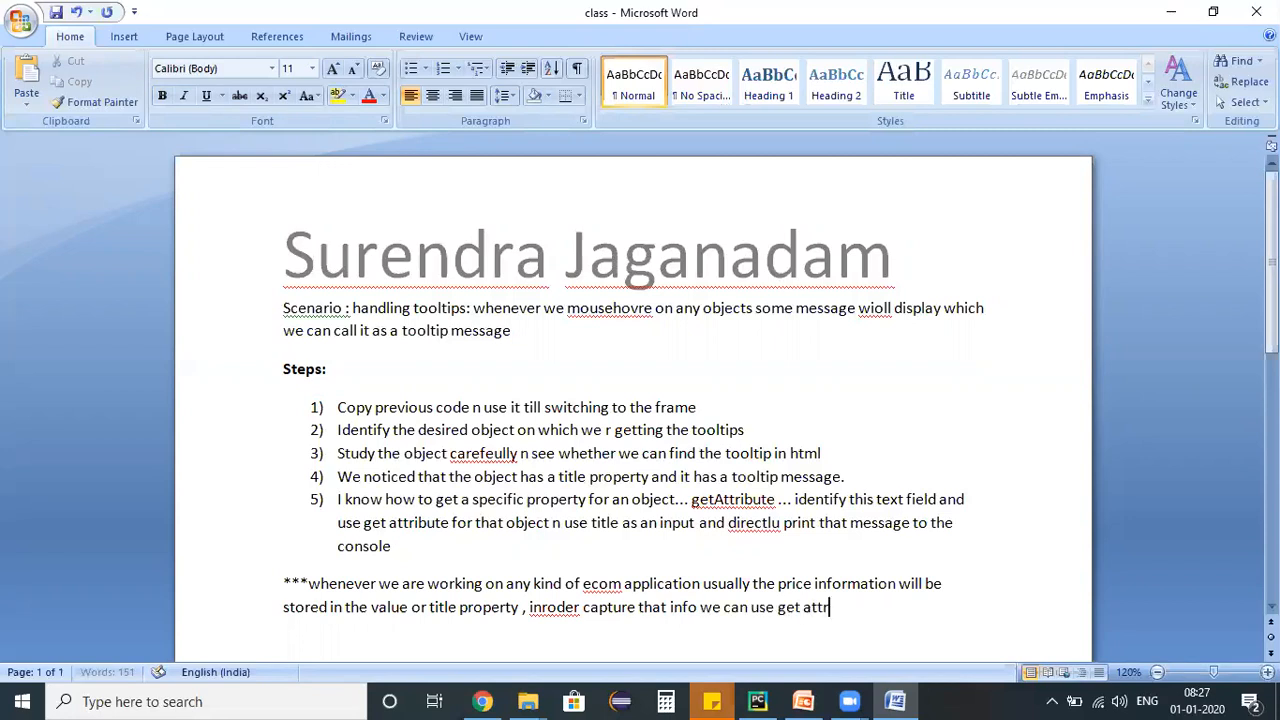
text(ibyre)
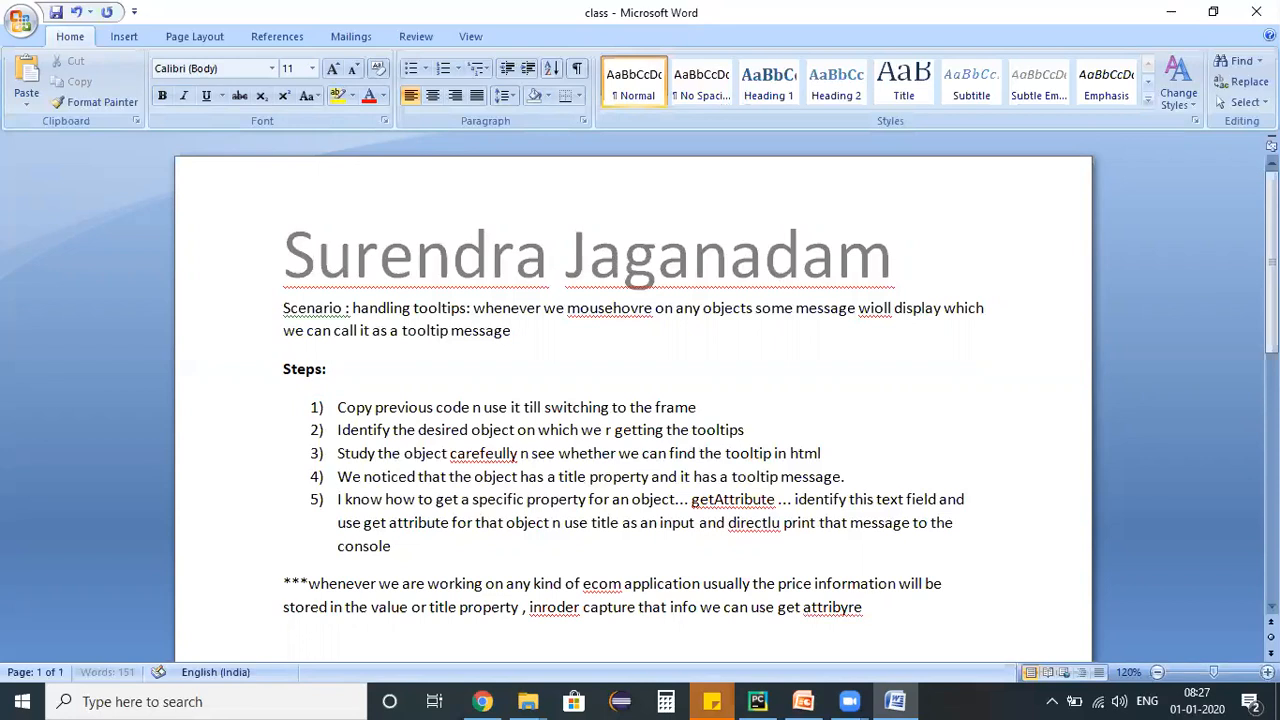
text(commands)
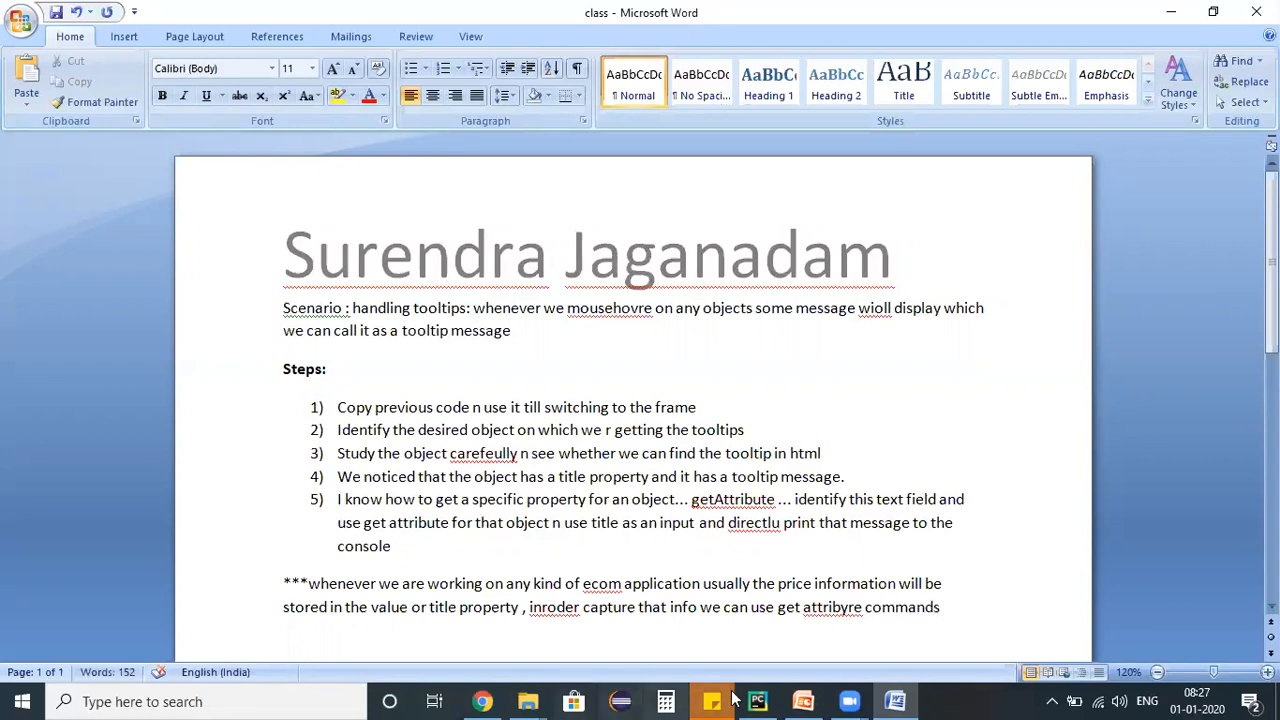
click(757, 701)
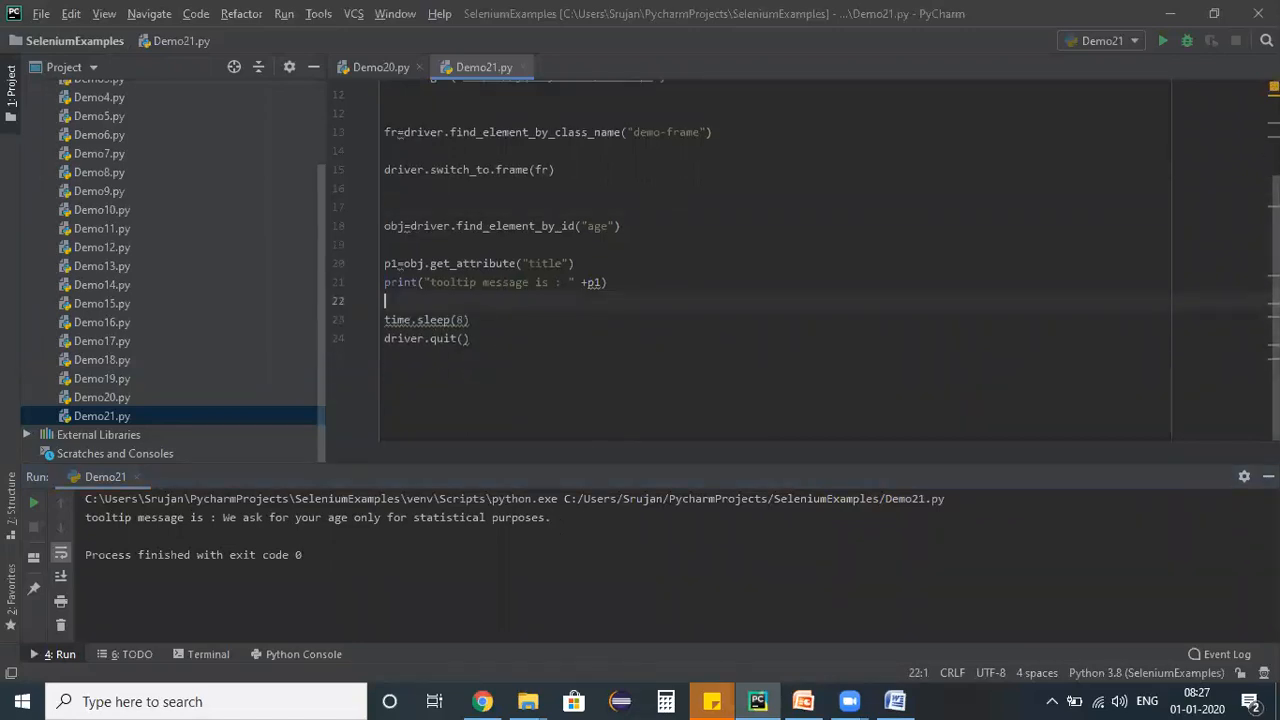
mouse_move(360, 48)
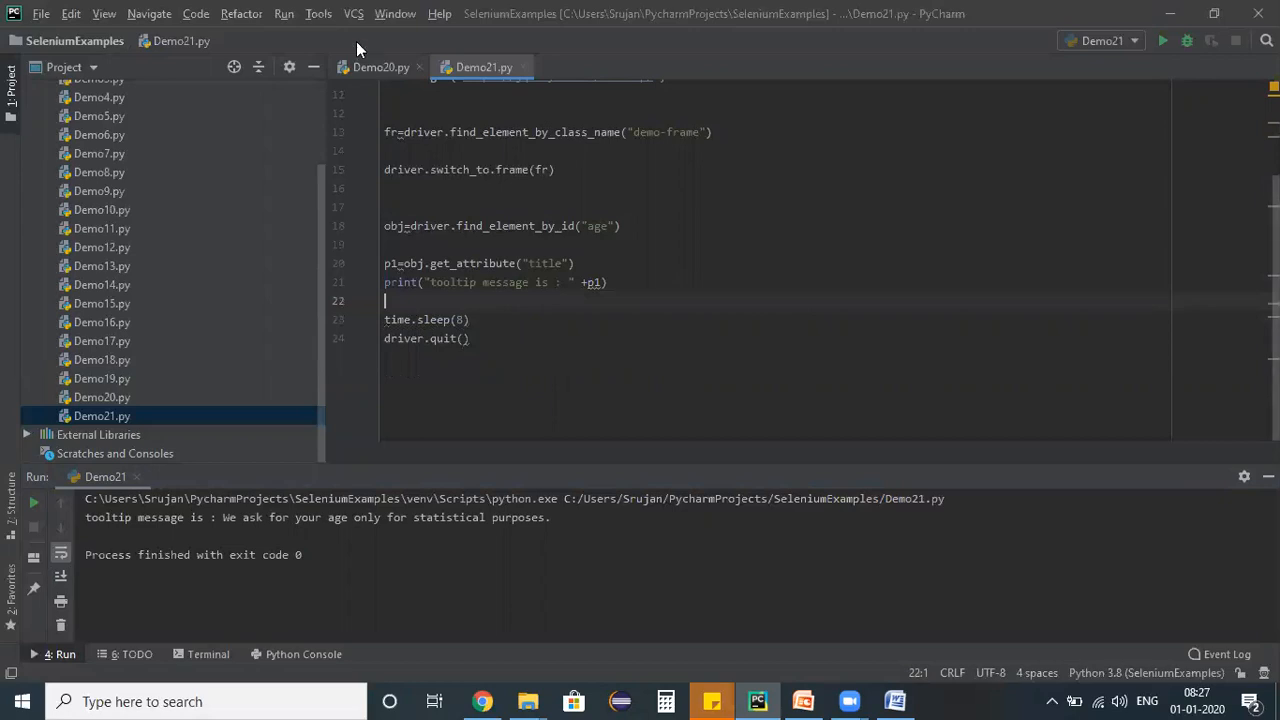